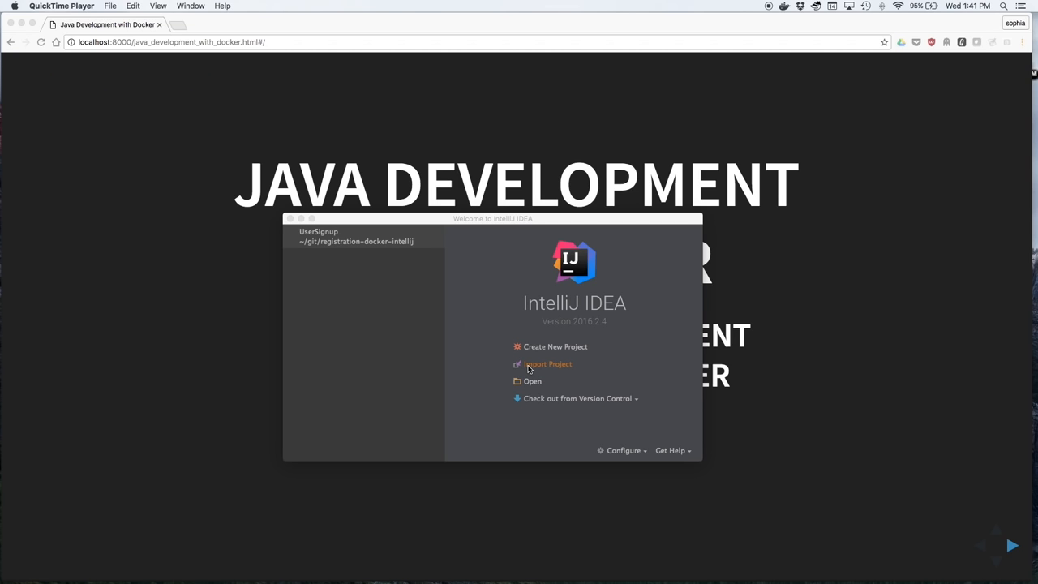
Step: Import a project rooted at git/docker/labs/developer-tools/java-debugging/app
left_click(548, 364)
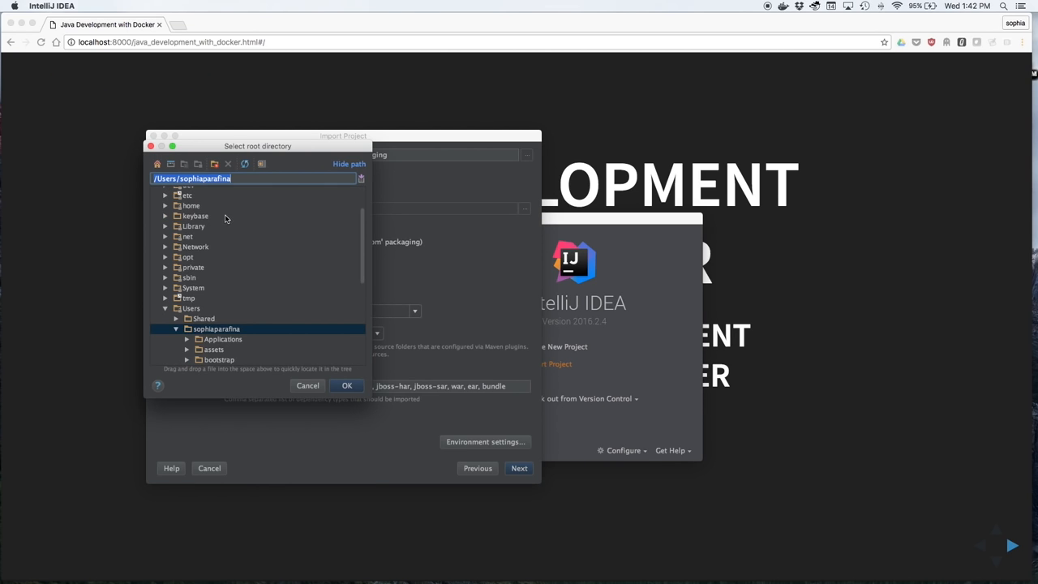
mouse_move(256, 329)
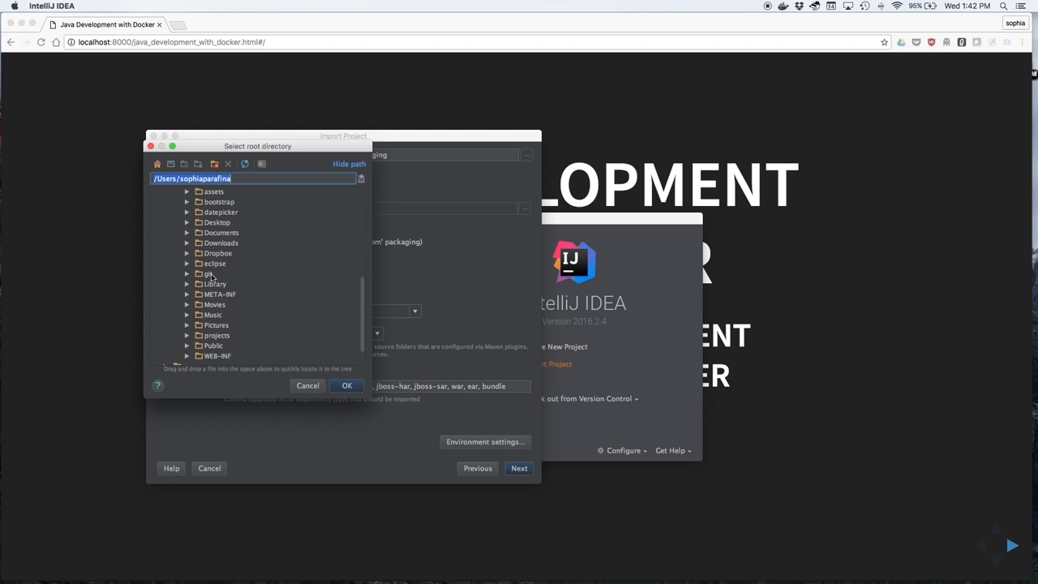
left_click(208, 273)
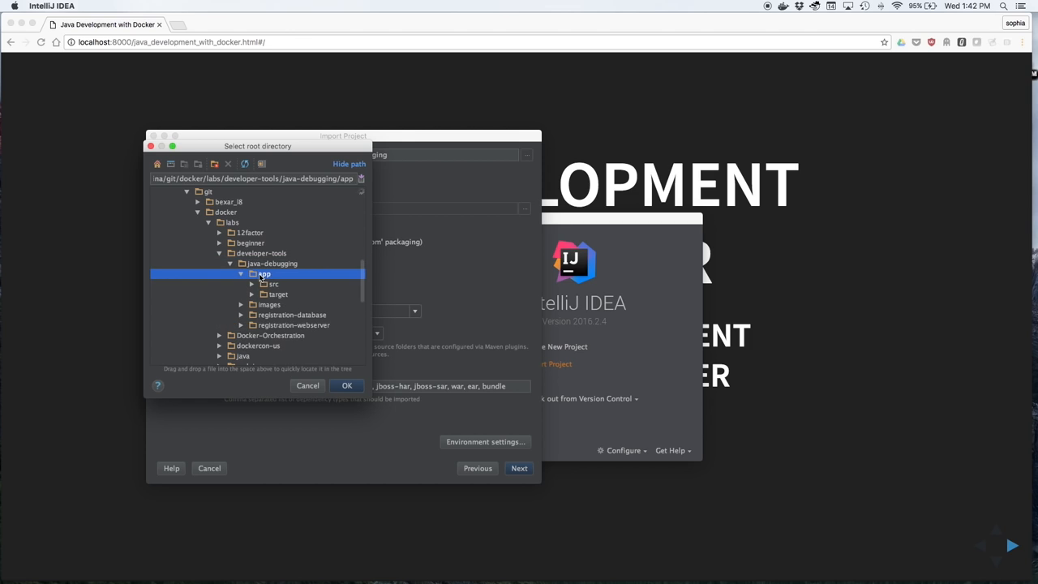
left_click(346, 385)
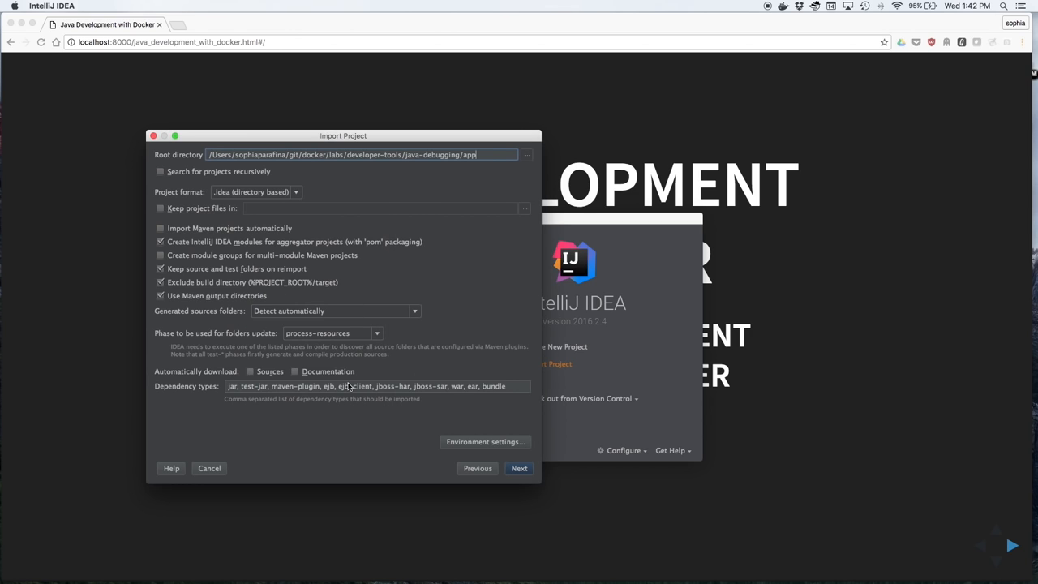
mouse_move(481, 277)
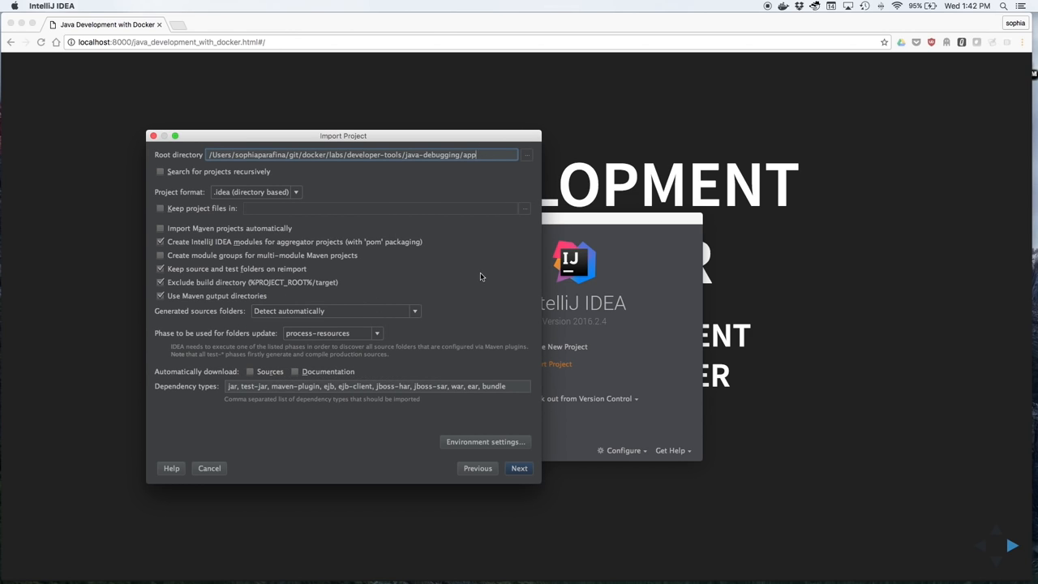
Step: Accept the Maven options, the UserSignup project and the 1.8 SDK, and finish the import
left_click(518, 468)
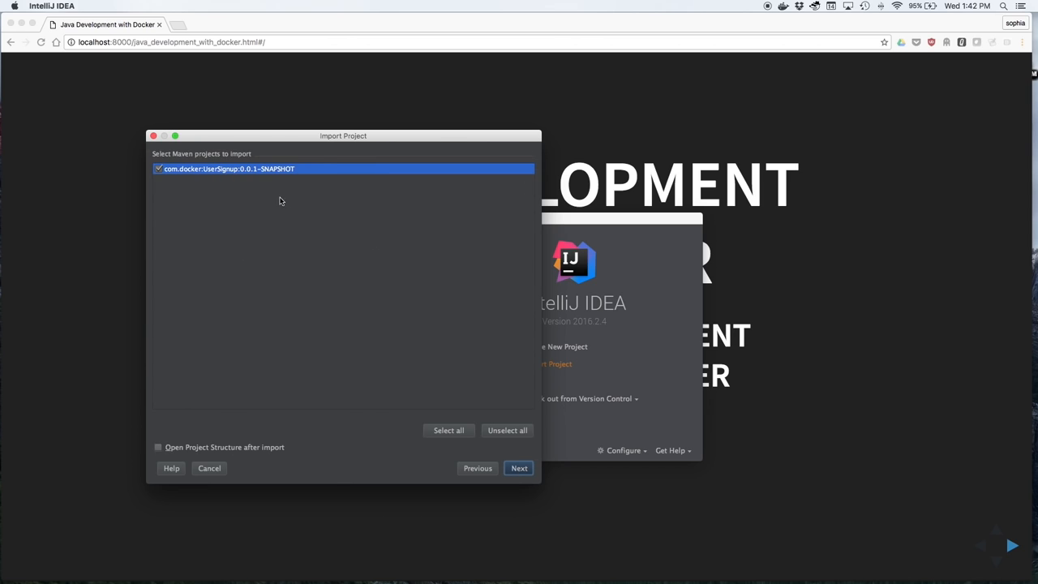
mouse_move(367, 420)
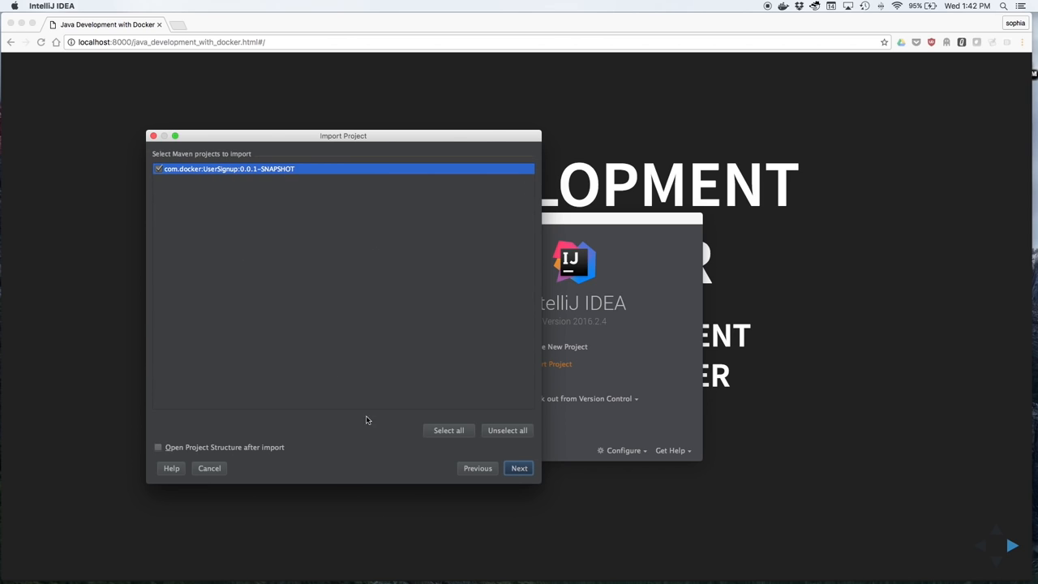
left_click(519, 468)
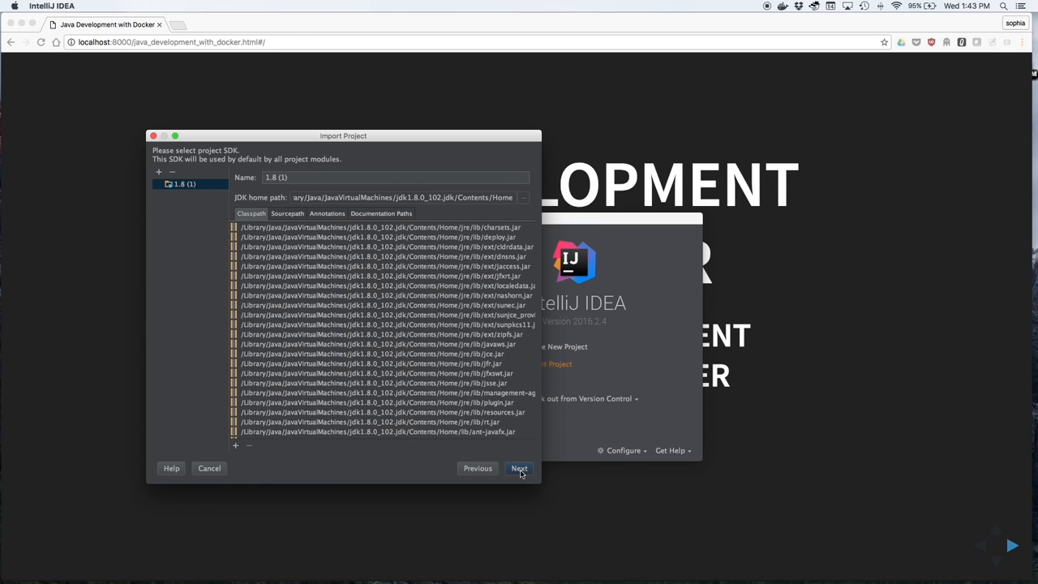
left_click(518, 468)
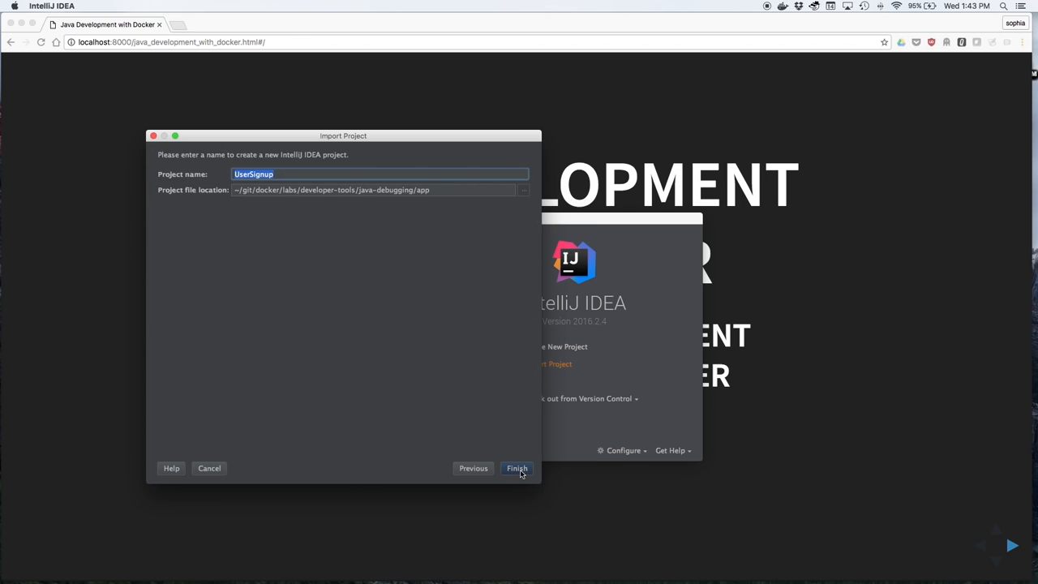
left_click(517, 468)
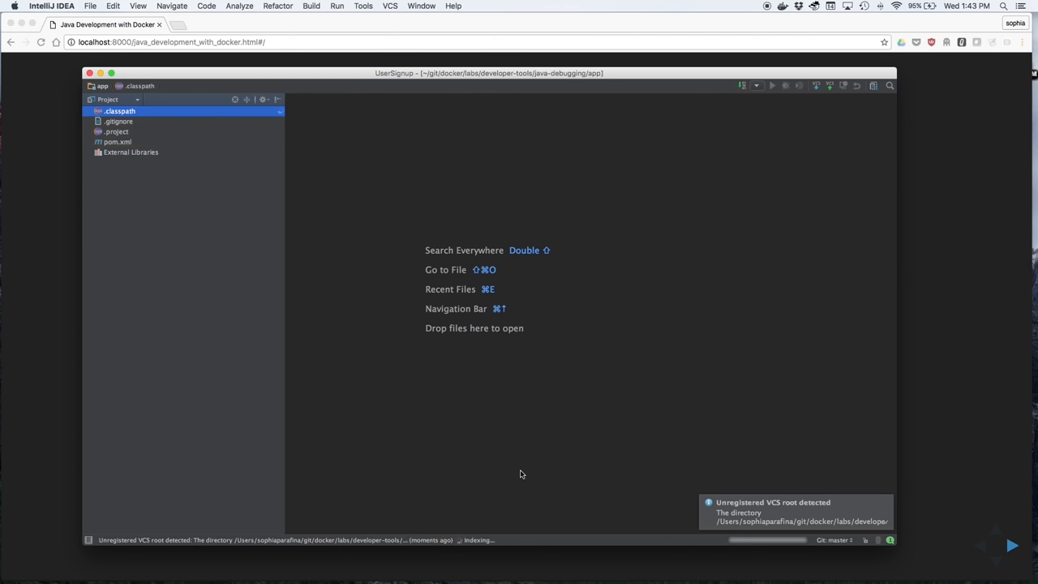
Step: Expand the app, src, controller and model folders, then open User and UserServiceImpl
left_click(92, 123)
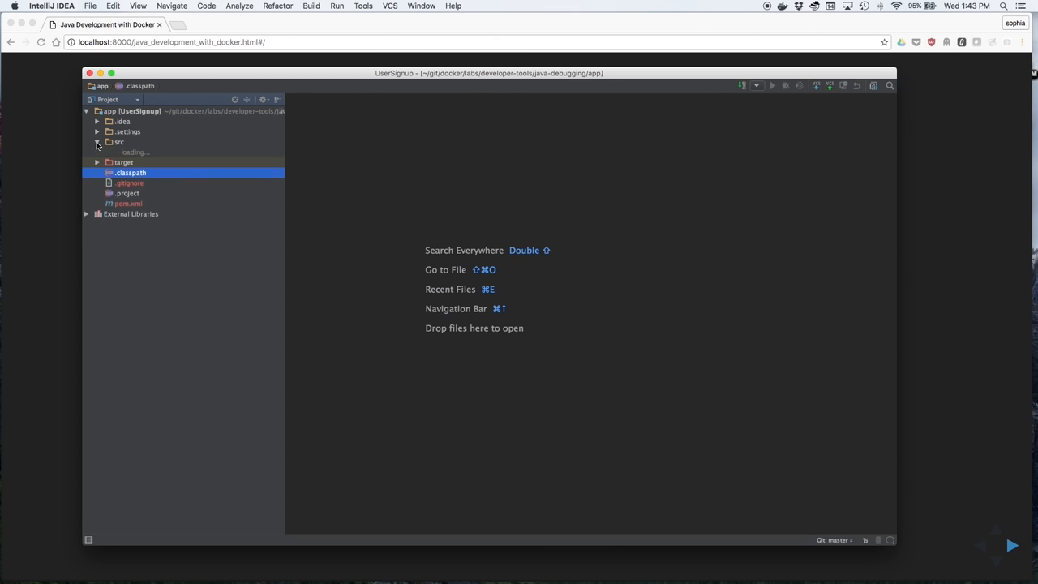
left_click(96, 142)
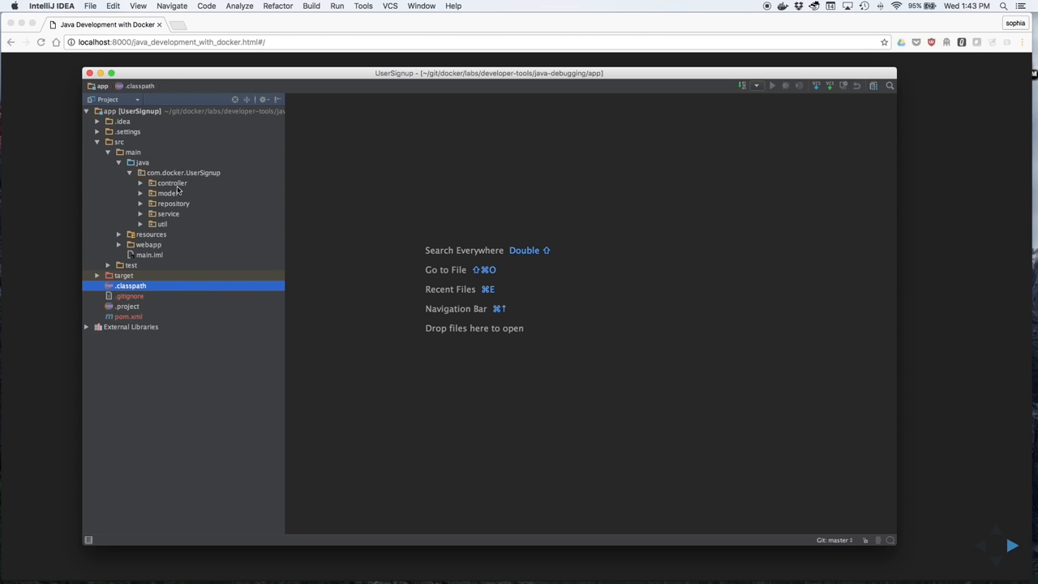
left_click(141, 182)
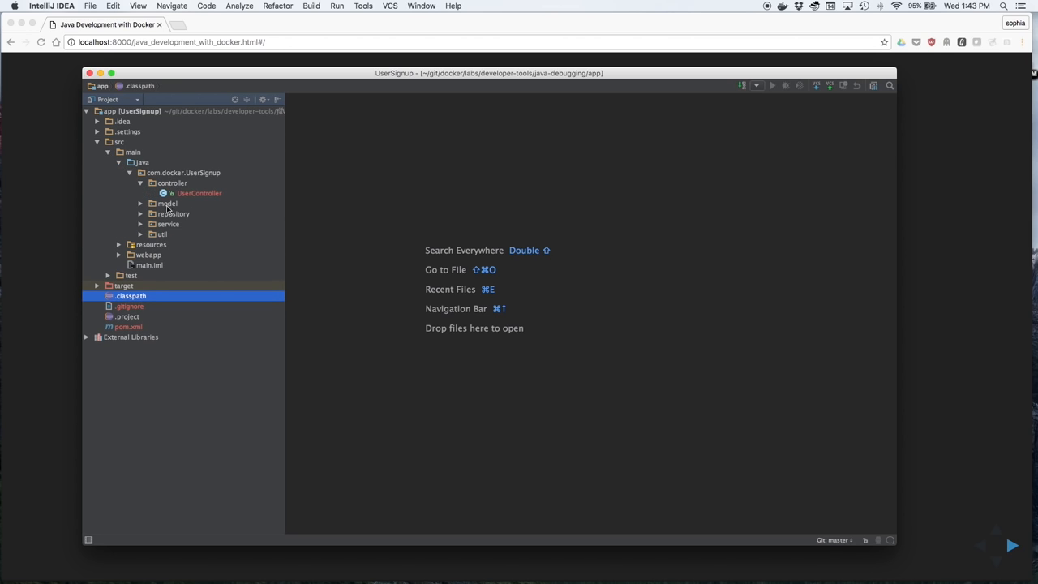
left_click(141, 214)
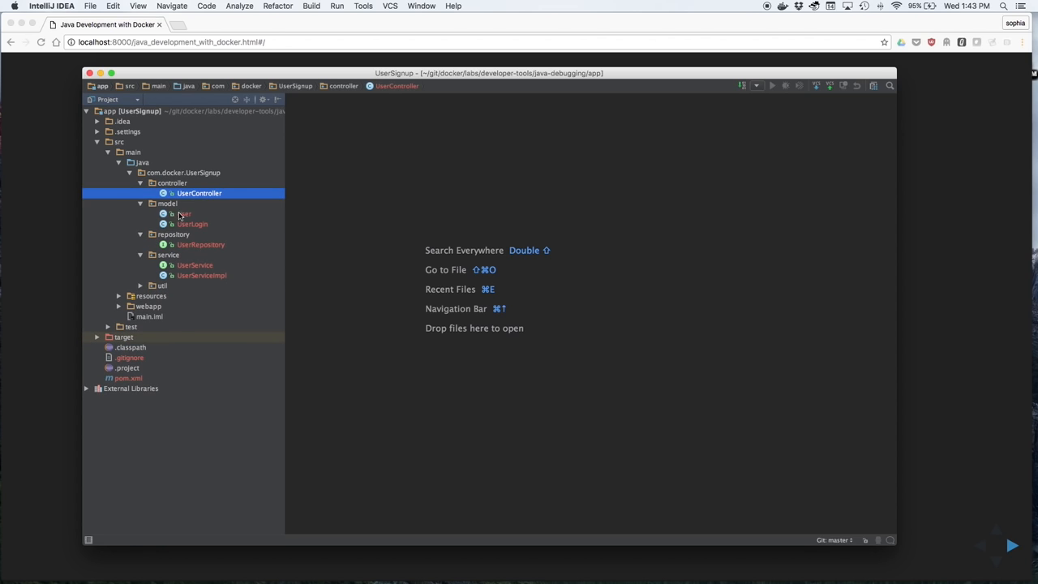
double_click(184, 213)
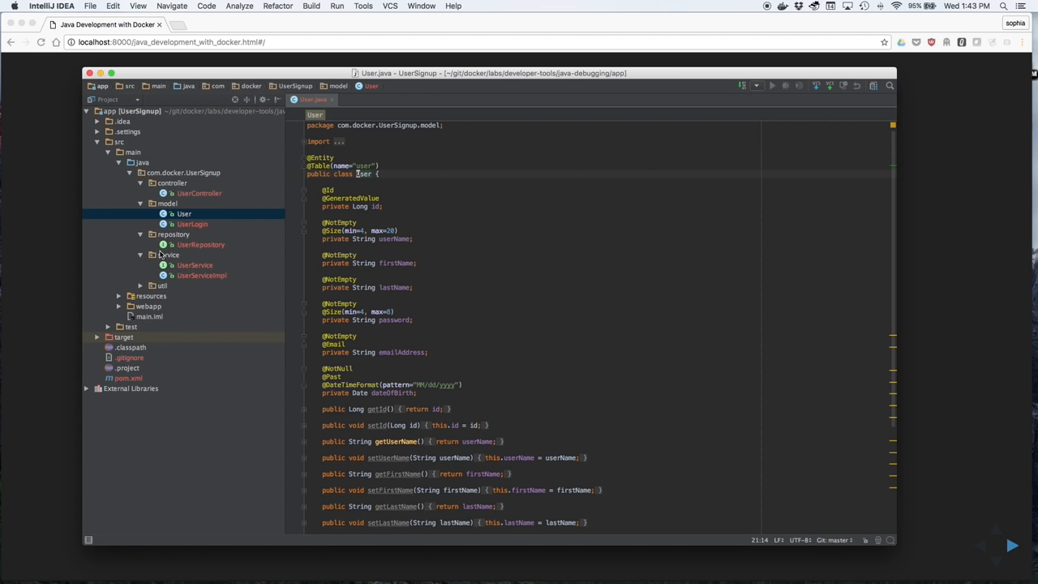
double_click(201, 275)
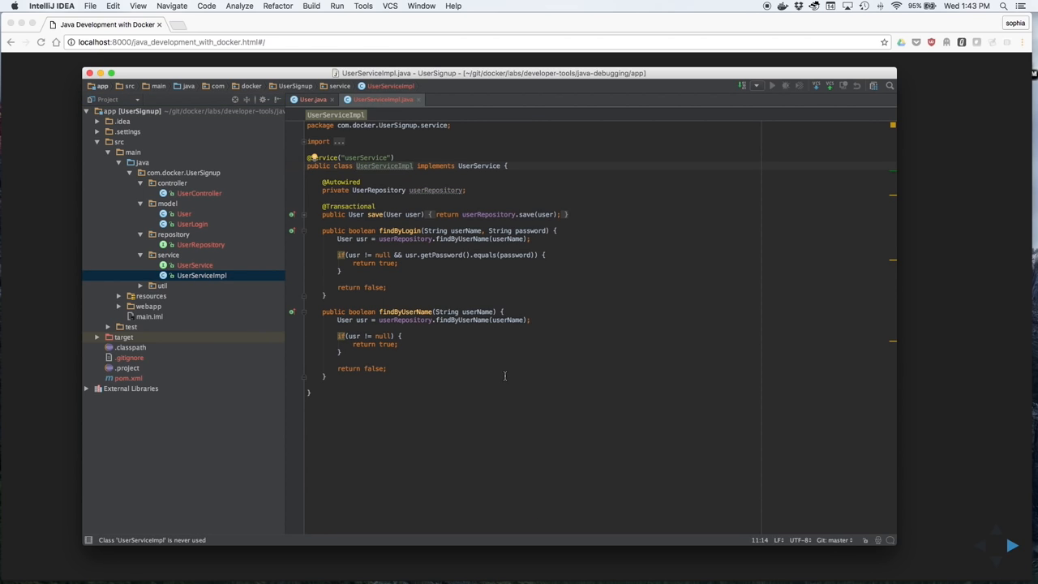
mouse_move(740, 65)
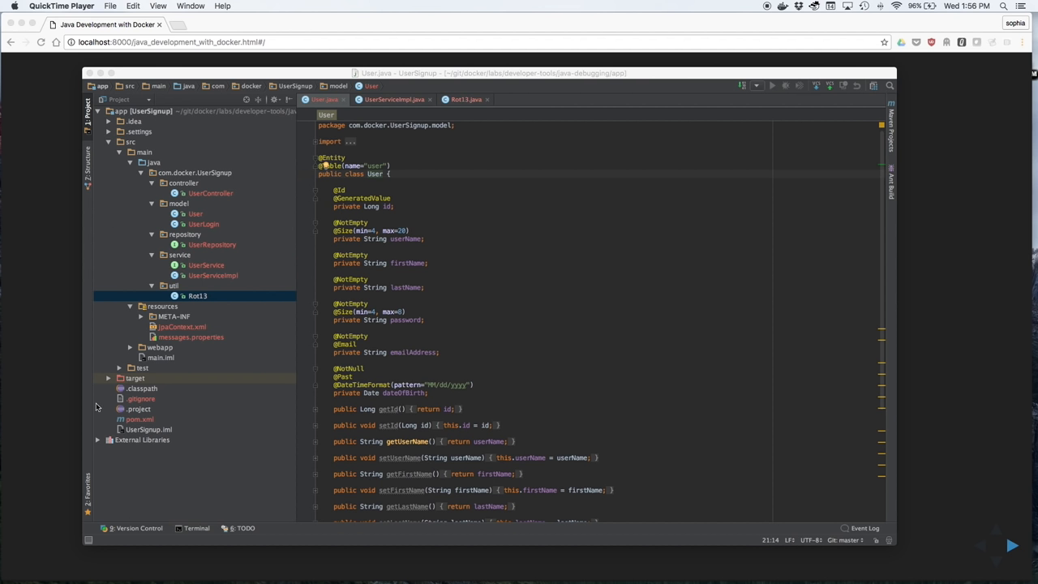
Step: Create UserSignup clean and install Maven run configurations, then run the clean build
left_click(95, 539)
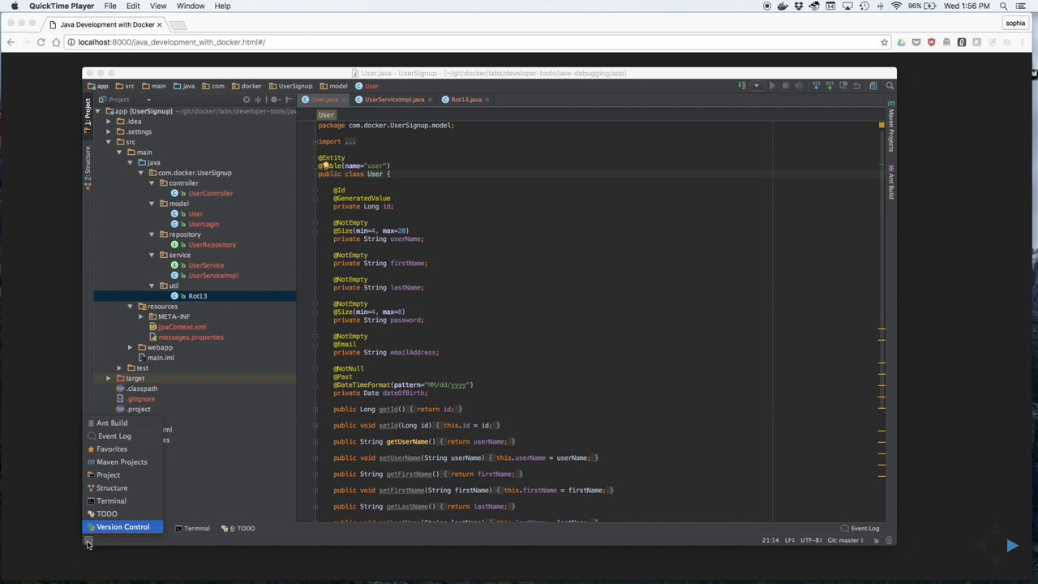
mouse_move(121, 461)
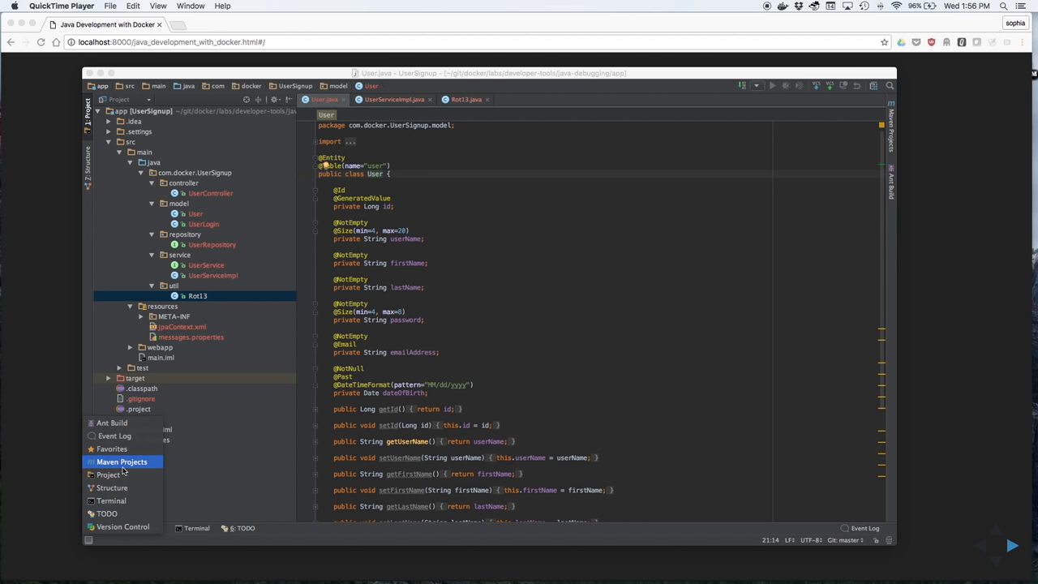
left_click(122, 462)
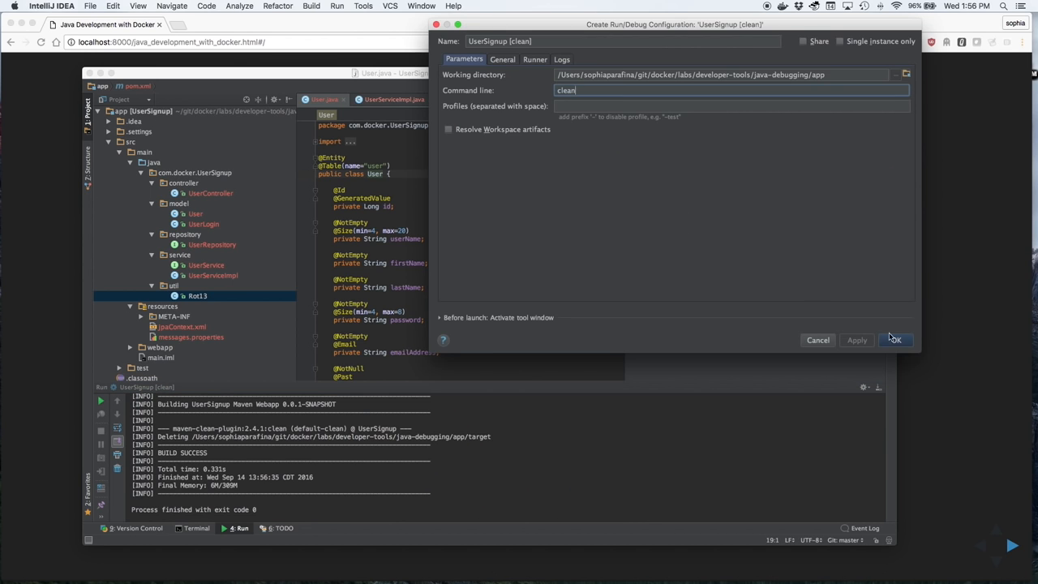
left_click(895, 340)
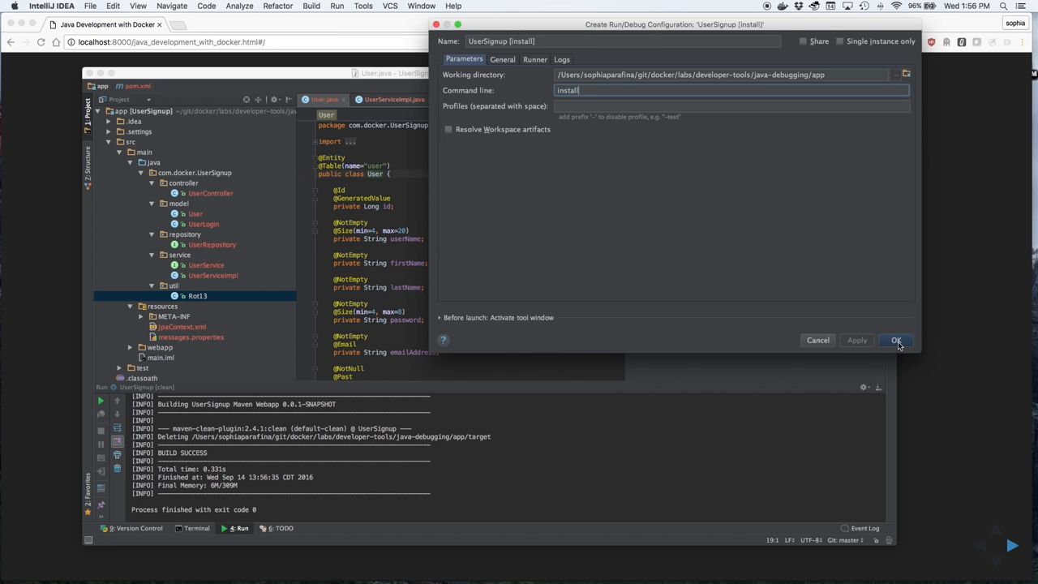
left_click(895, 340)
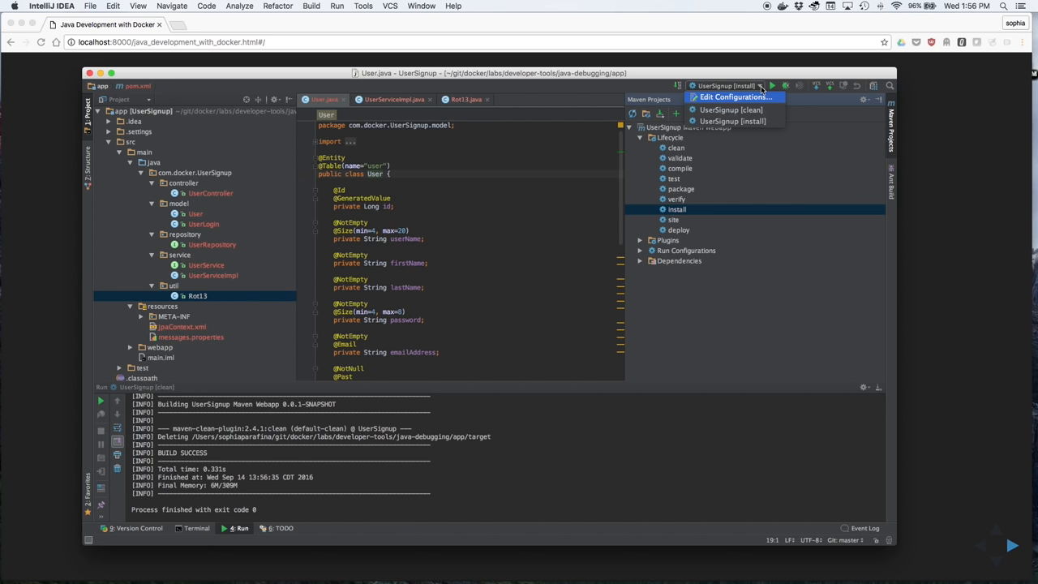
mouse_move(732, 109)
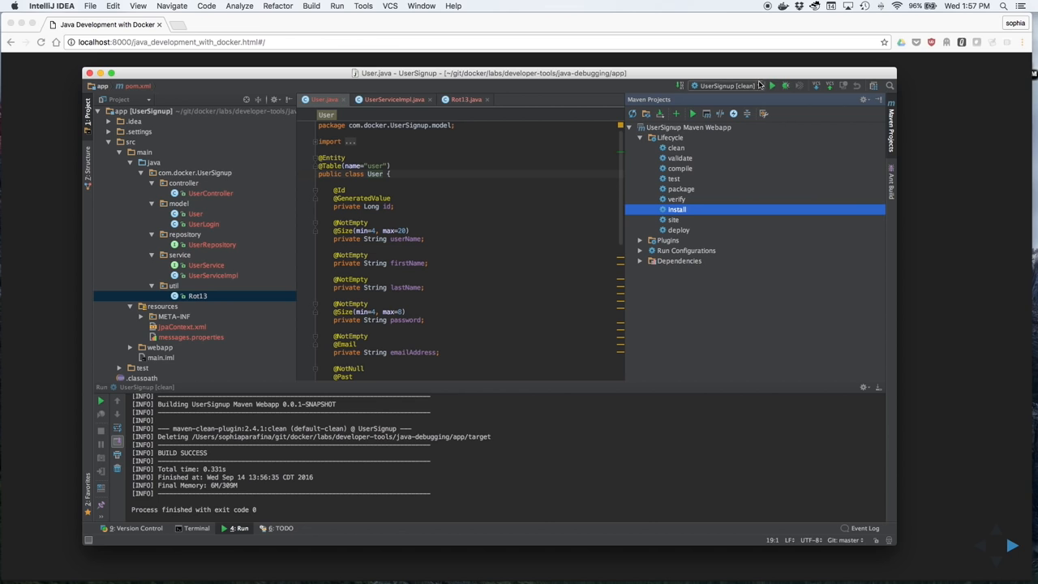
left_click(774, 86)
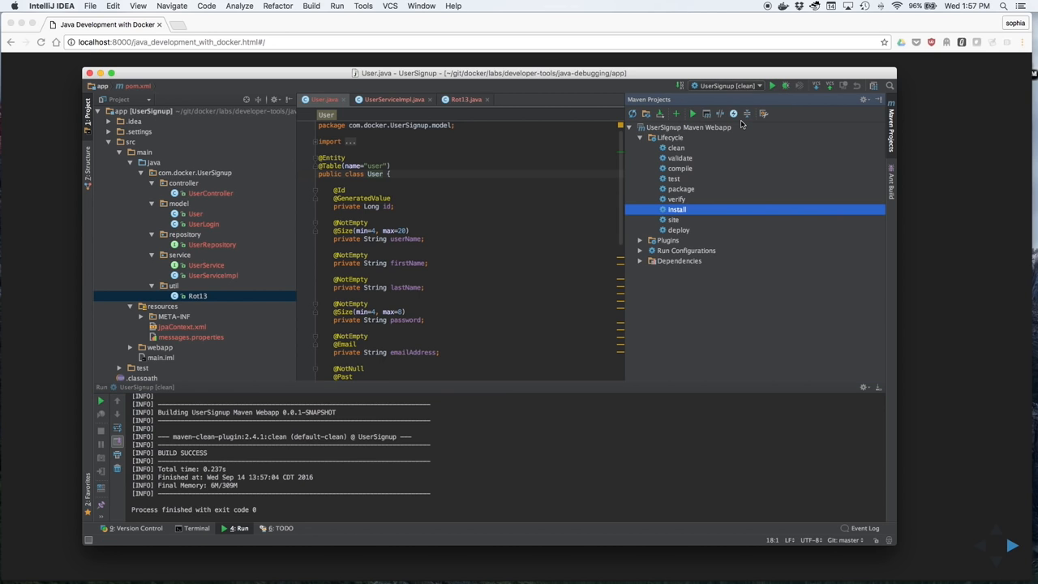
left_click(777, 85)
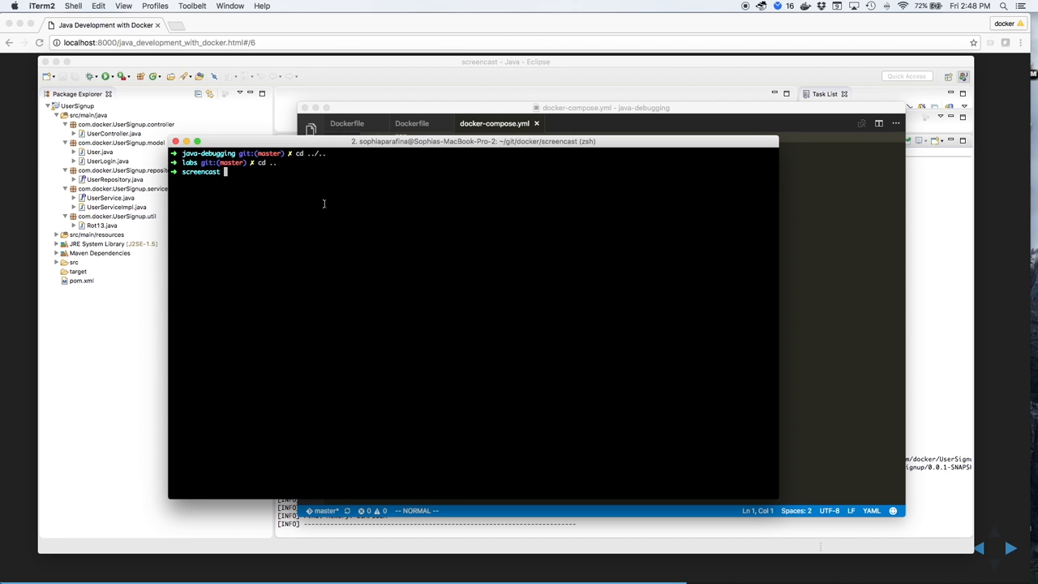
Step: Change to labs/developer-tools/java-debugging, list its contents, and run docker-compose up
type("cd")
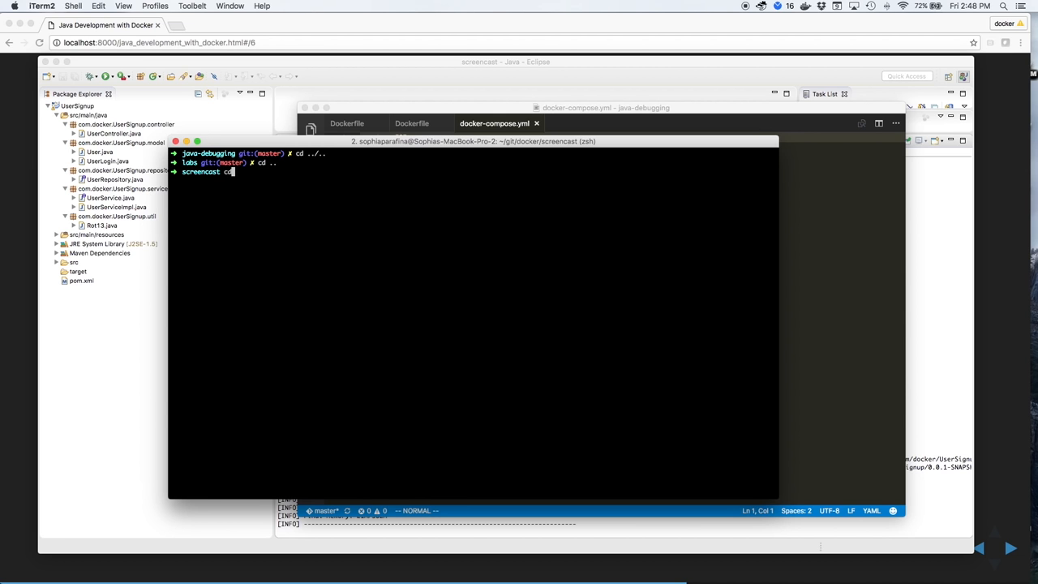
type("labs/")
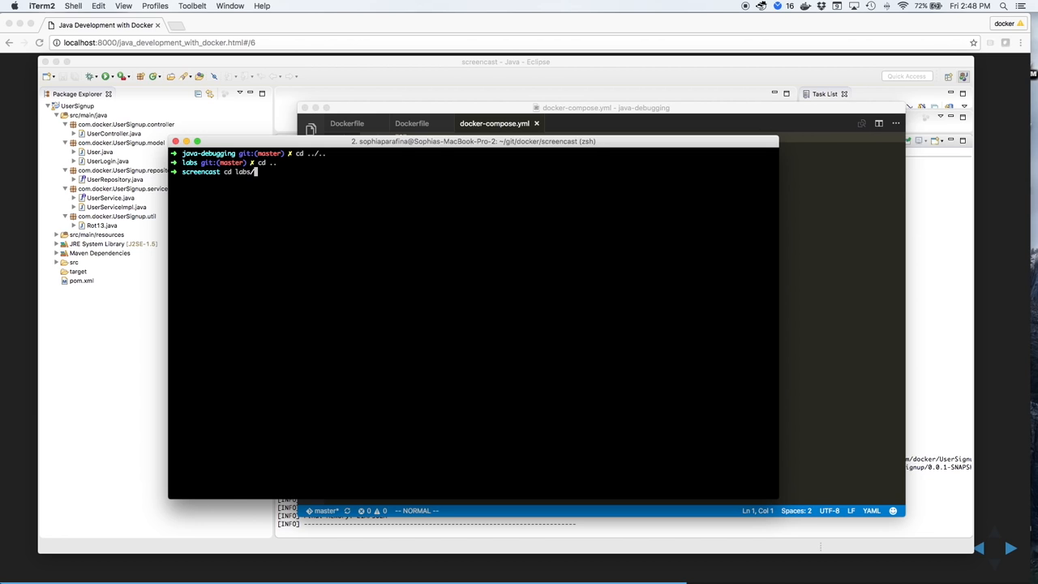
type("developer-tools/")
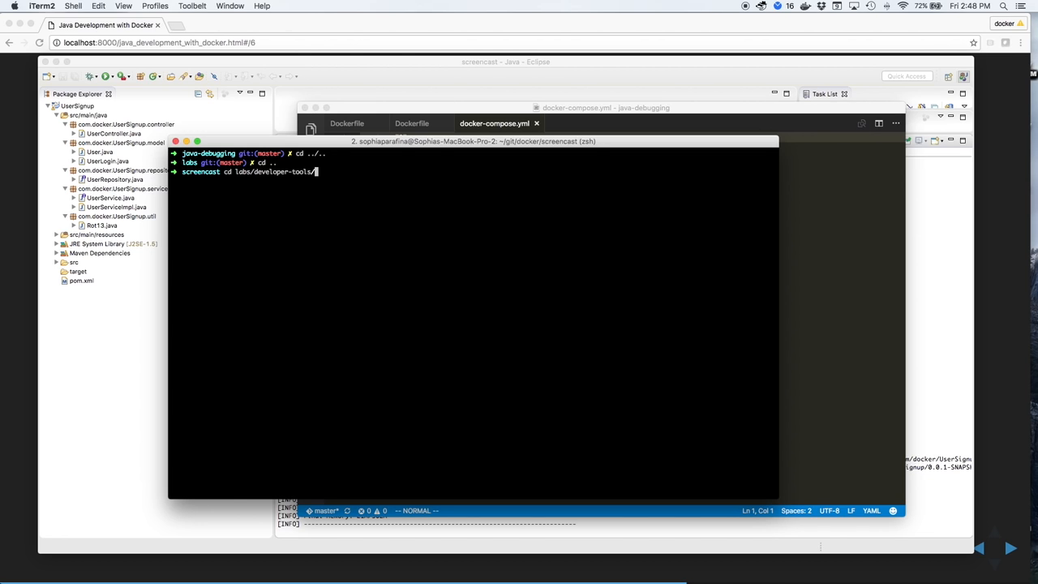
type("java-debugging/")
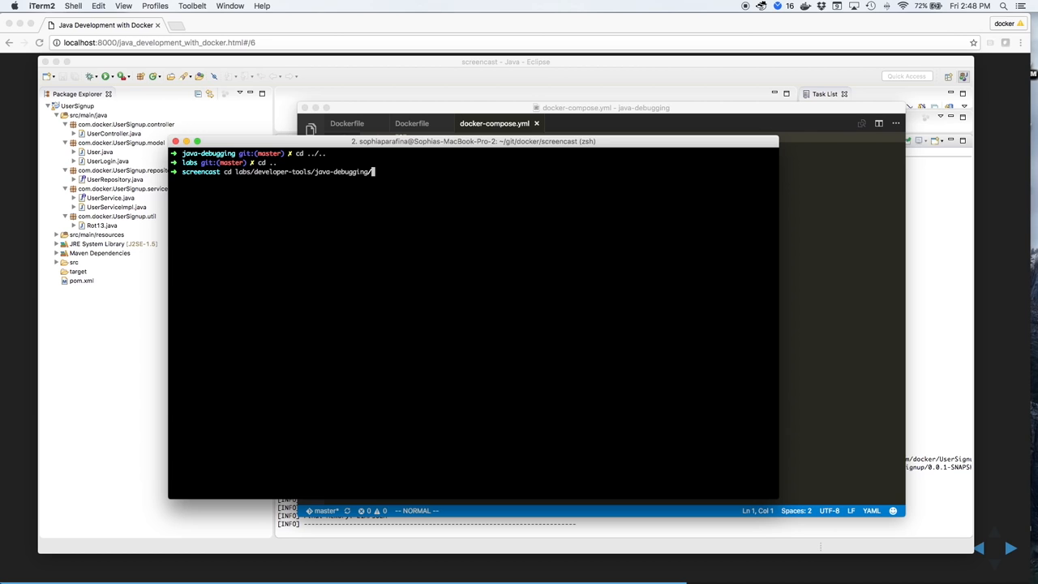
type("ls")
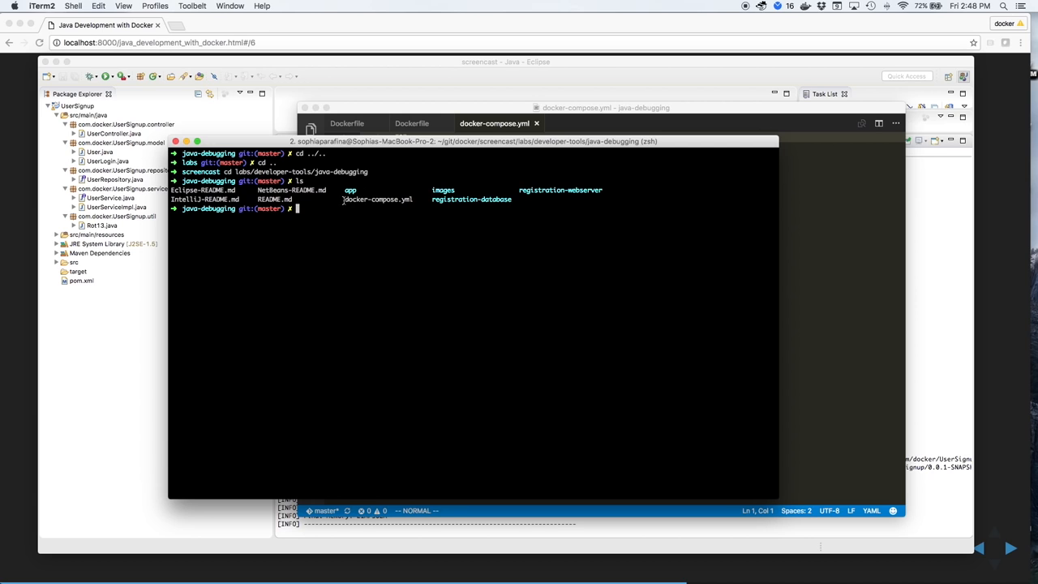
type("docker-compose up")
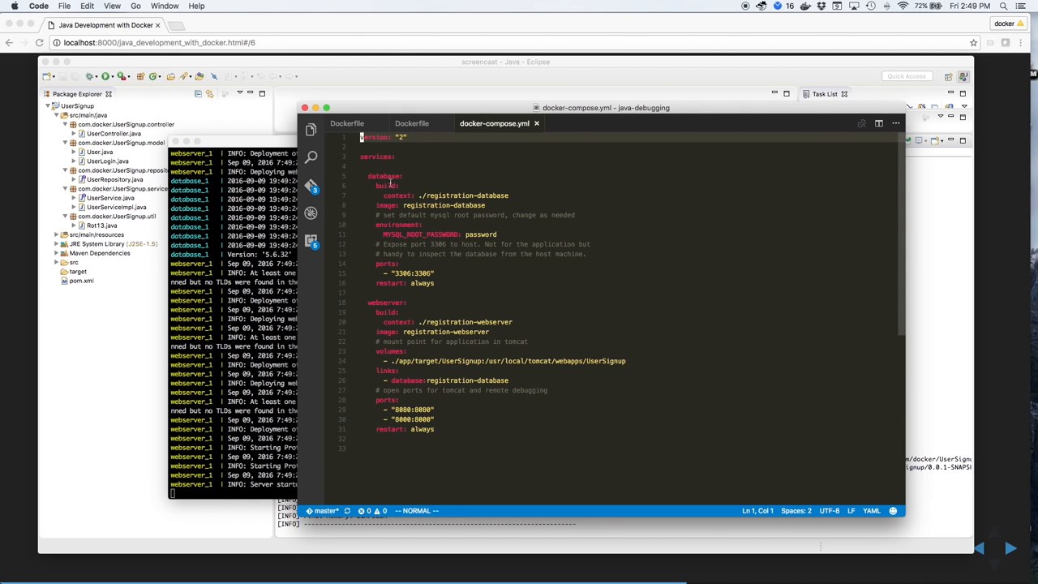
mouse_move(379, 205)
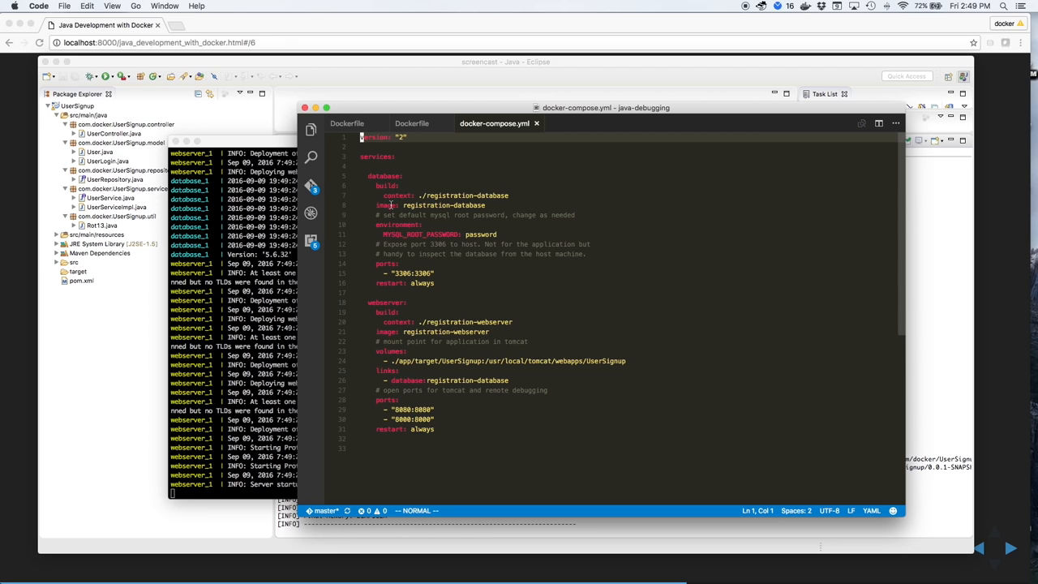
mouse_move(392, 235)
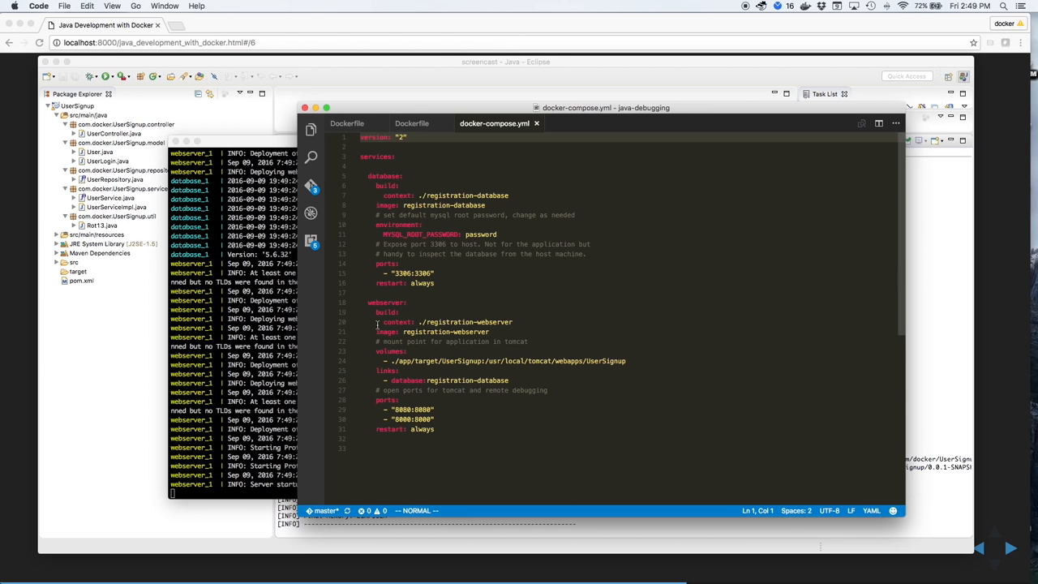
mouse_move(383, 322)
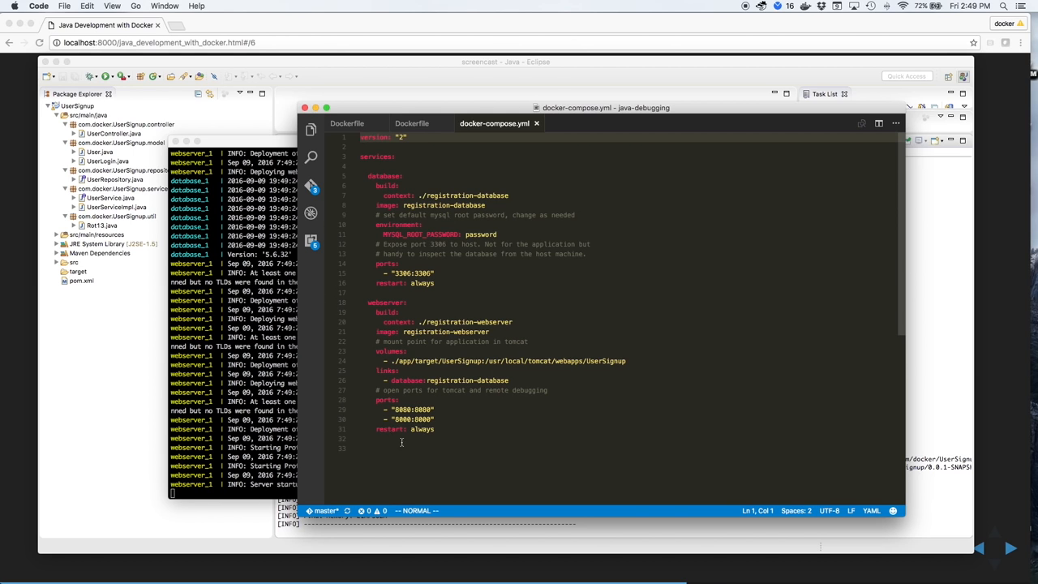
mouse_move(407, 443)
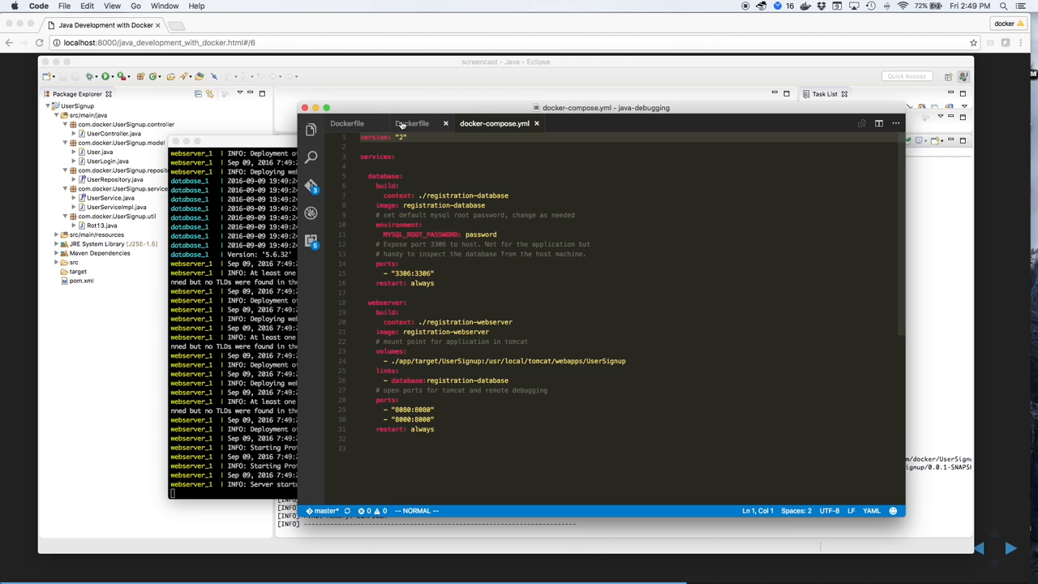
Step: View the database Dockerfile, then the Tomcat webserver Dockerfile
left_click(346, 123)
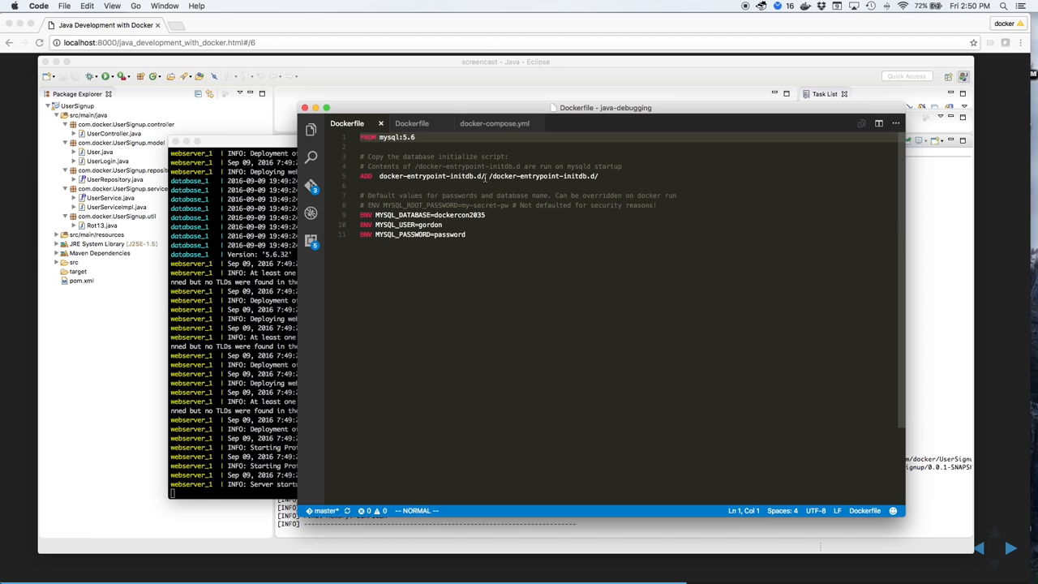
mouse_move(509, 205)
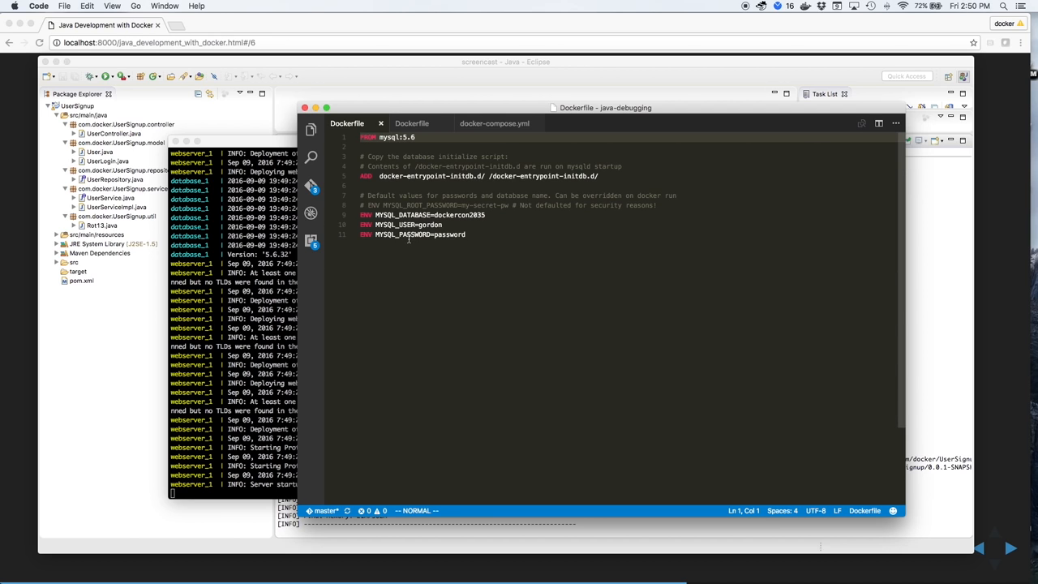
left_click(412, 124)
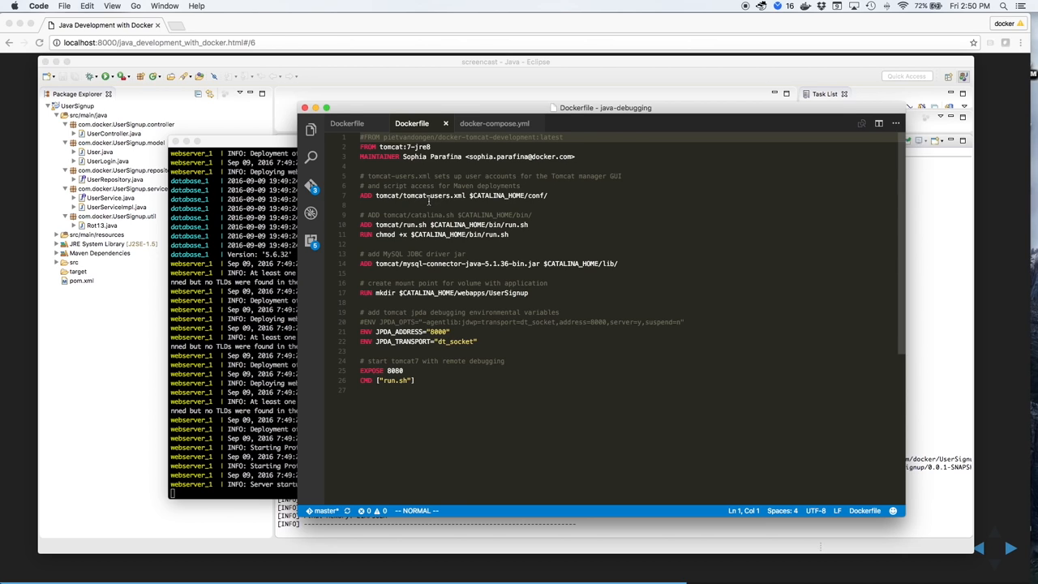
mouse_move(424, 254)
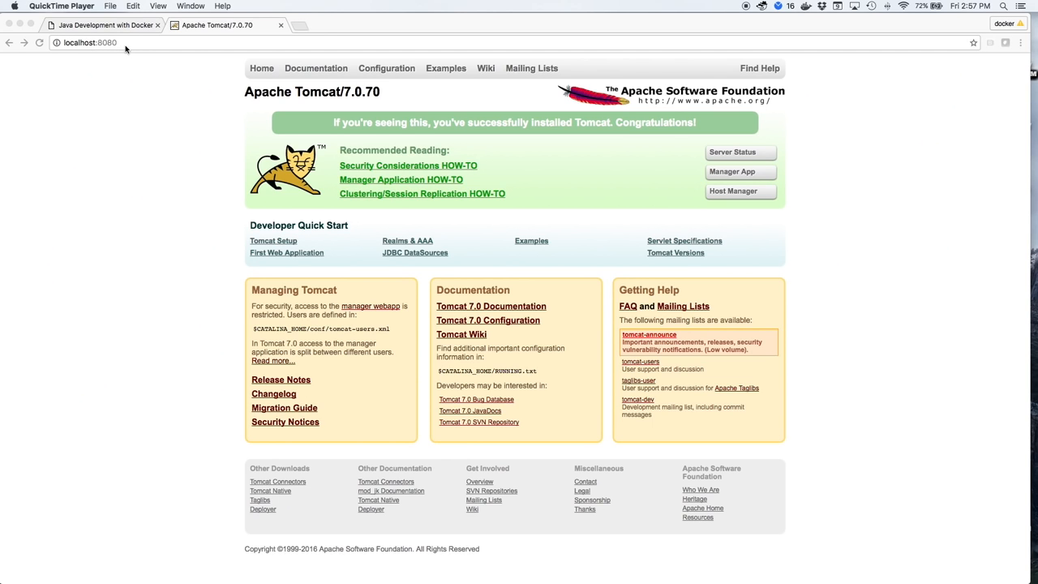
mouse_move(262, 146)
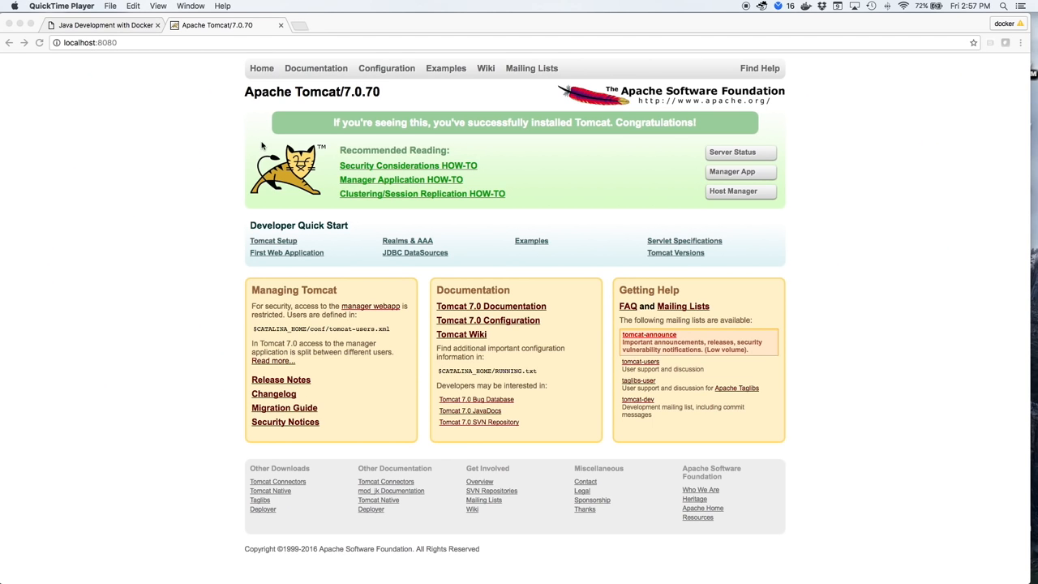
mouse_move(714, 173)
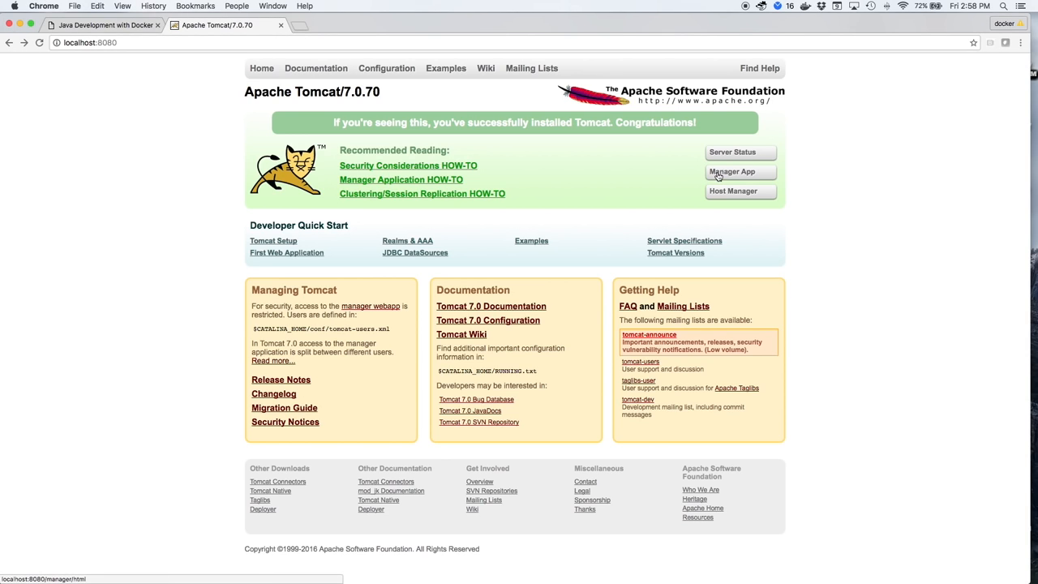
Step: Log in to the Tomcat Manager App with the sys user credentials
left_click(739, 171)
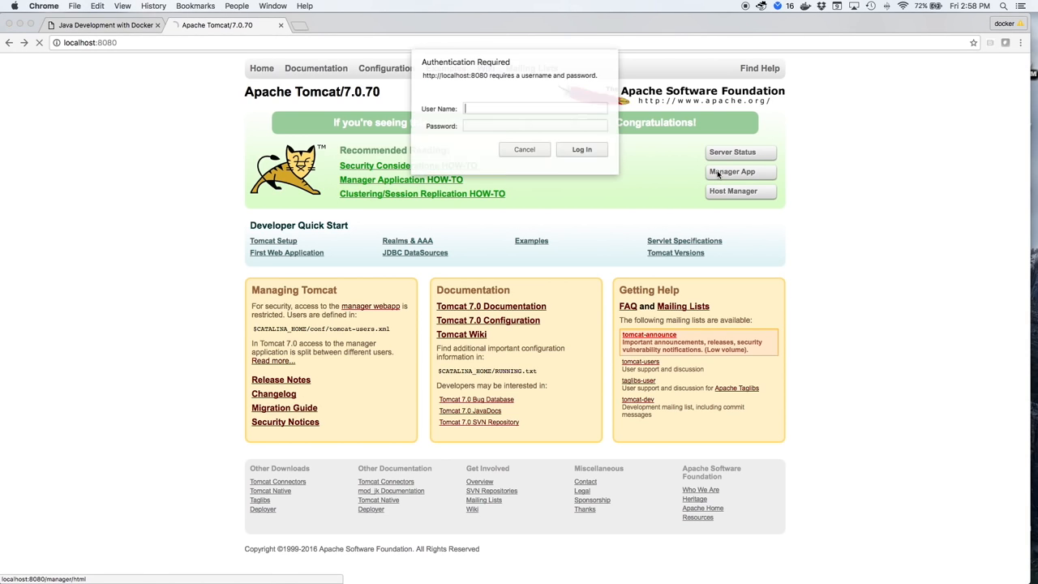
type("system")
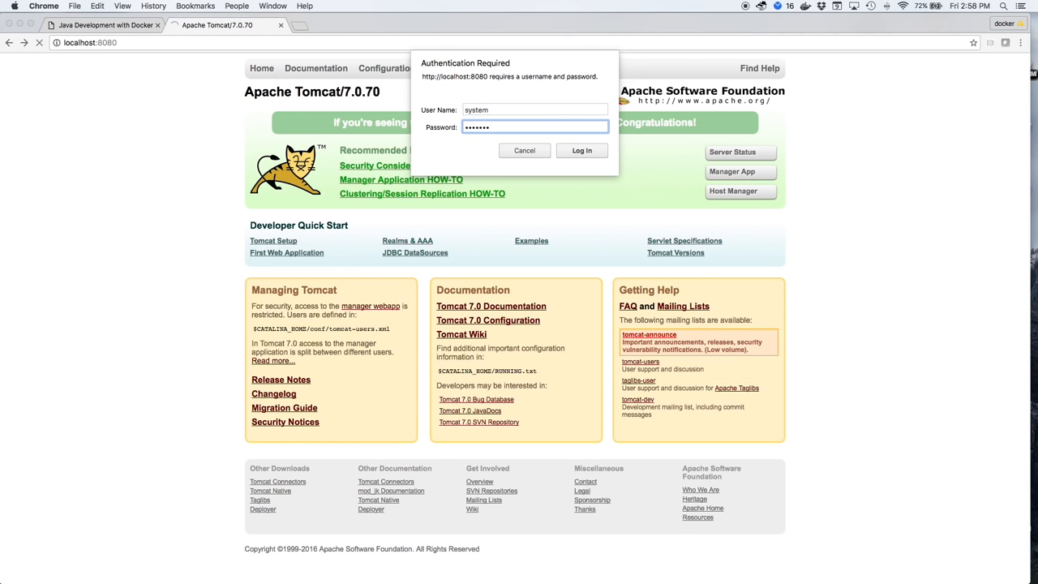
left_click(582, 150)
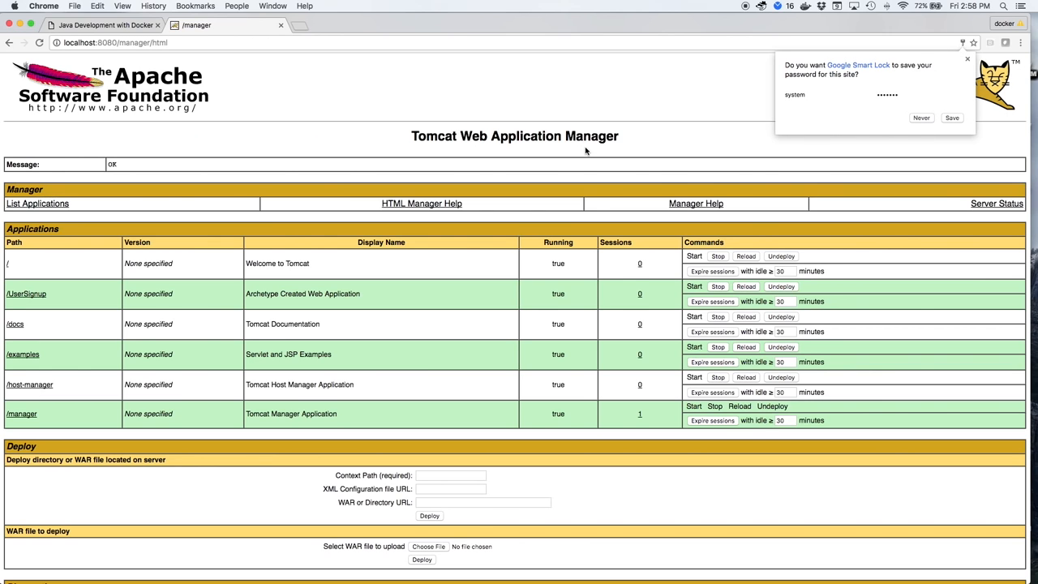
mouse_move(832, 138)
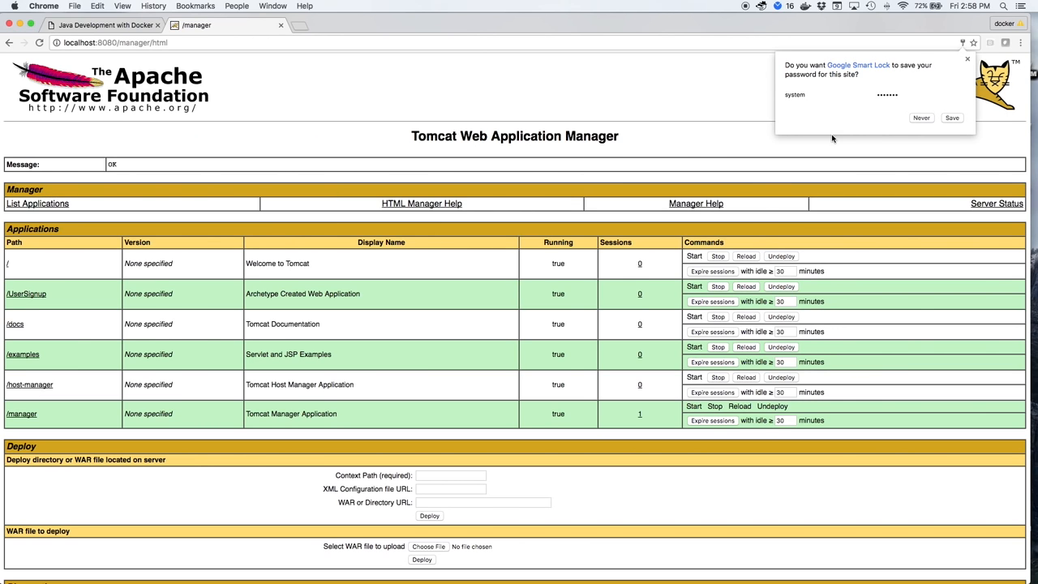
Step: Dismiss the save-password prompt and open the /UserSignup application link
left_click(921, 118)
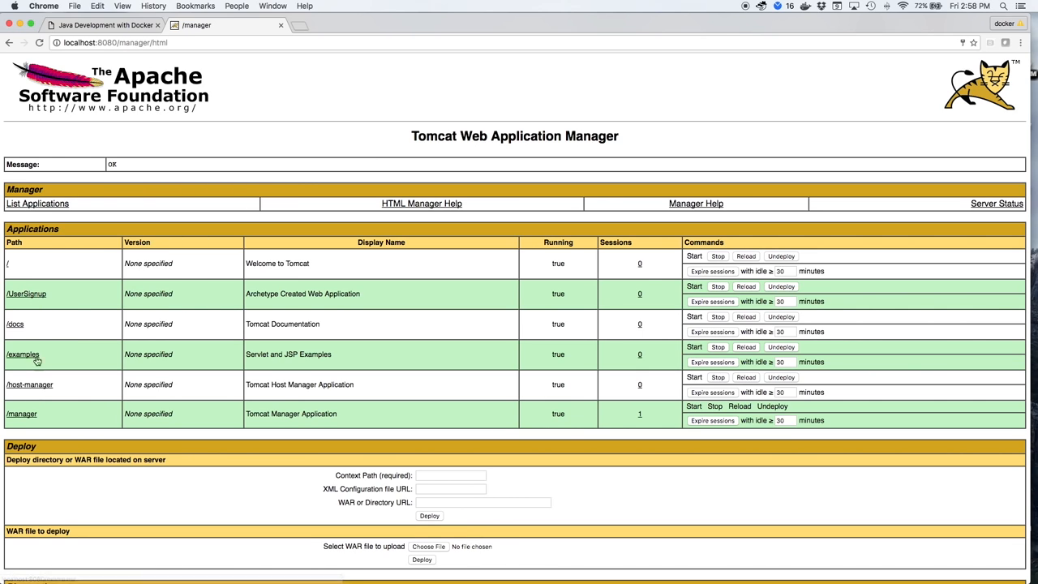
mouse_move(40, 295)
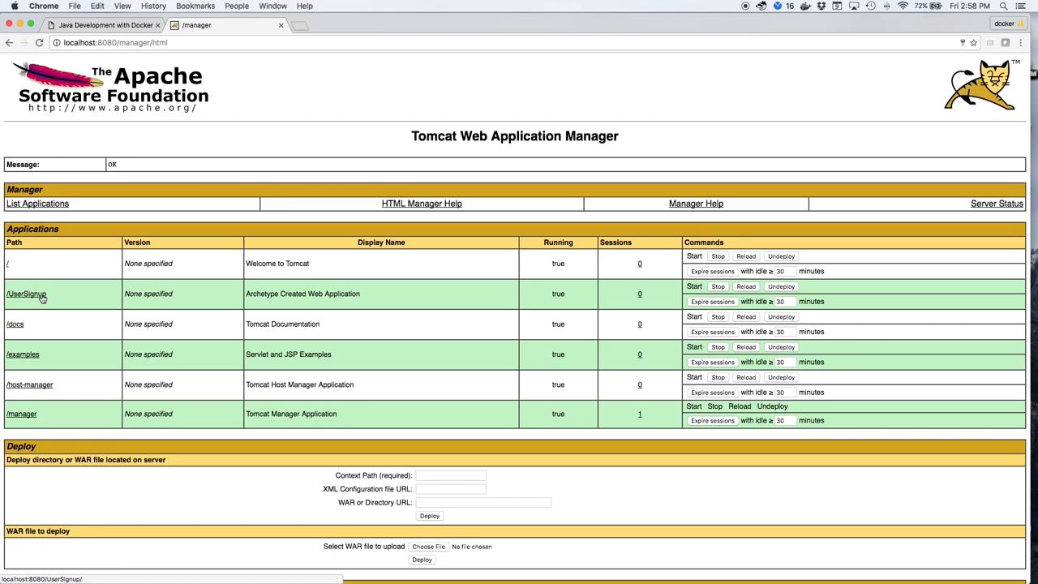
mouse_move(47, 263)
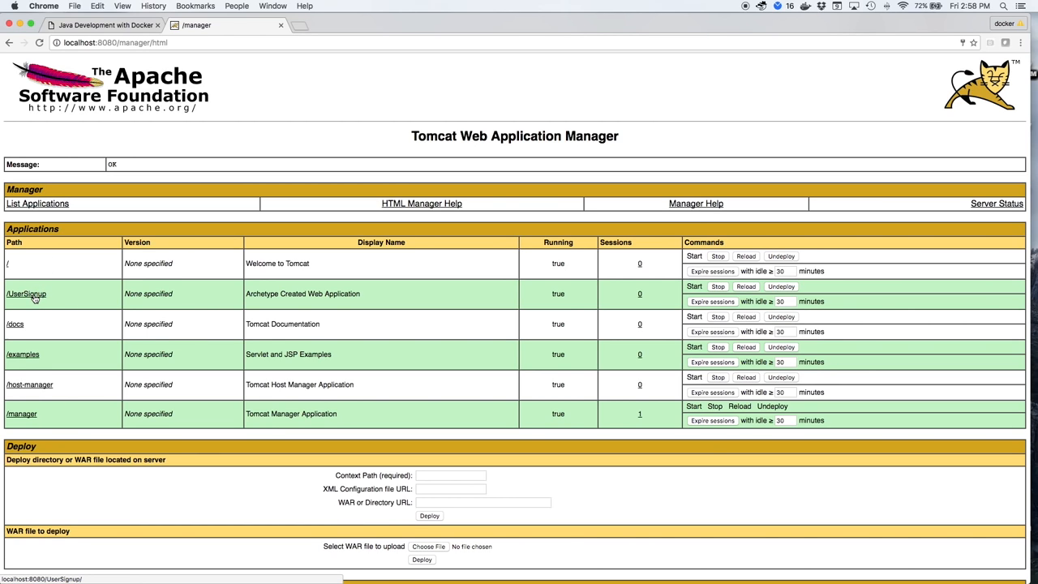
left_click(25, 293)
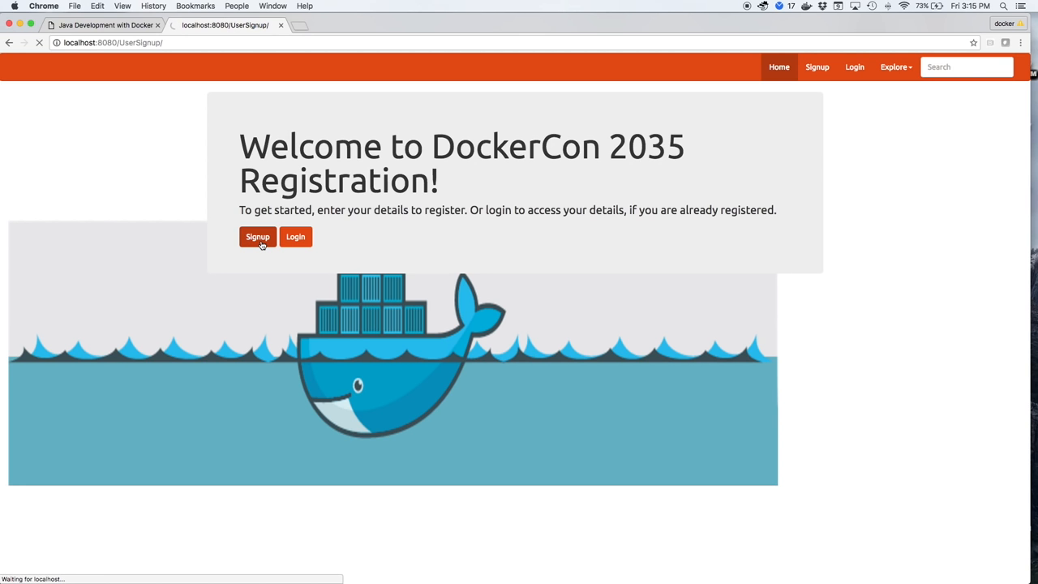
Step: Fill in the signup form for user gordon with password, names and date of birth
left_click(257, 236)
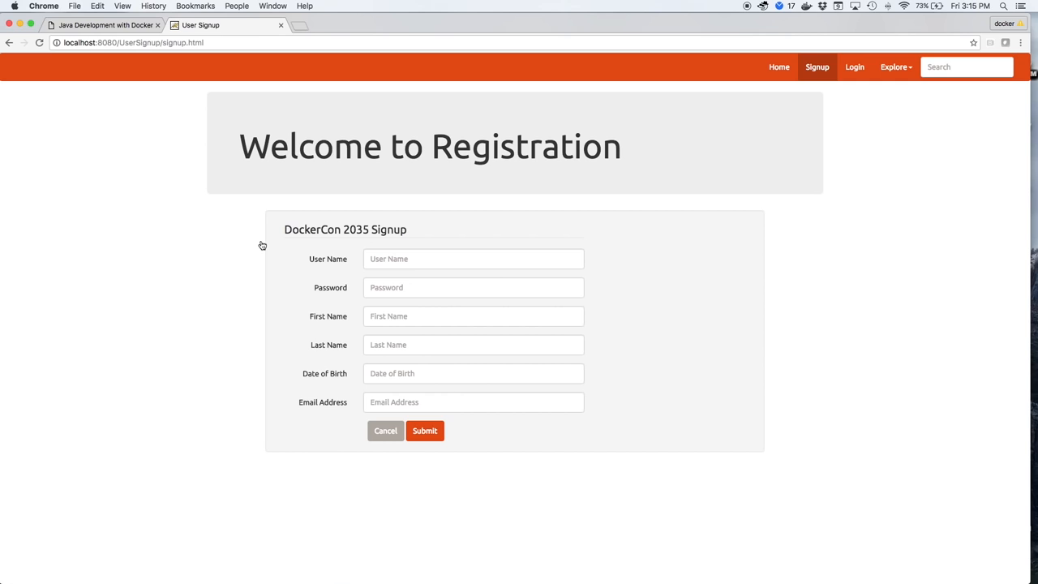
left_click(473, 258)
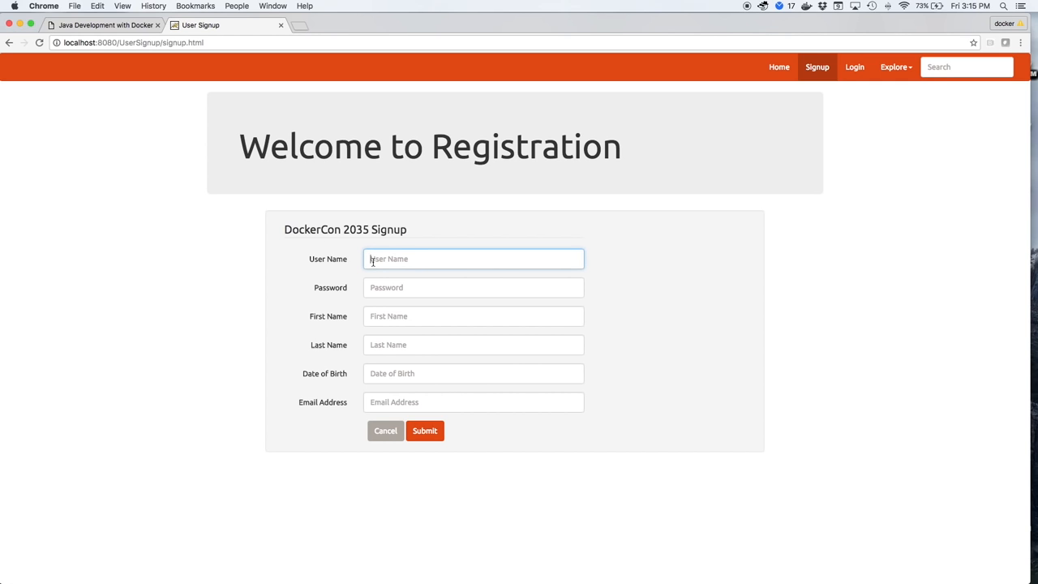
type("gordon")
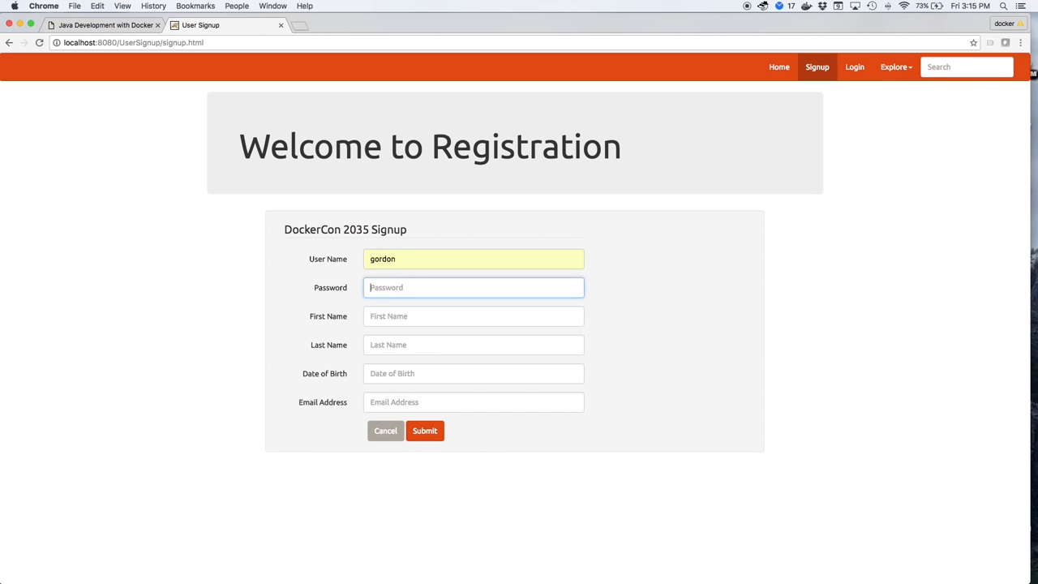
type("•••••")
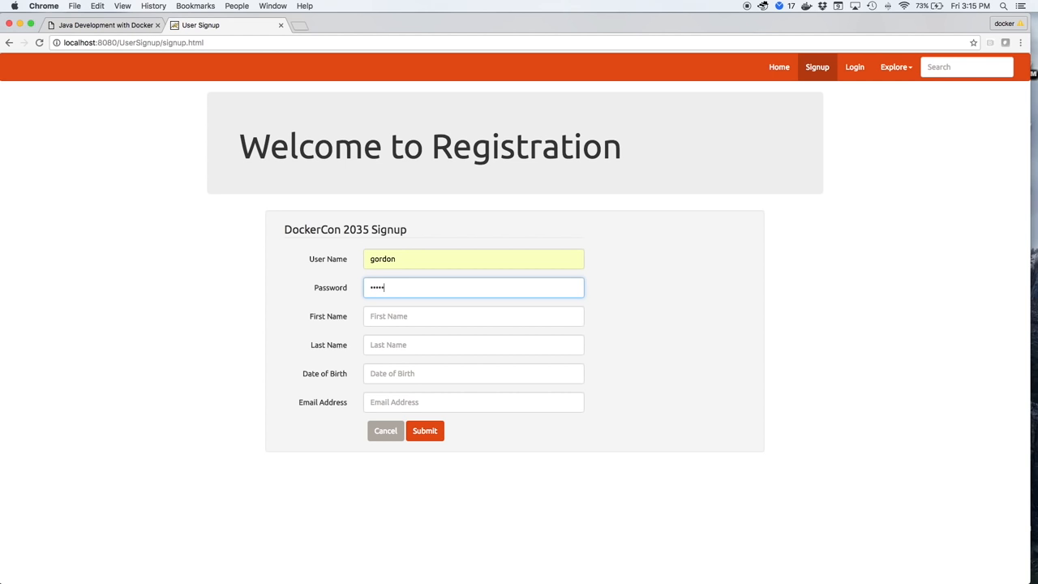
type("G")
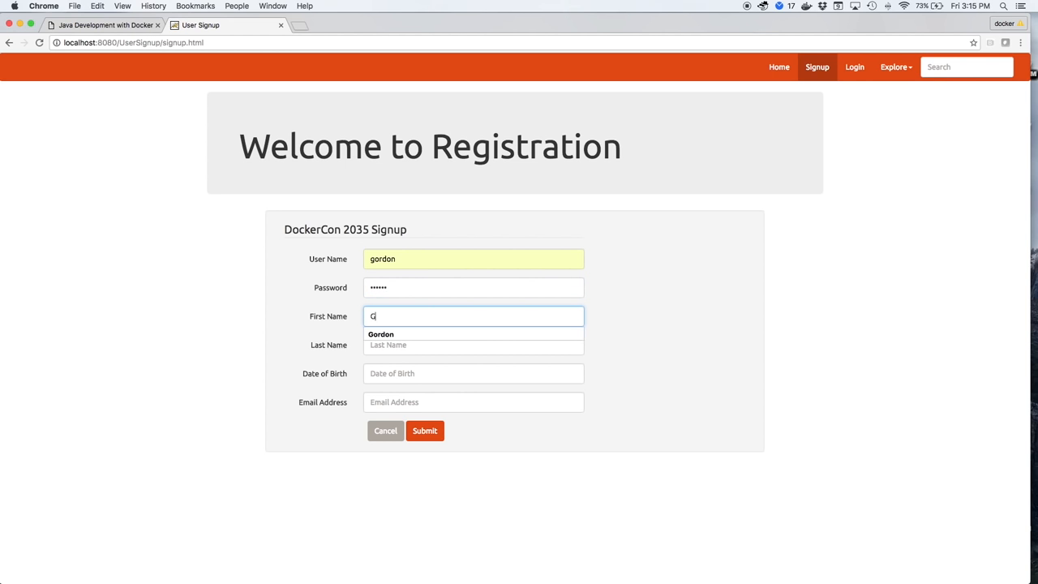
type("T")
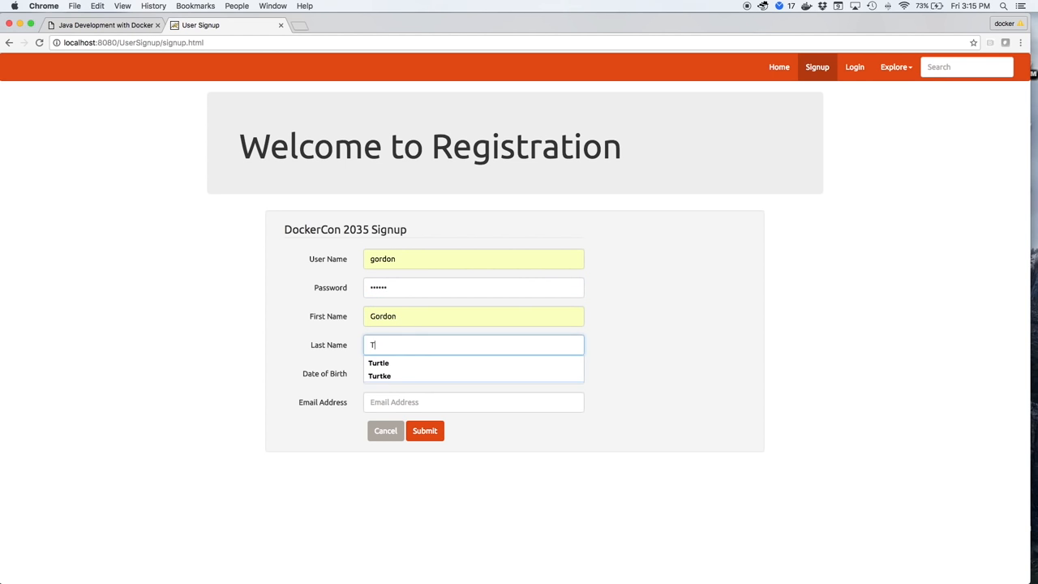
left_click(474, 373)
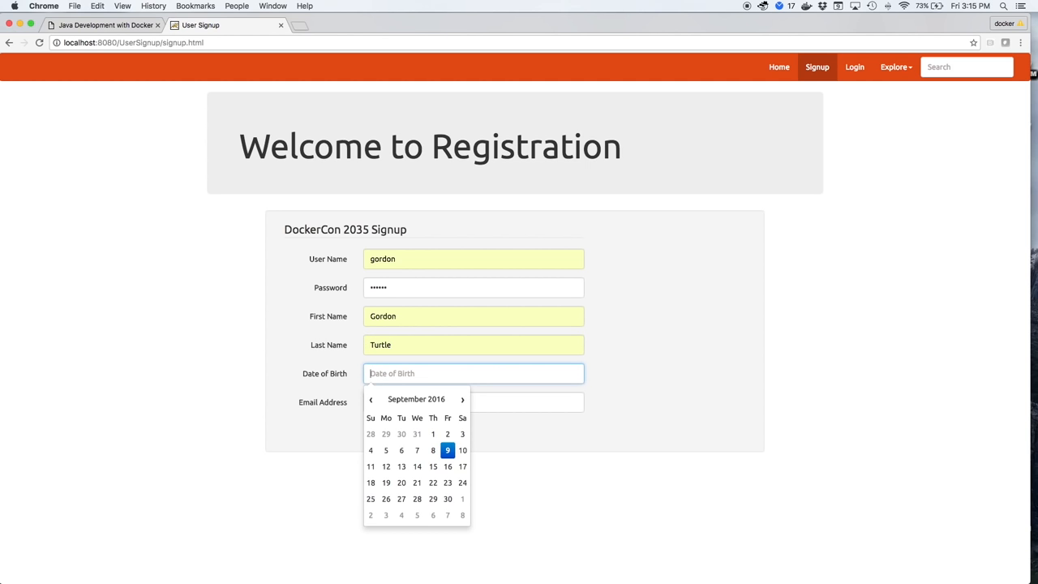
type("05")
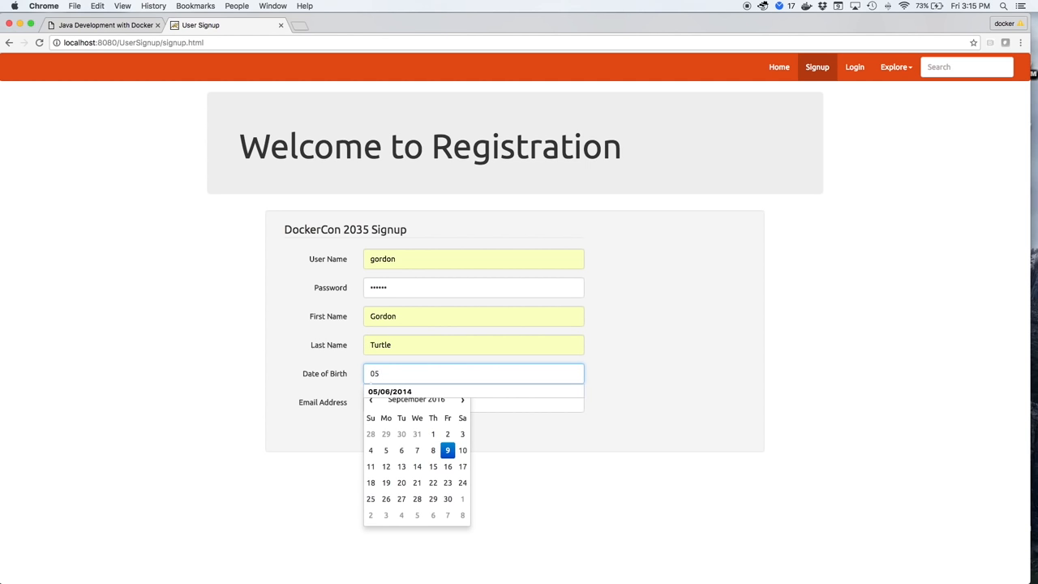
type("06/")
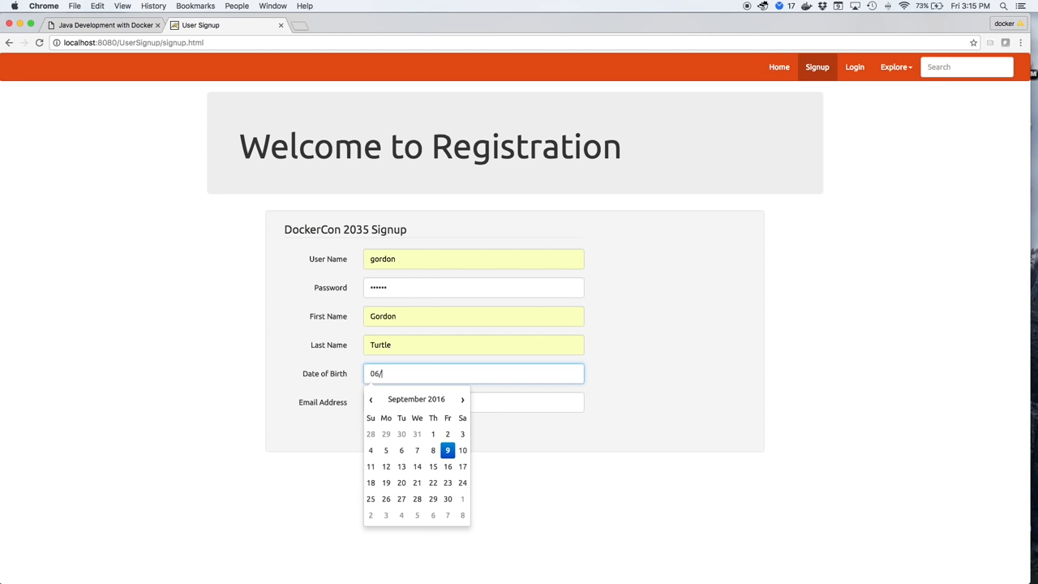
key("Backspace")
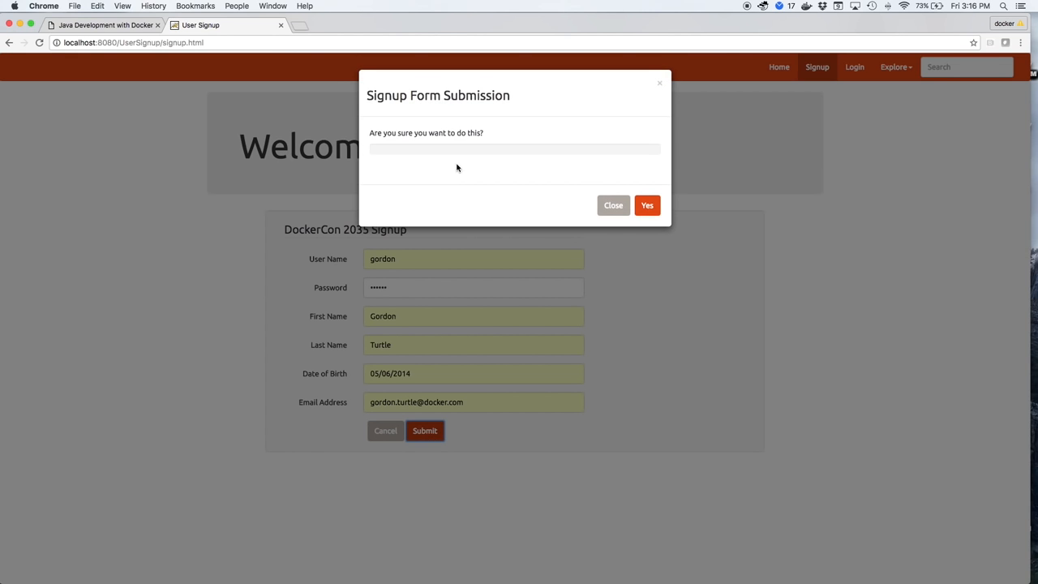
Step: Save the new user, then try logging in as gordon, which fails
left_click(646, 205)
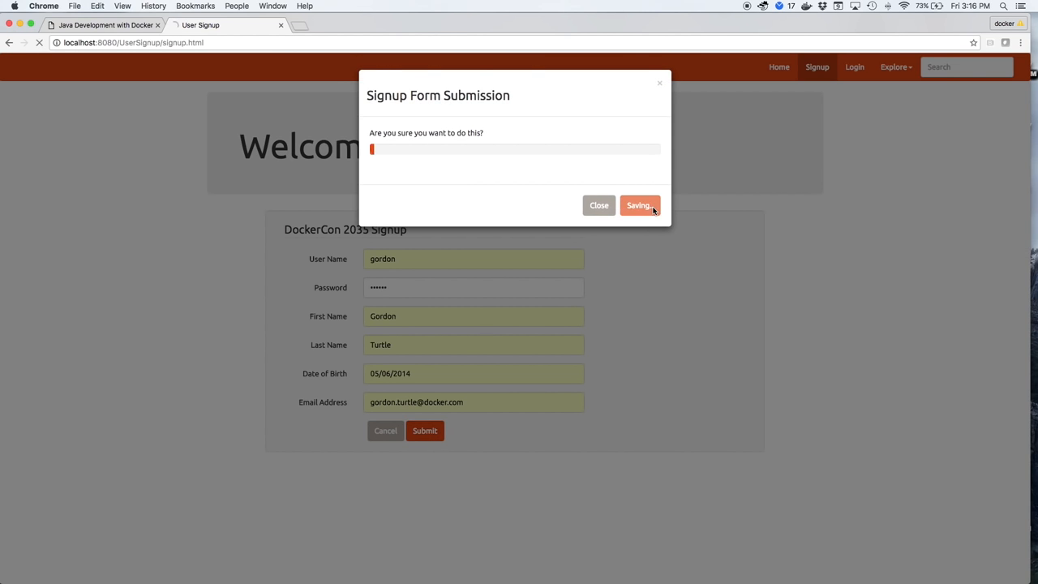
left_click(640, 204)
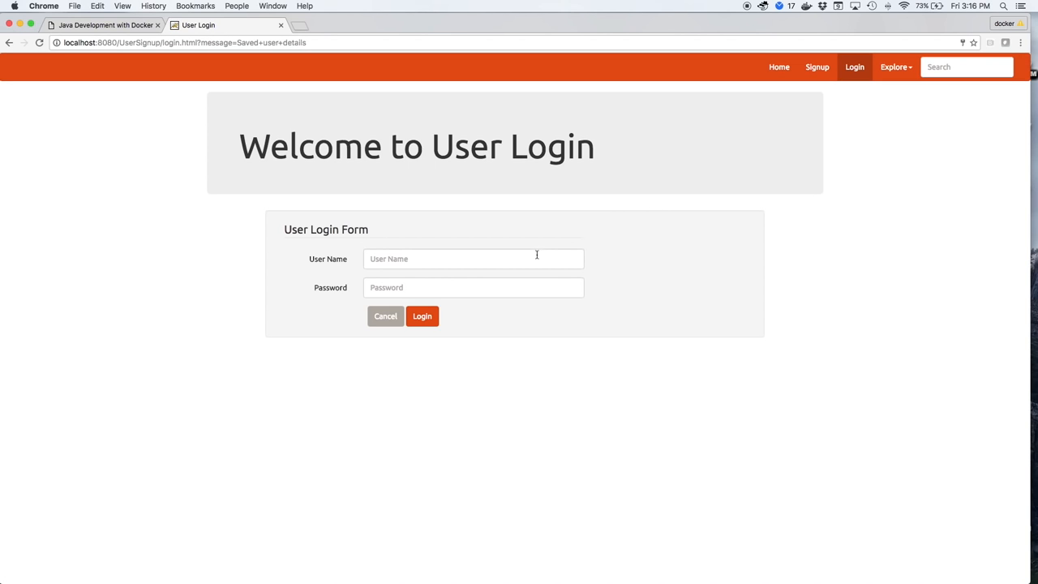
type("gordon")
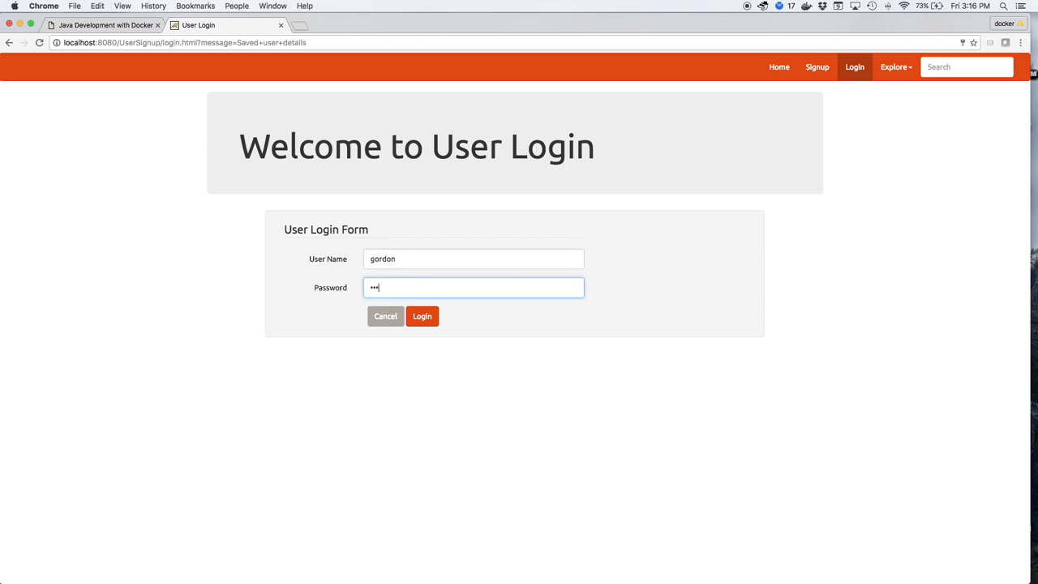
left_click(422, 315)
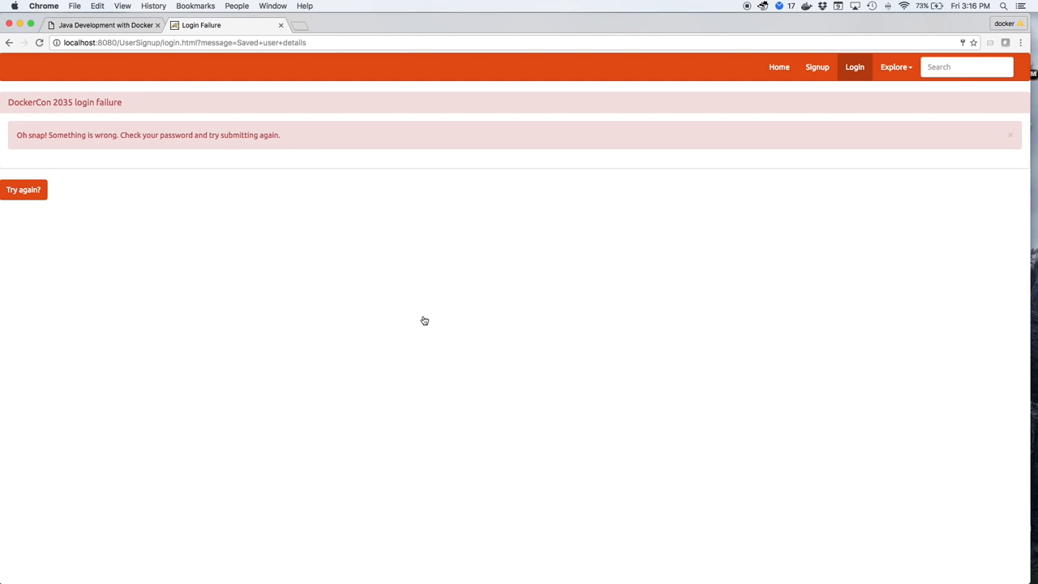
mouse_move(747, 6)
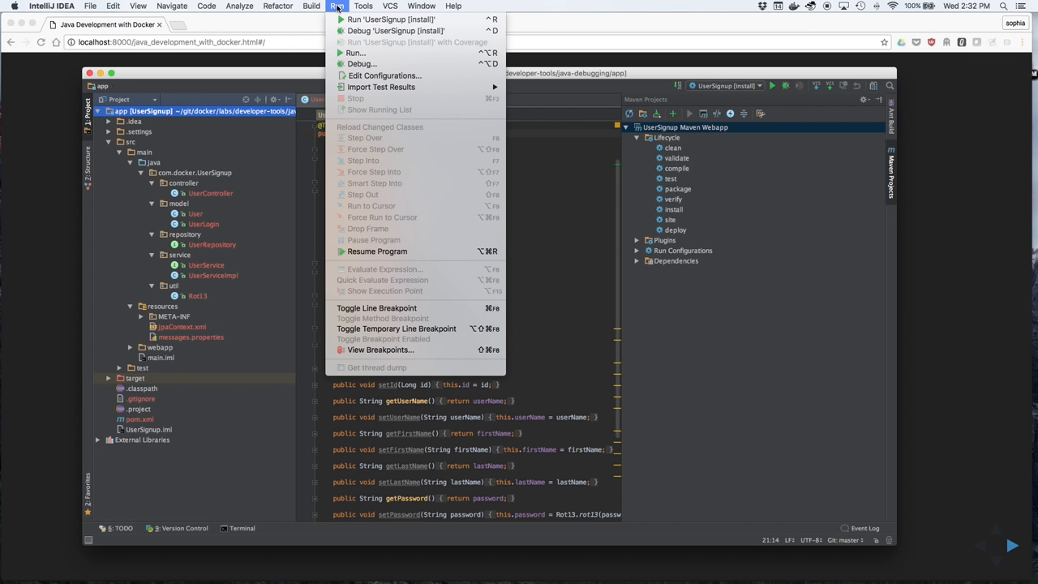
mouse_move(372, 53)
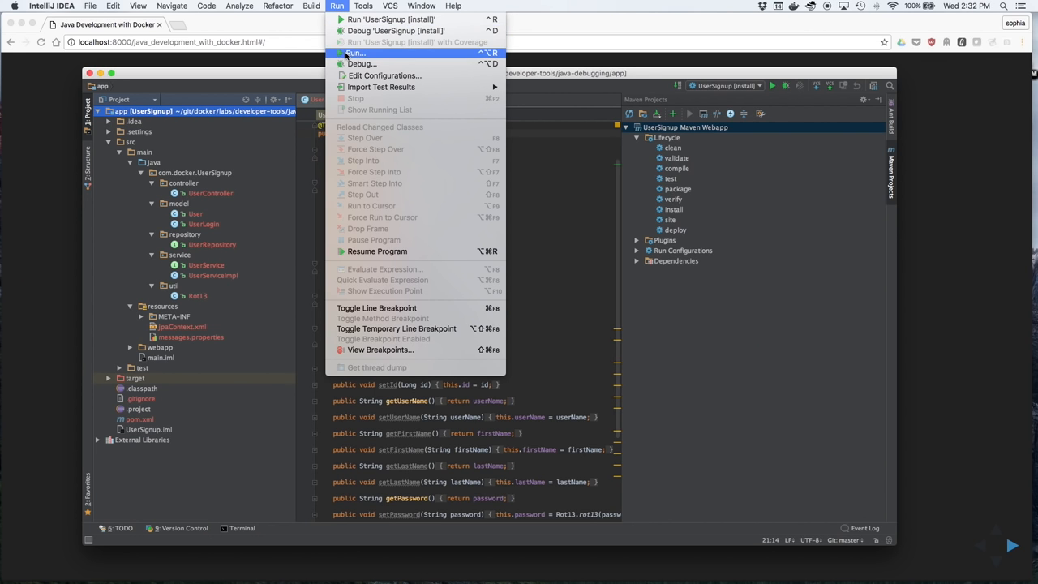
mouse_move(384, 75)
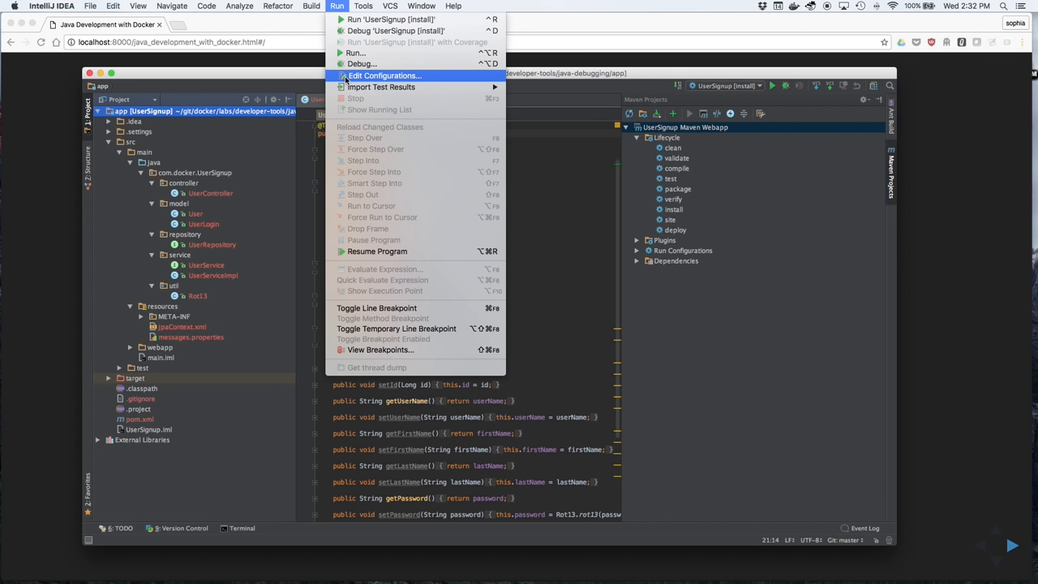
Step: Open Run/Debug Configurations, view the Remote defaults, and start adding a new configuration
left_click(383, 76)
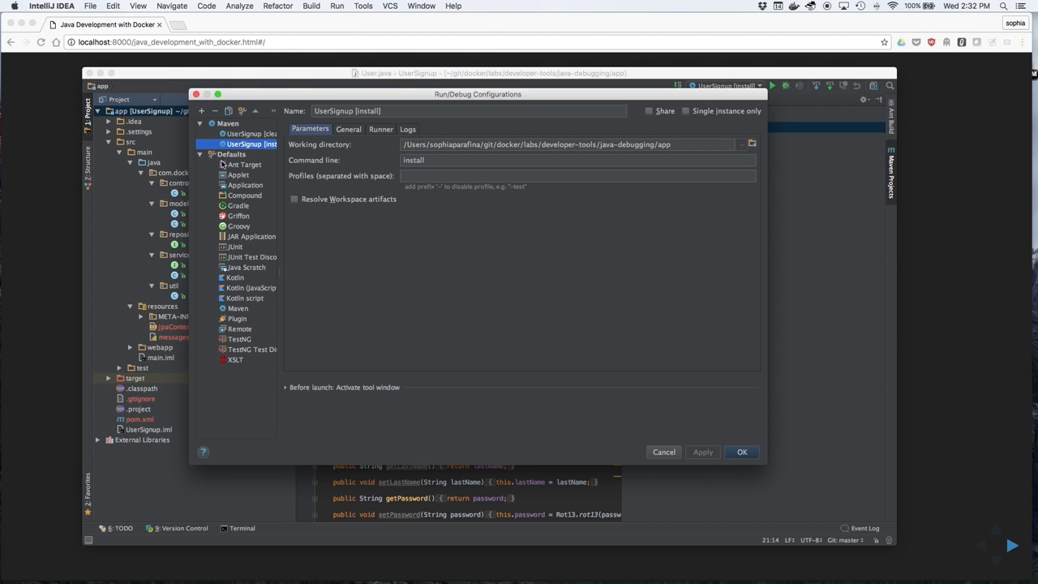
left_click(240, 329)
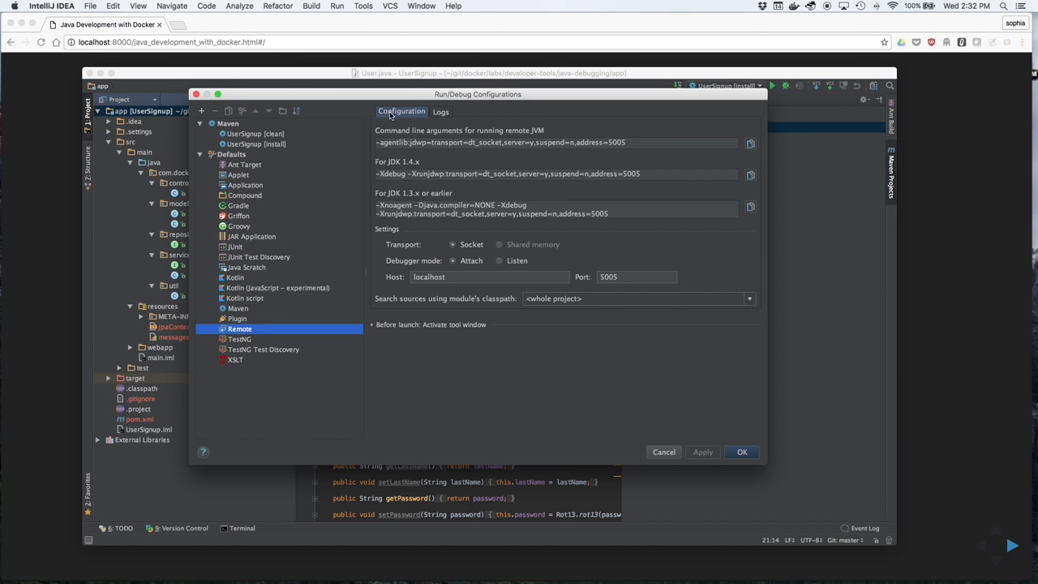
mouse_move(202, 111)
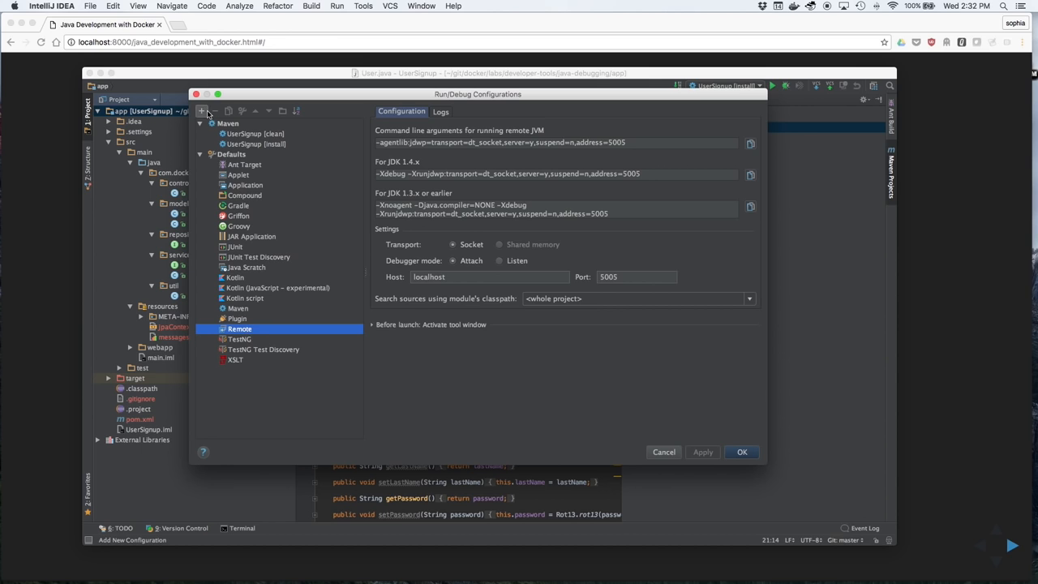
left_click(201, 110)
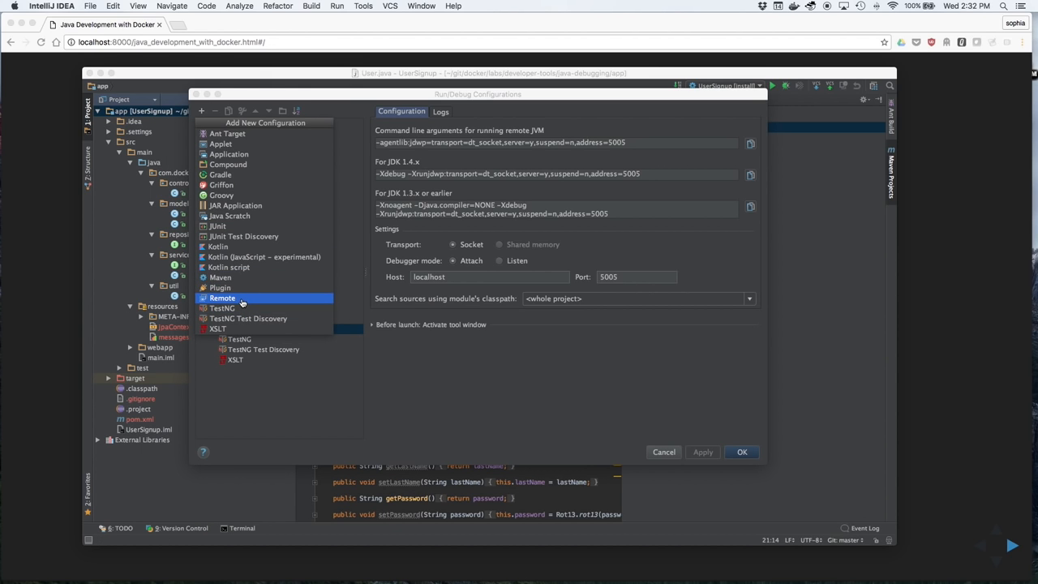
Step: Add a Remote configuration named 'tomcat docker' on port 8000 and apply it
left_click(222, 297)
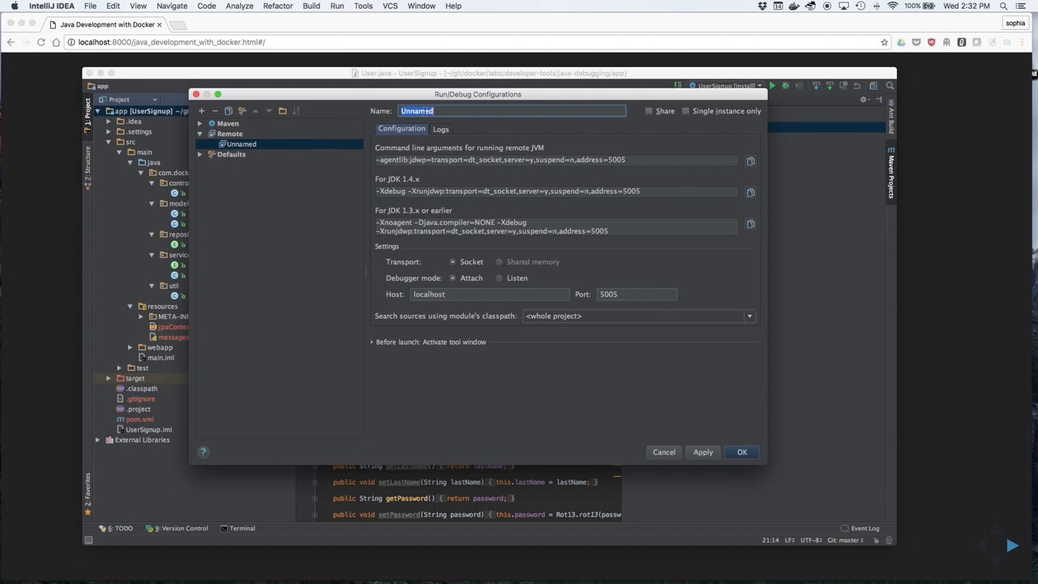
type("tomcat")
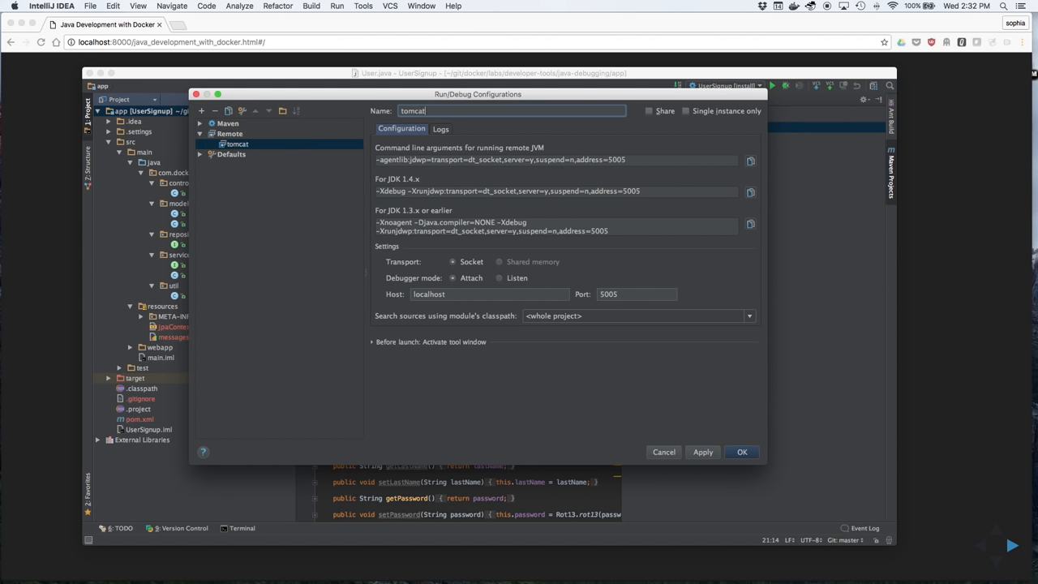
type("docker")
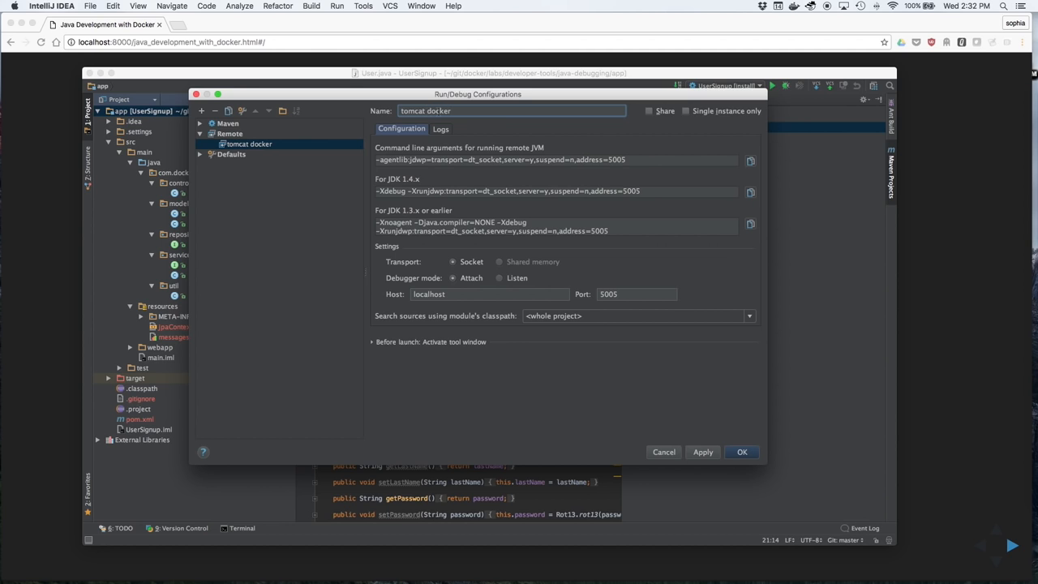
mouse_move(539, 197)
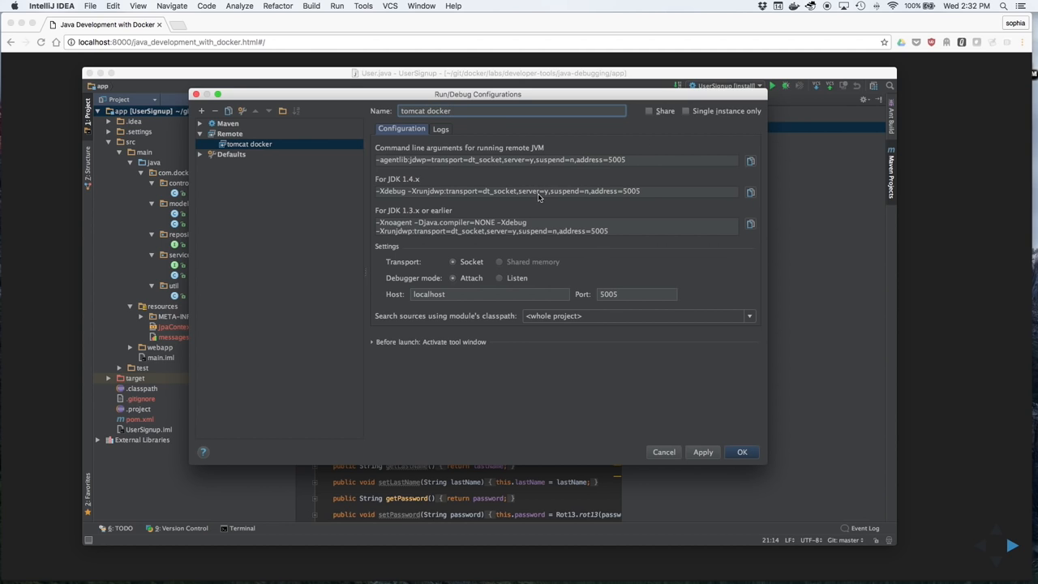
mouse_move(612, 242)
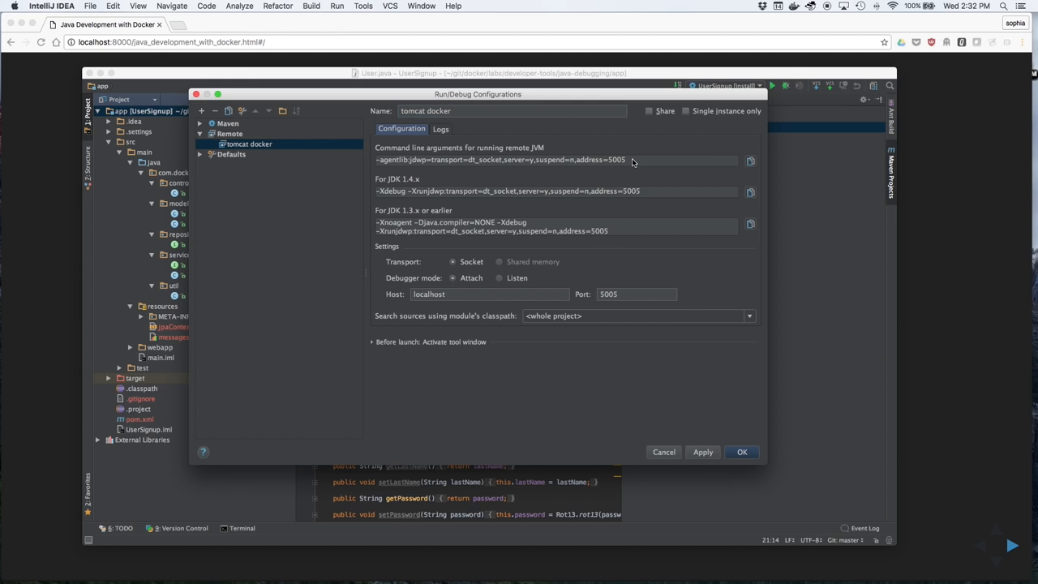
mouse_move(627, 159)
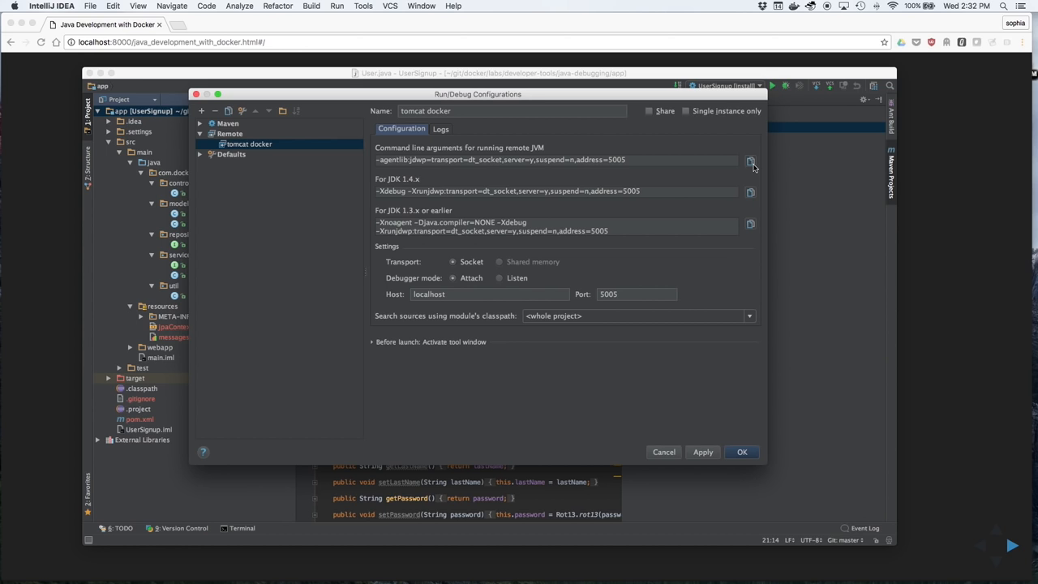
type("5")
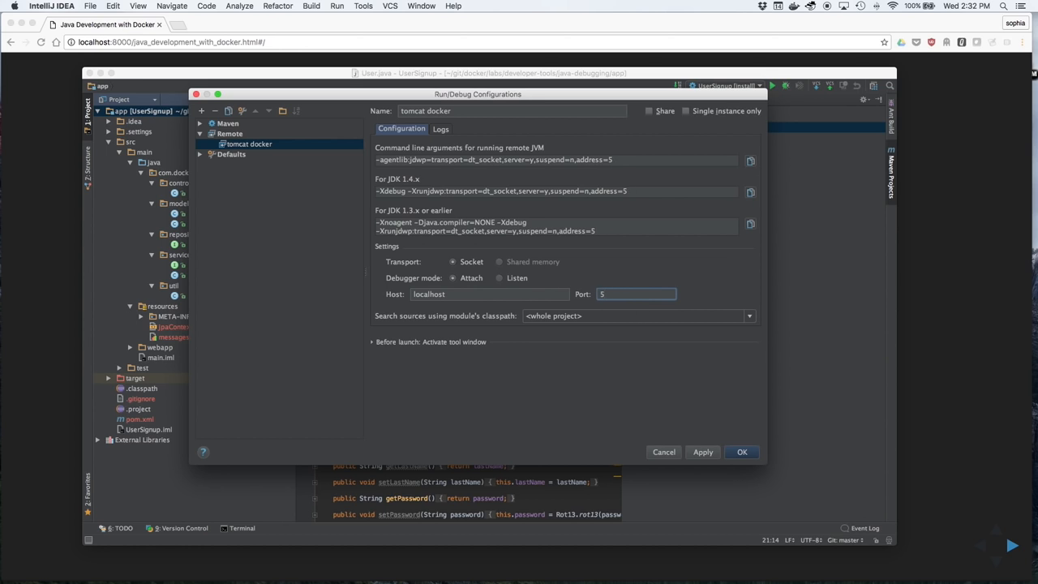
type("8000")
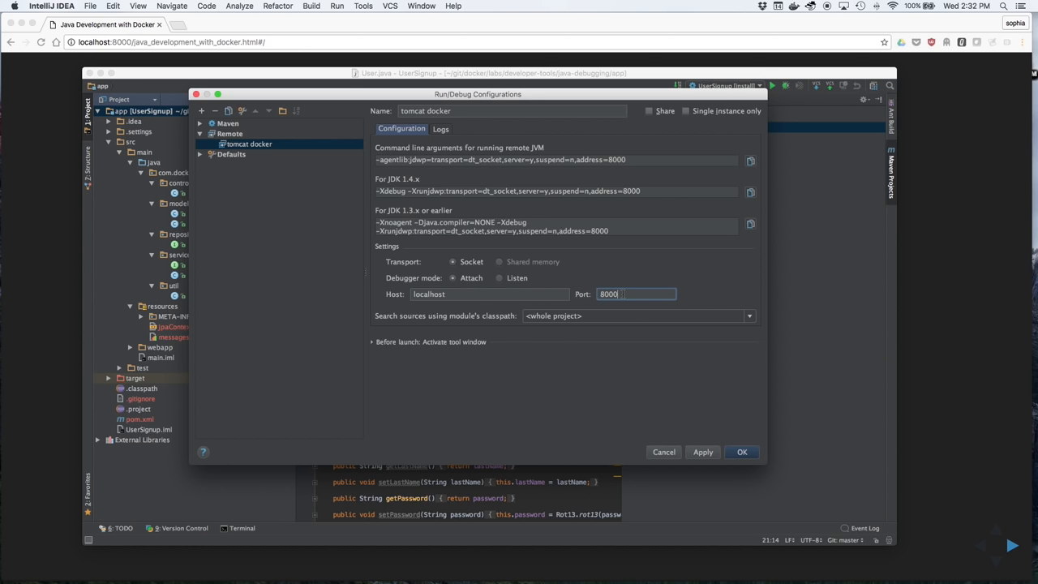
left_click(742, 452)
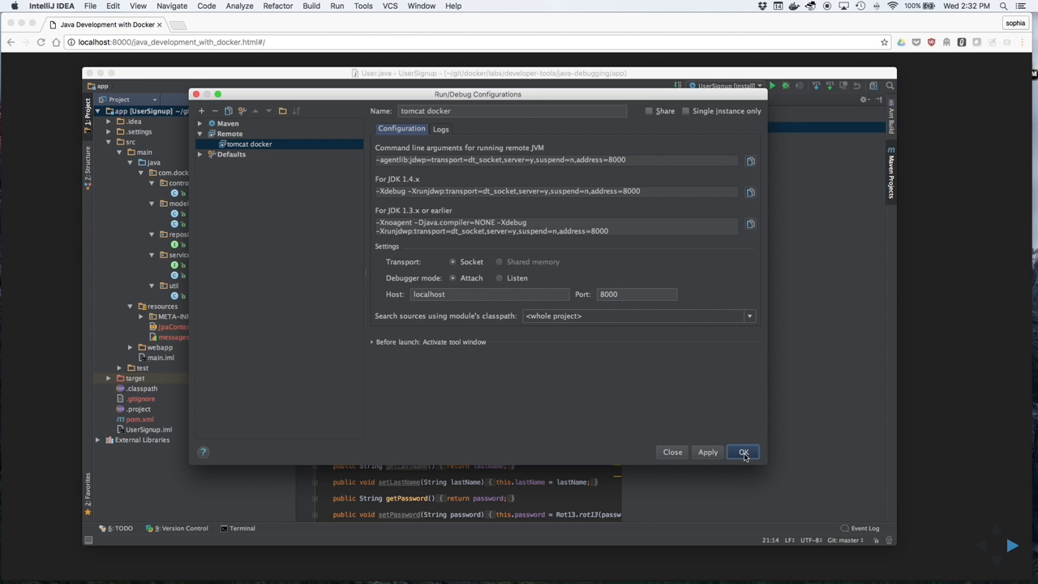
Step: Close the configurations dialog, browse the project, and start the 'tomcat docker' debug session
left_click(743, 452)
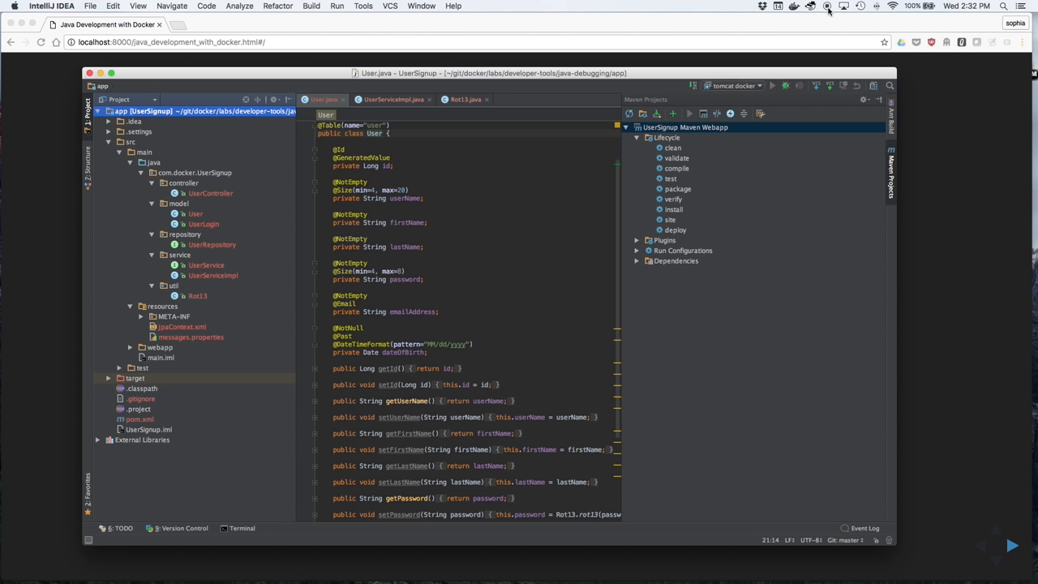
left_click(142, 368)
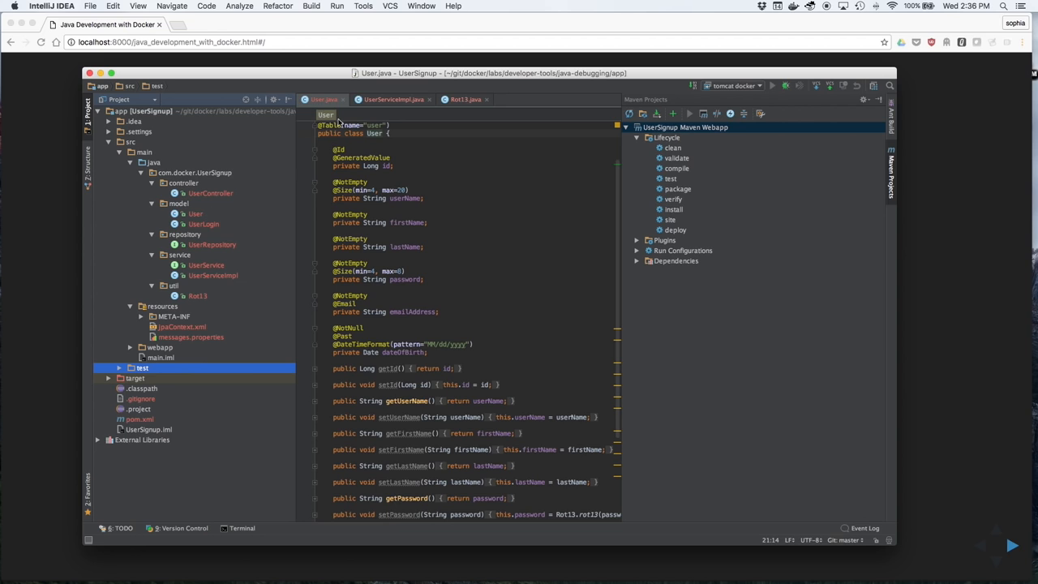
scroll("down", 3)
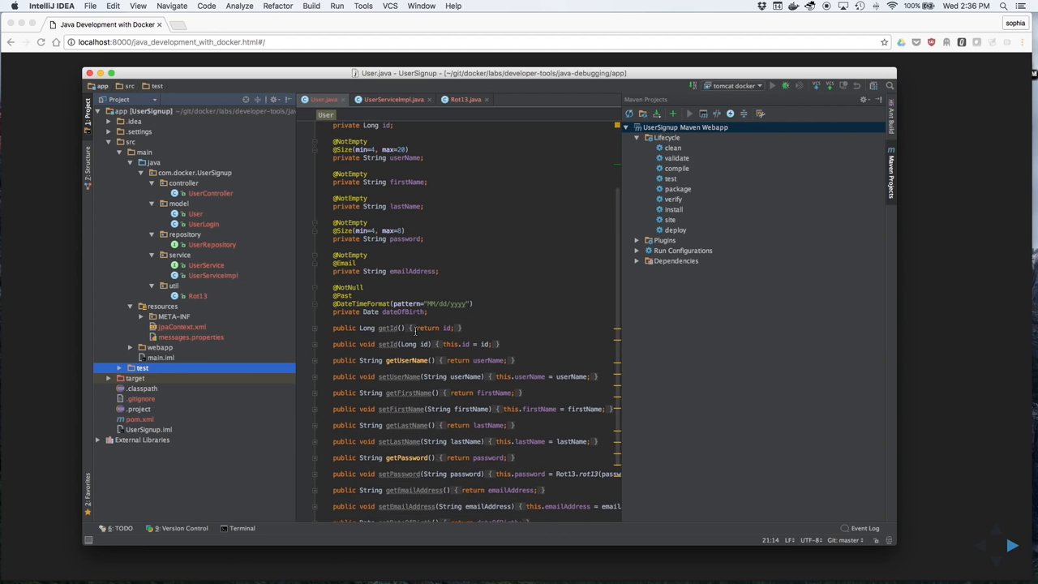
scroll("down", 3)
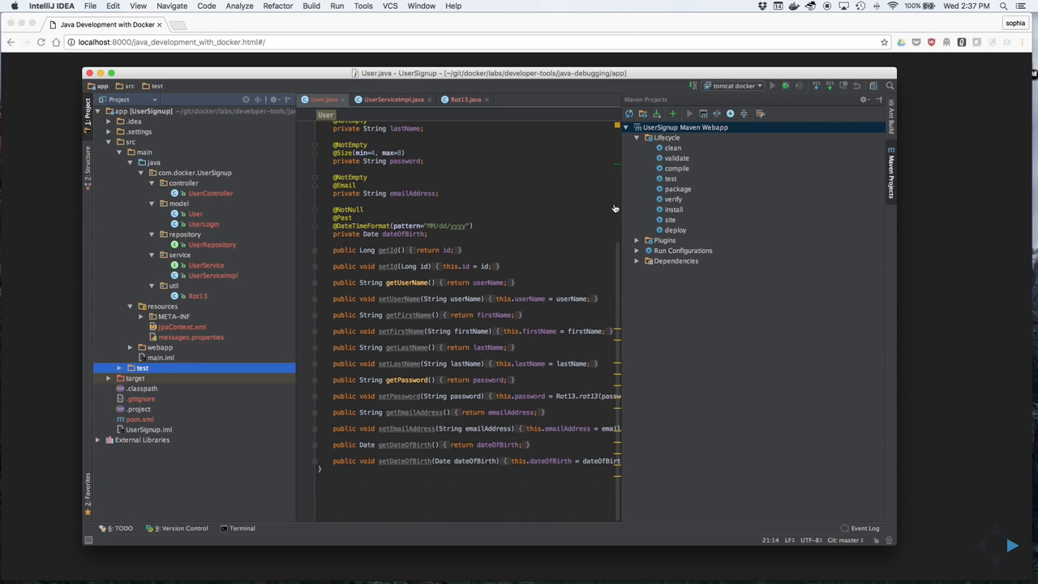
mouse_move(418, 396)
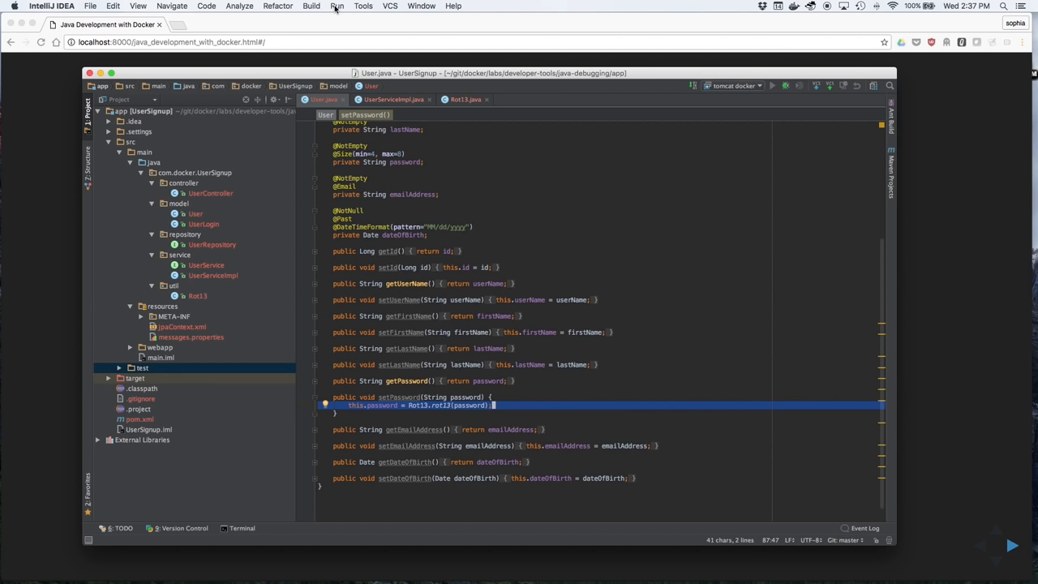
left_click(333, 6)
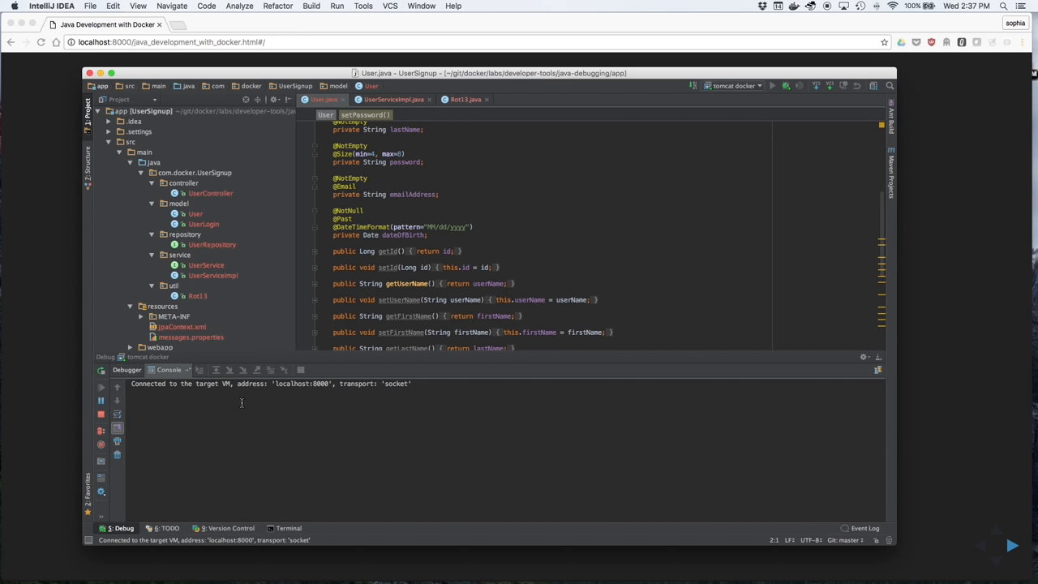
mouse_move(396, 393)
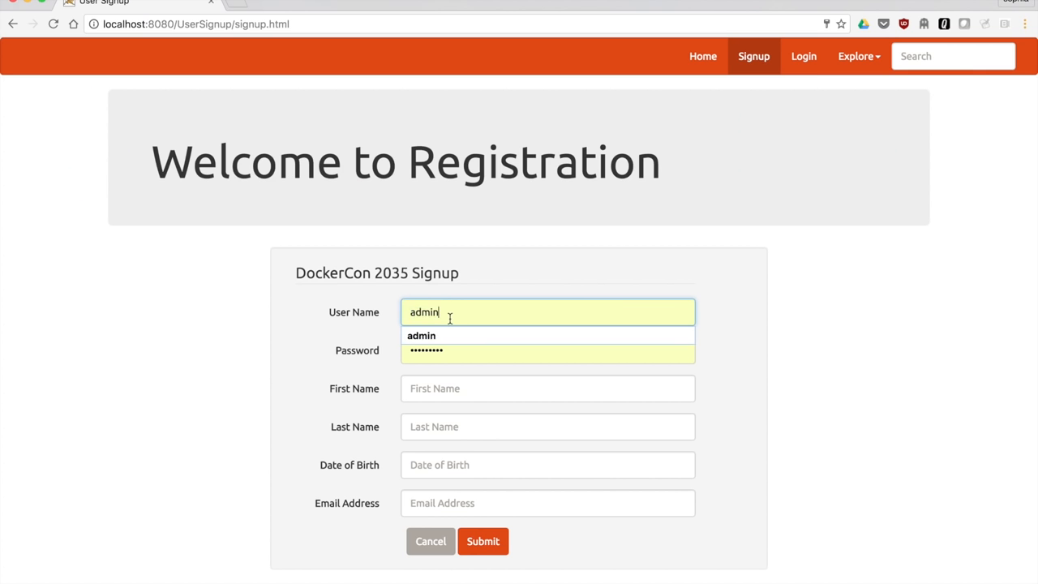
type("moby")
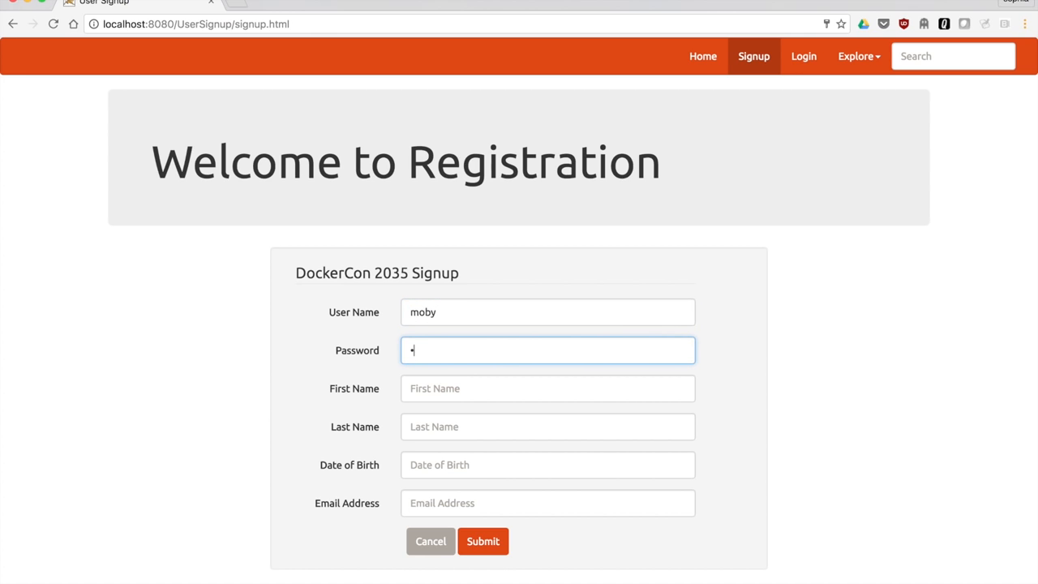
left_click(547, 388)
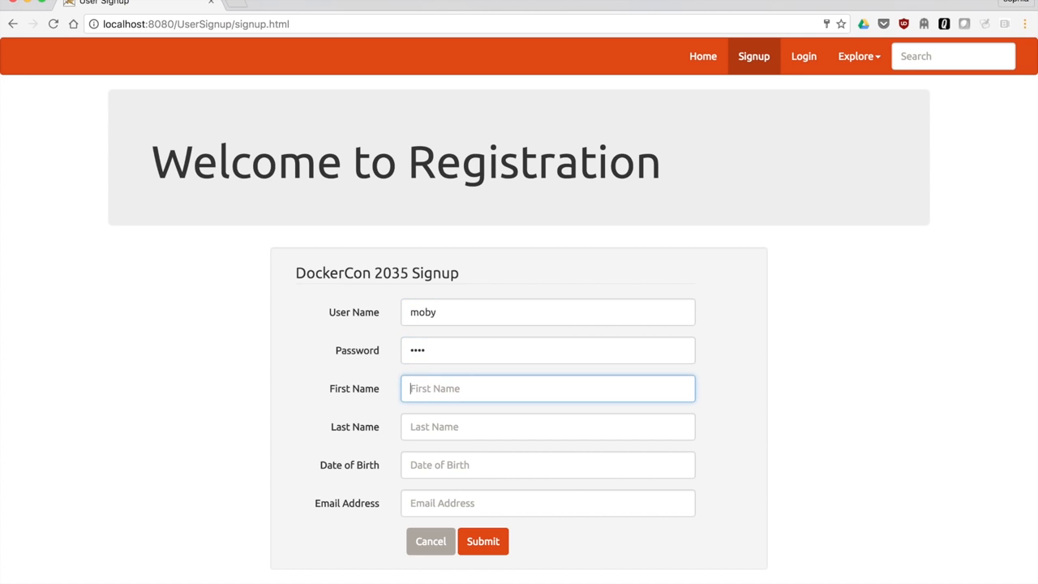
type("Moby")
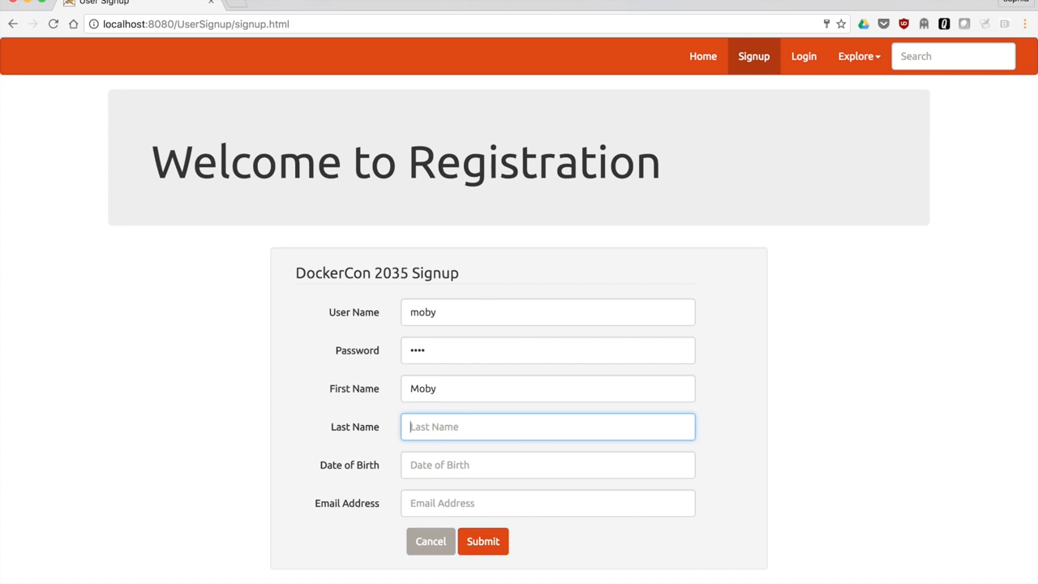
type("Whae")
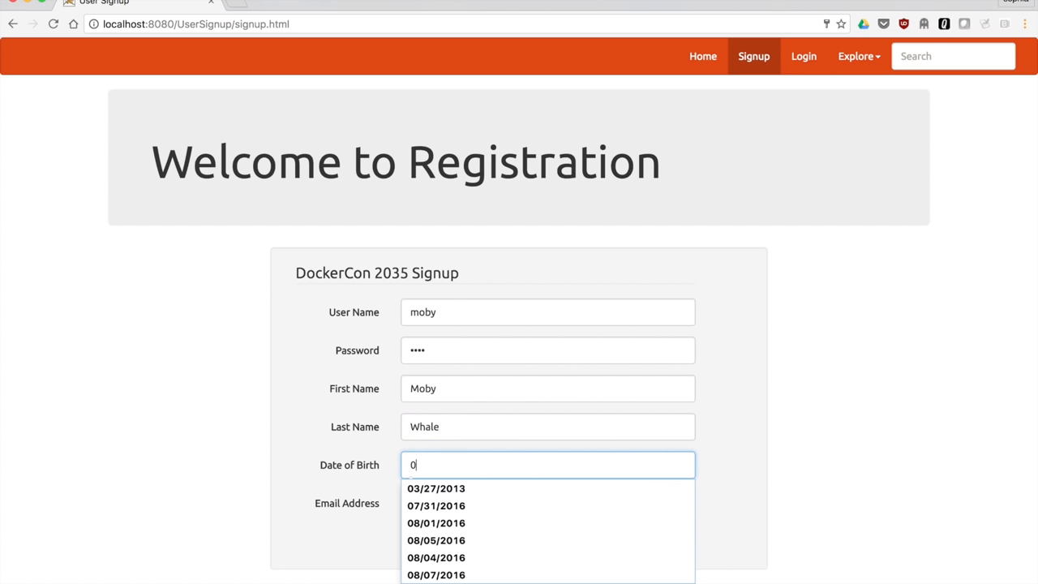
left_click(434, 488)
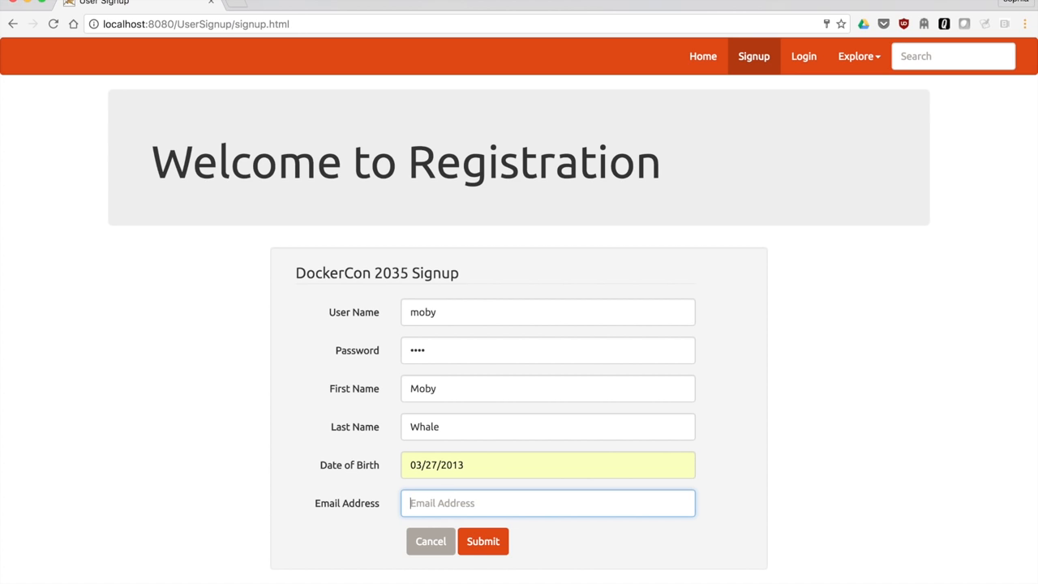
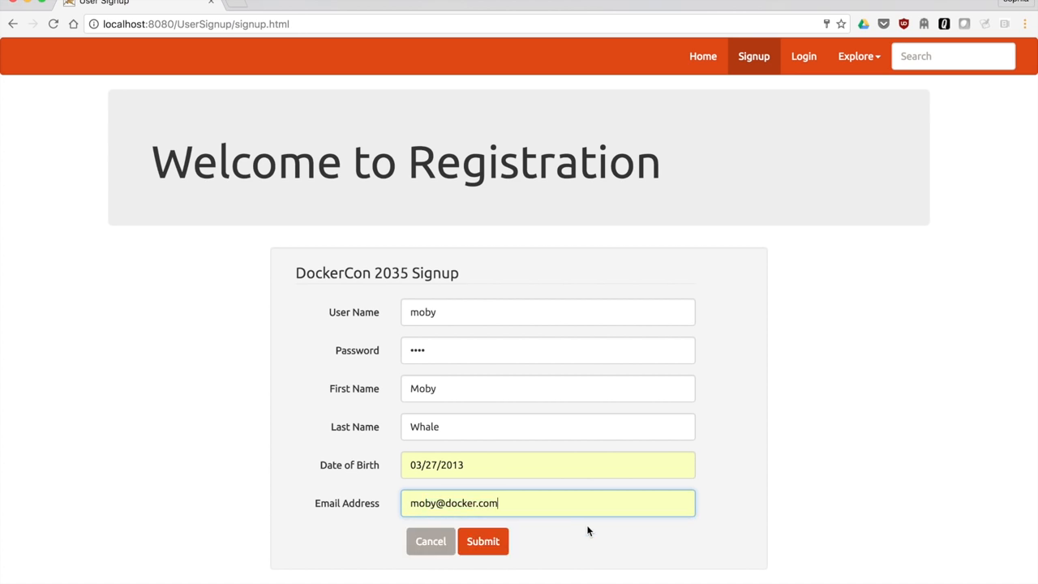
left_click(483, 541)
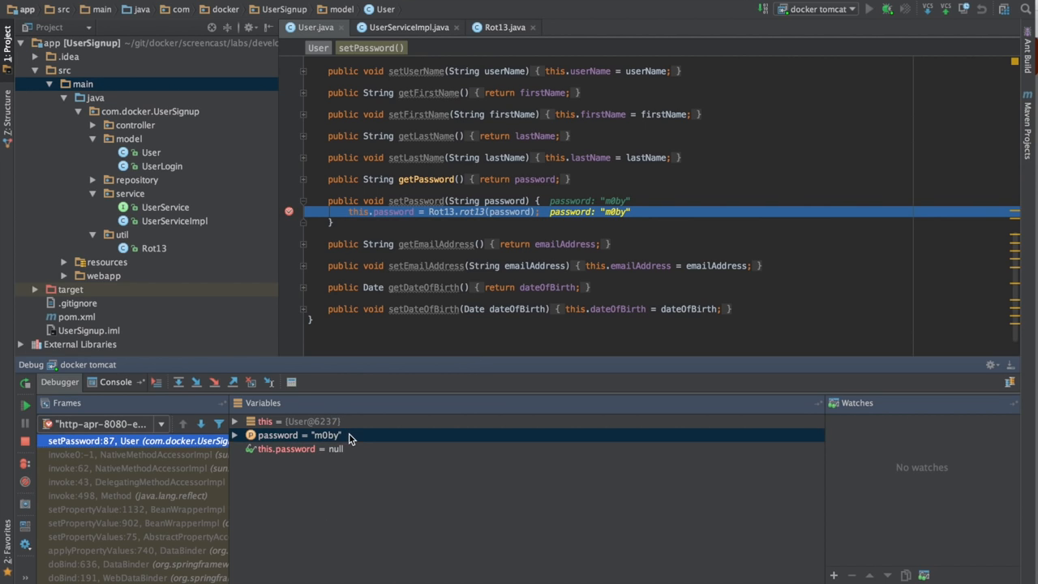
left_click(315, 435)
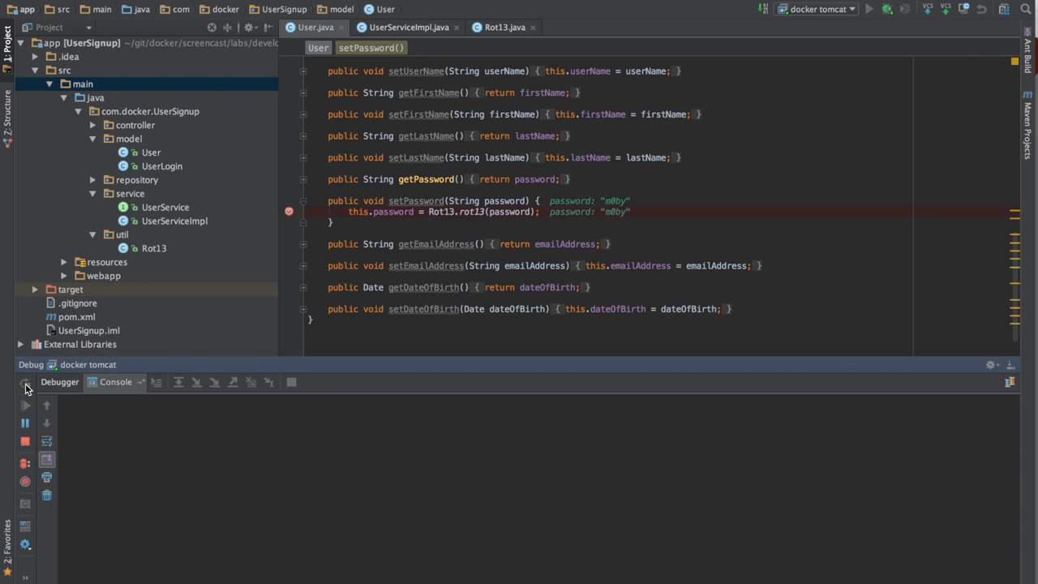
left_click(26, 389)
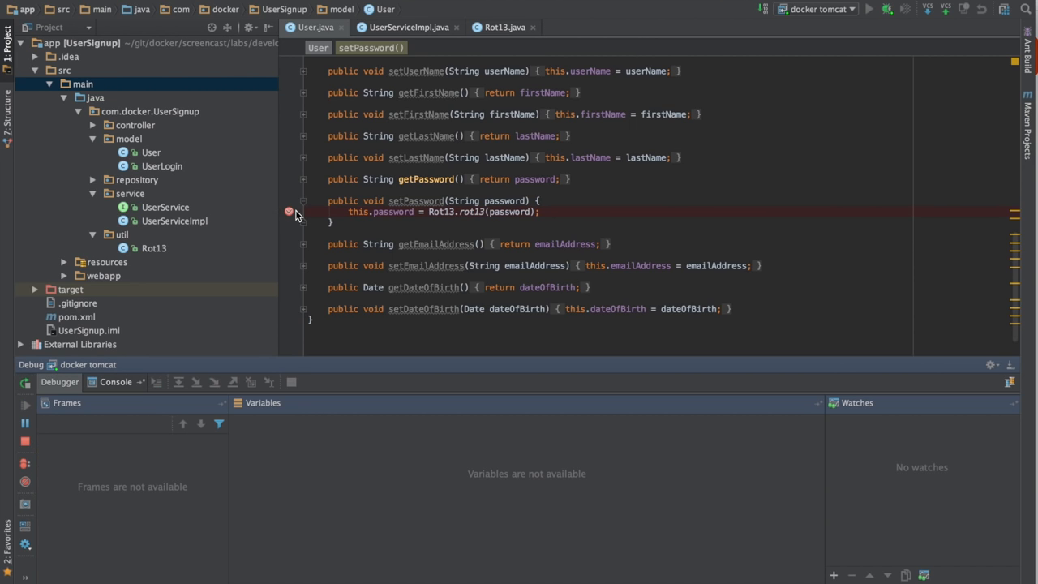
mouse_move(308, 215)
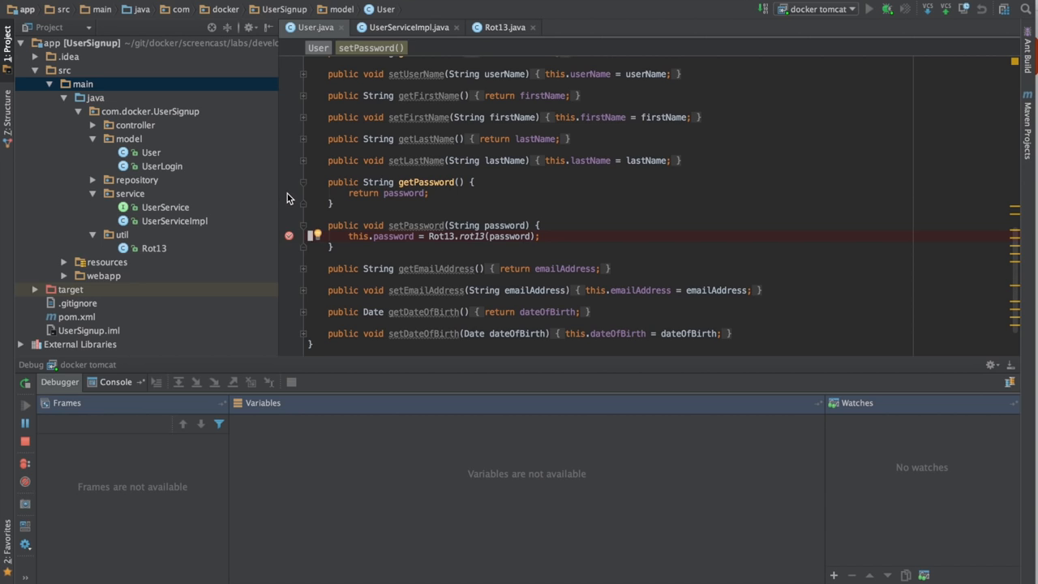
left_click(289, 193)
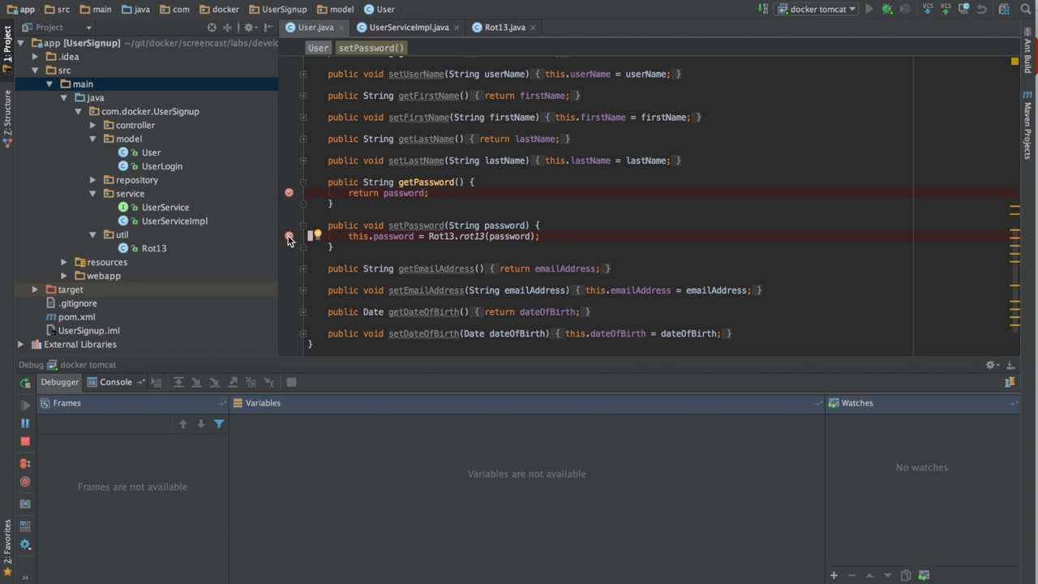
left_click(288, 236)
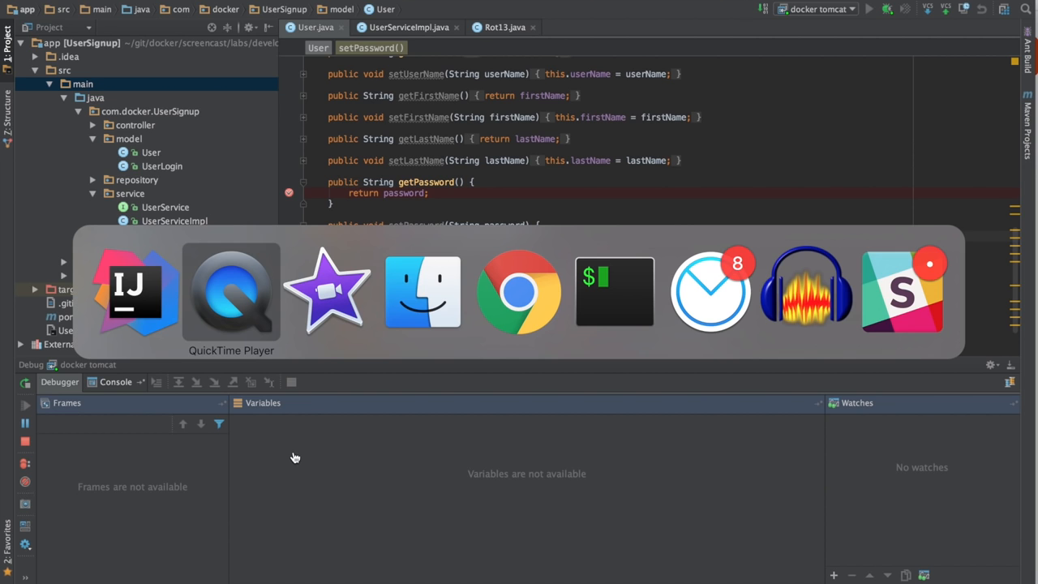
Step: Replace the admin user name with moby and log in using the saved entry
left_click(519, 292)
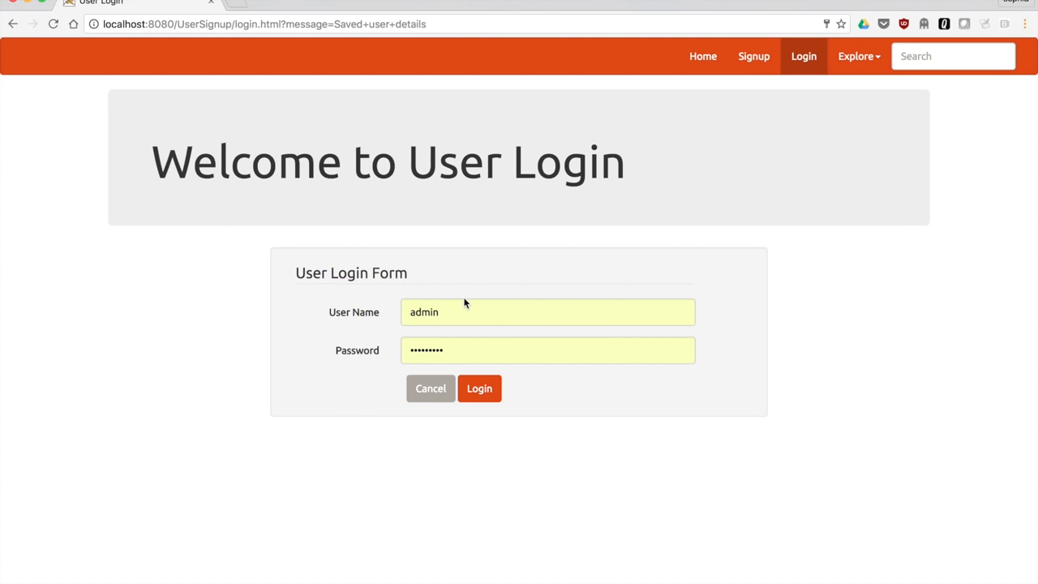
left_click(548, 312)
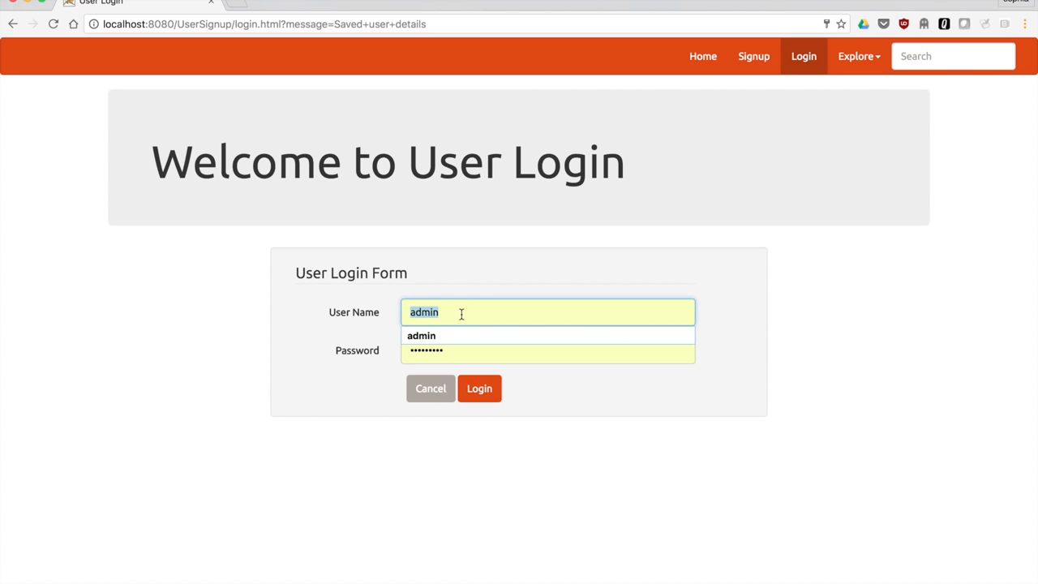
type("moby")
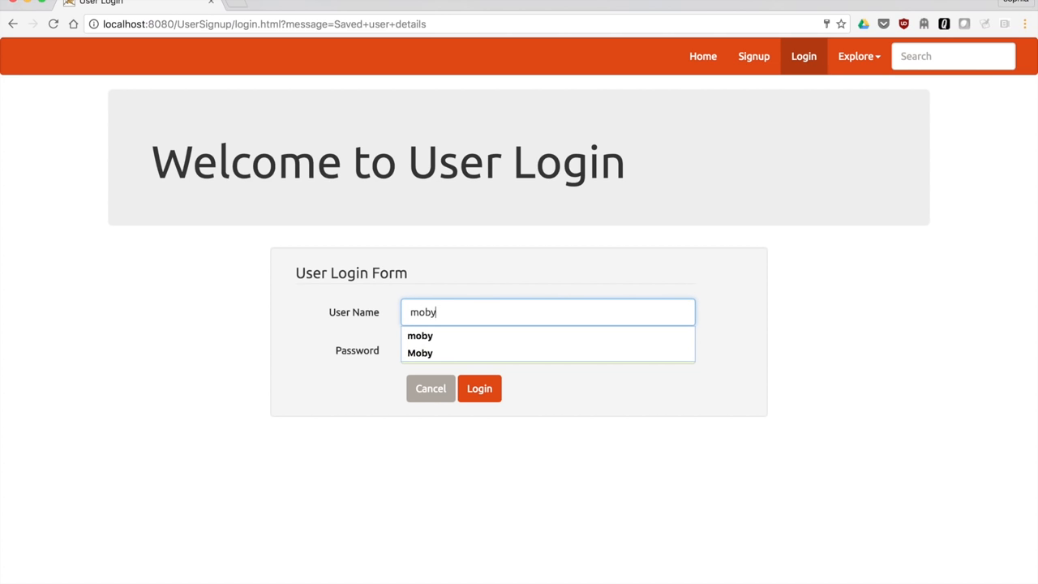
left_click(547, 350)
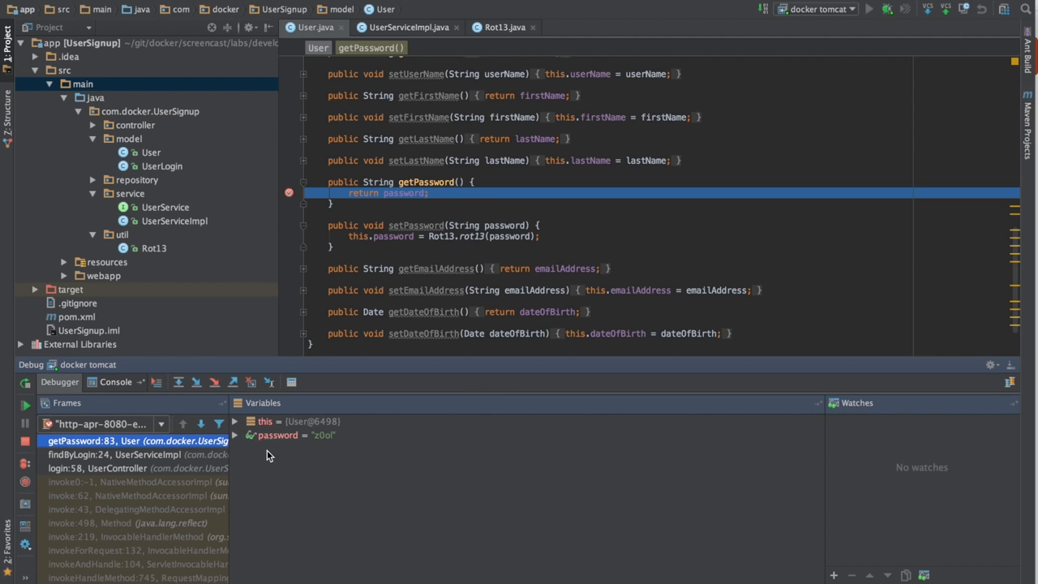
Step: Expand and select the stored z0ol password variable in the Variables pane
left_click(249, 435)
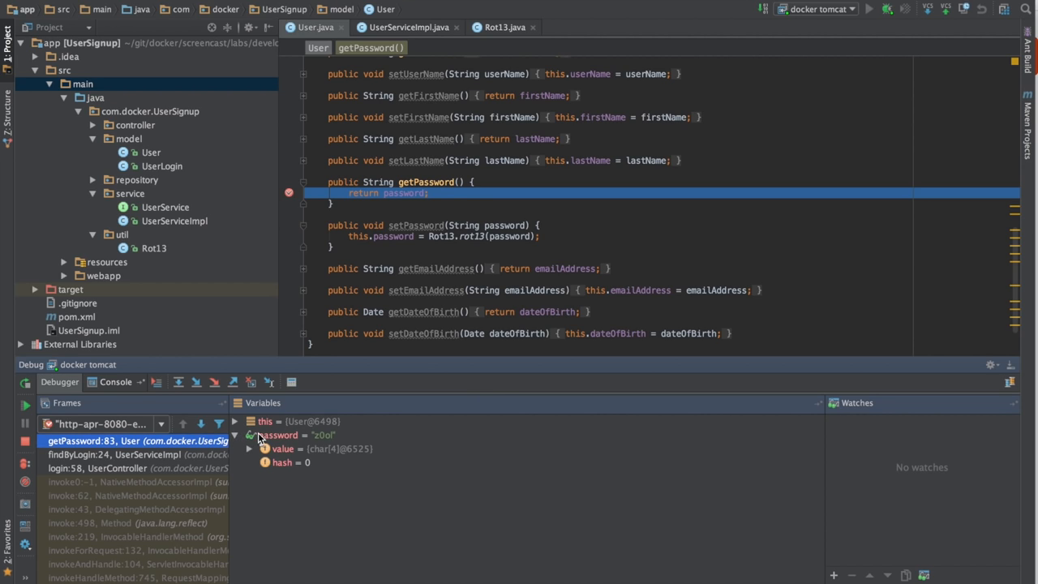
left_click(292, 435)
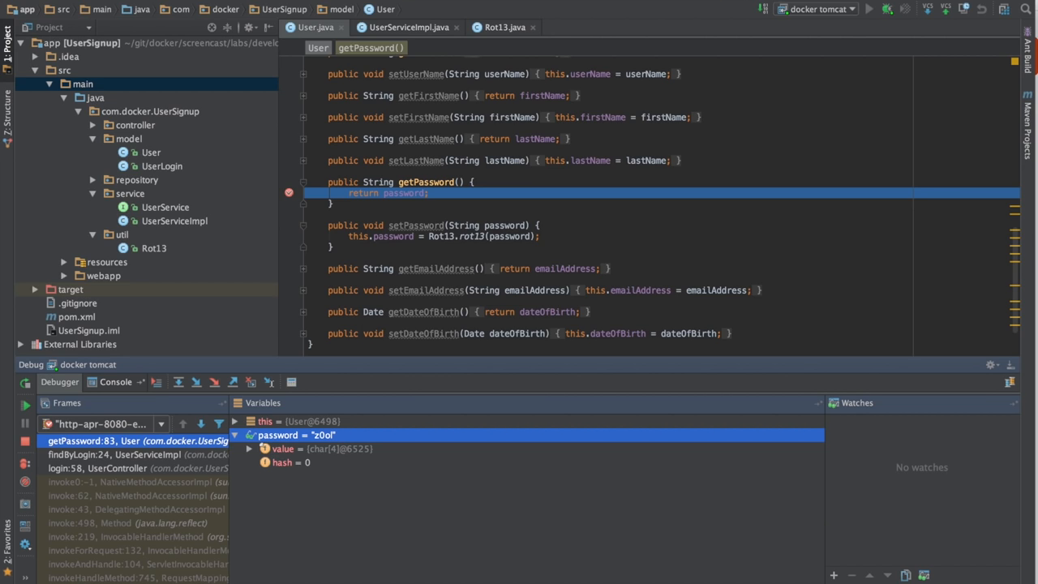
Step: Add passwd = Rot13.rot13(password) in UserServiceImpl and retry the moby login
left_click(408, 26)
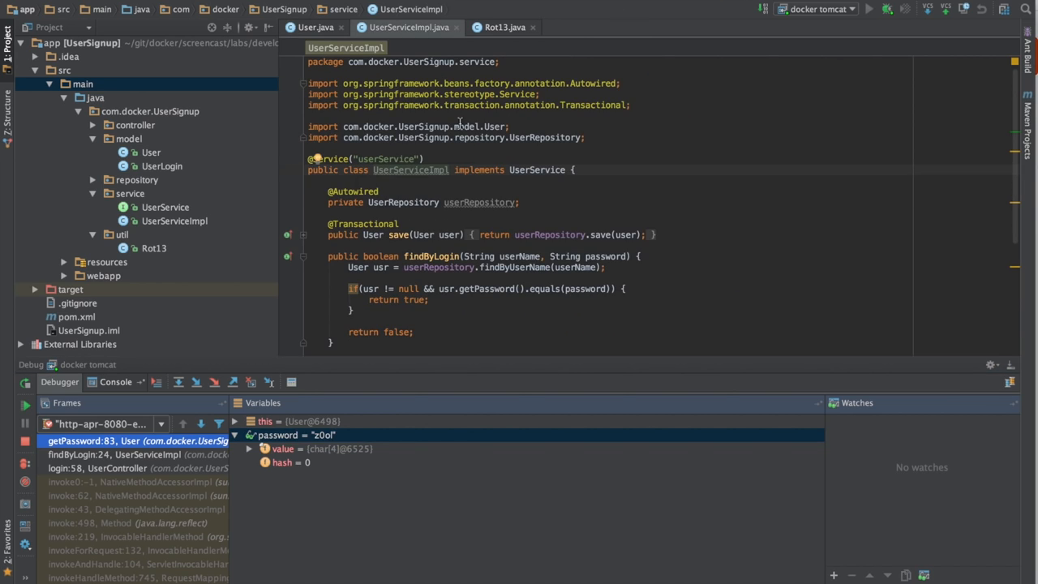
mouse_move(338, 61)
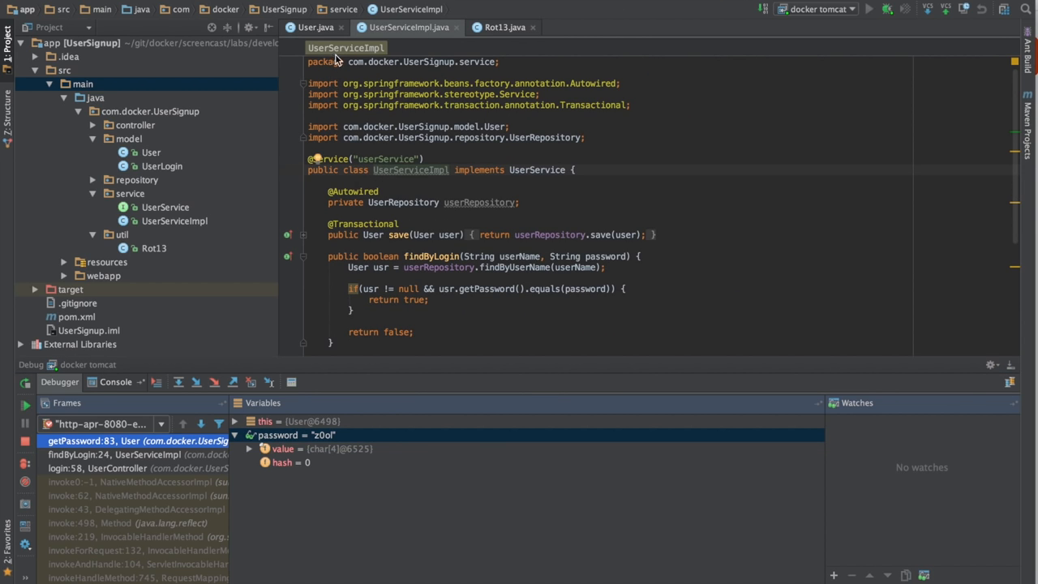
mouse_move(388, 179)
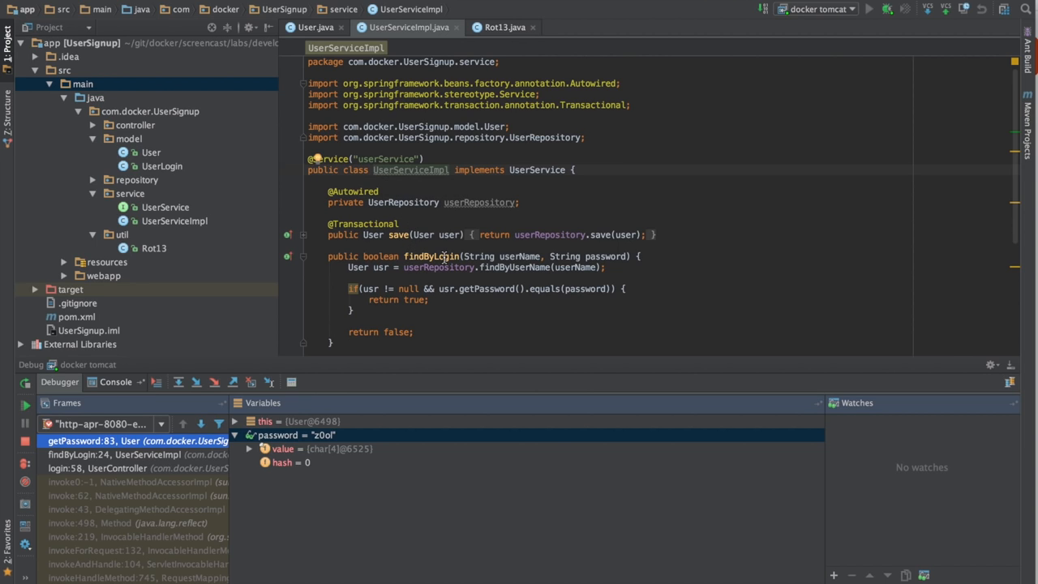
mouse_move(576, 153)
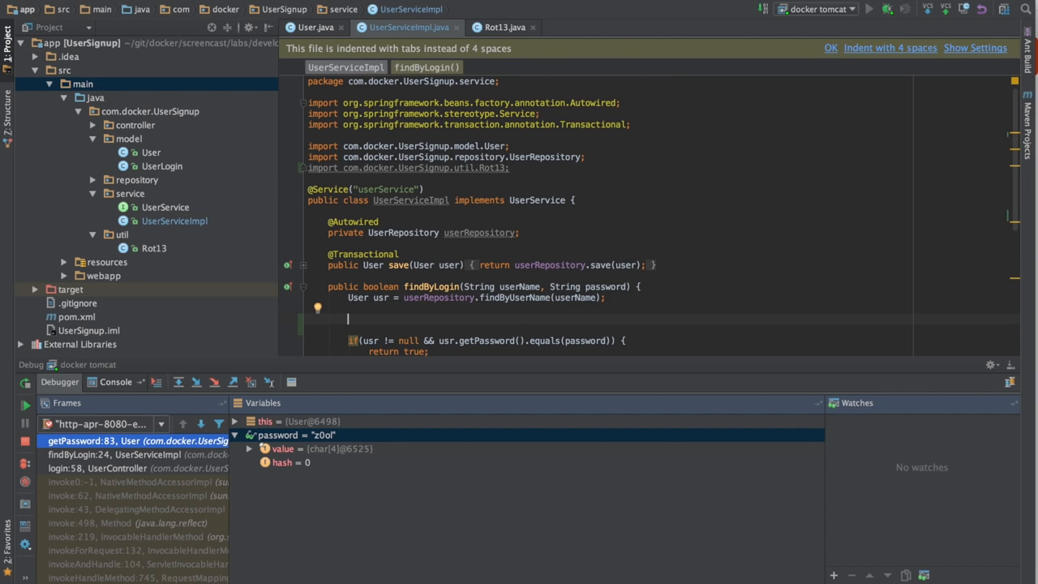
type("String")
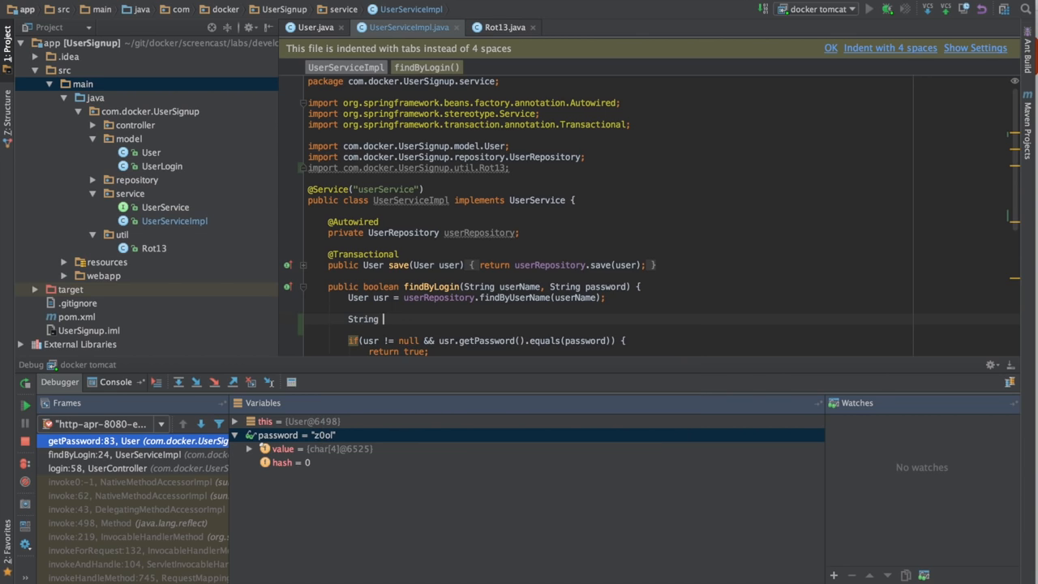
type("passwd")
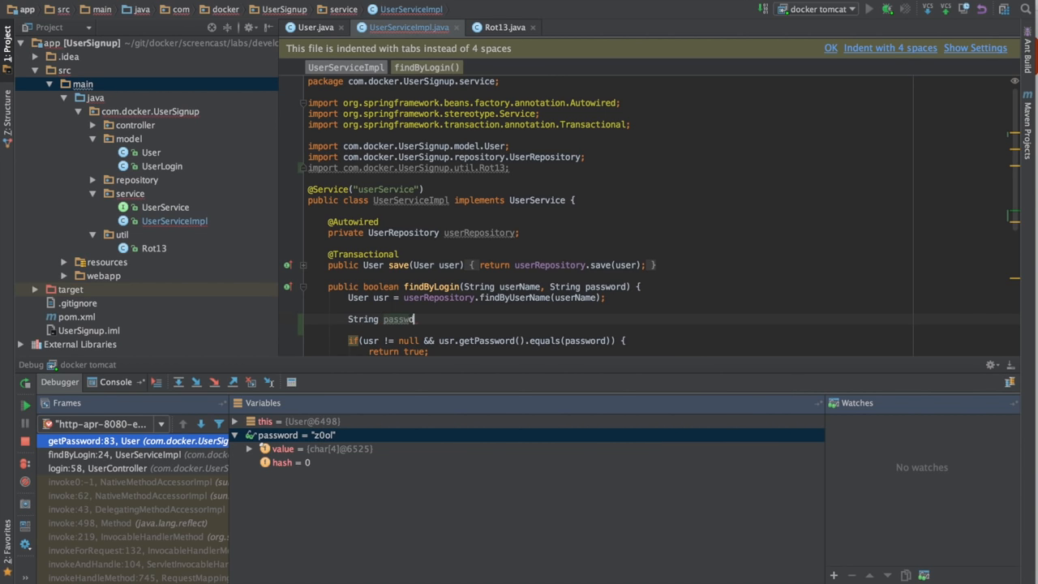
type("=")
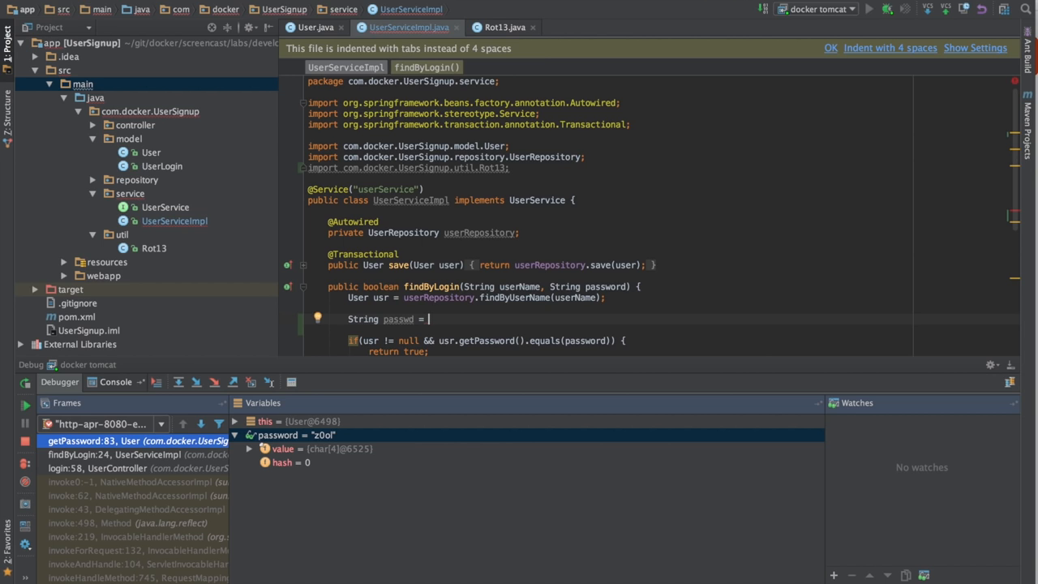
type("Rot13")
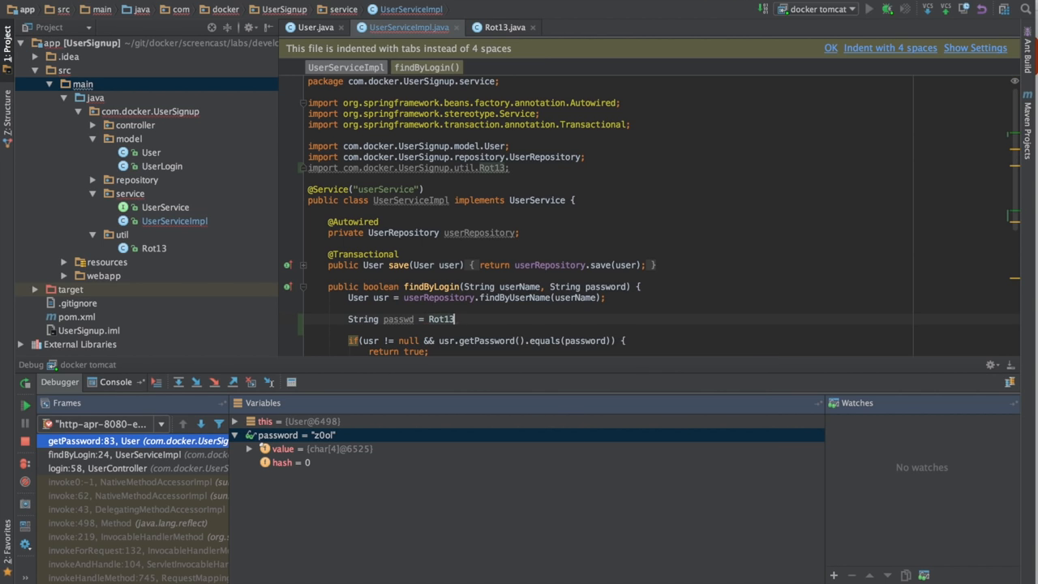
type(".rot13()")
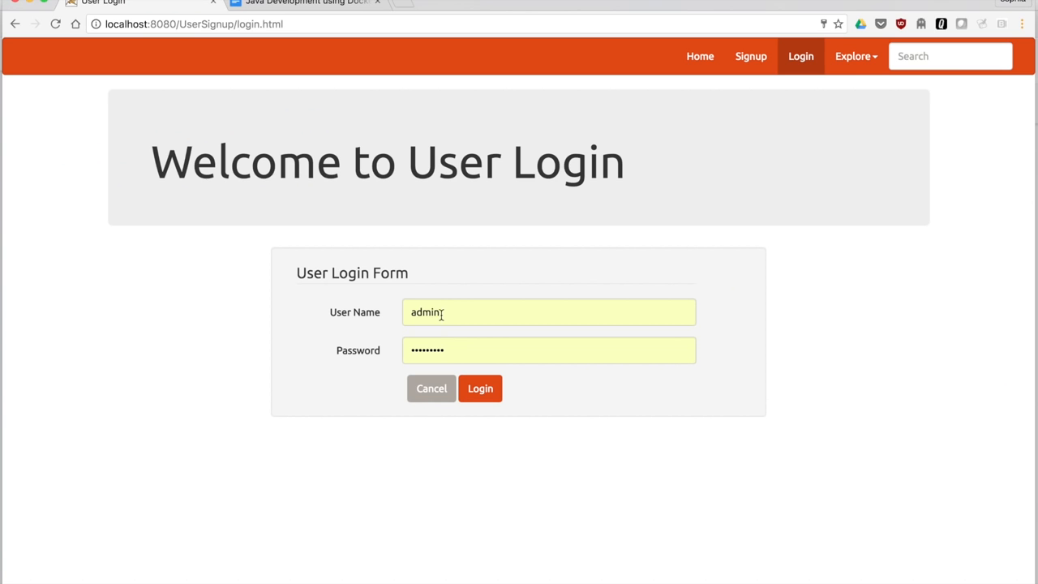
type("moby")
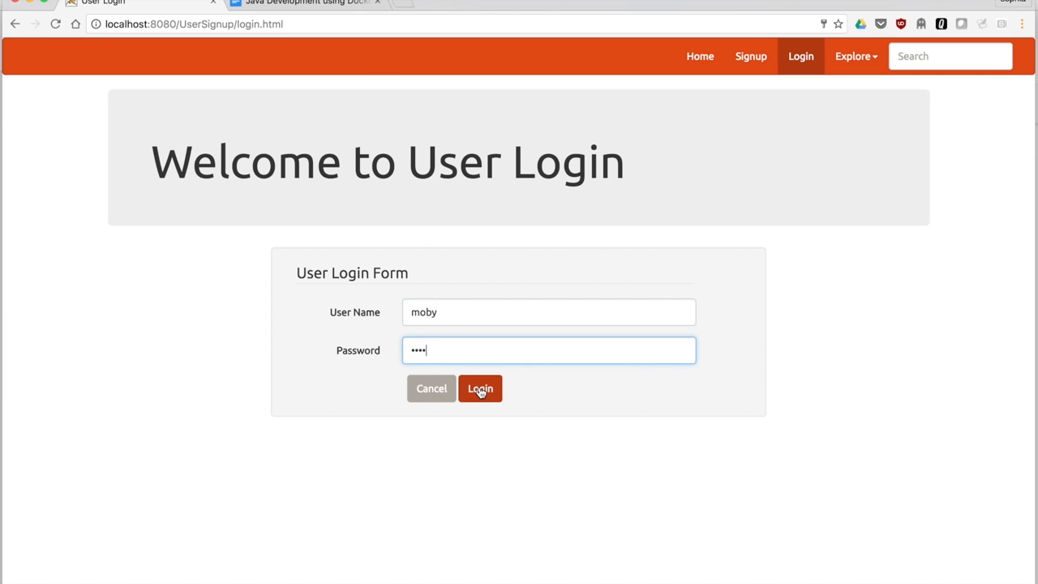
left_click(480, 389)
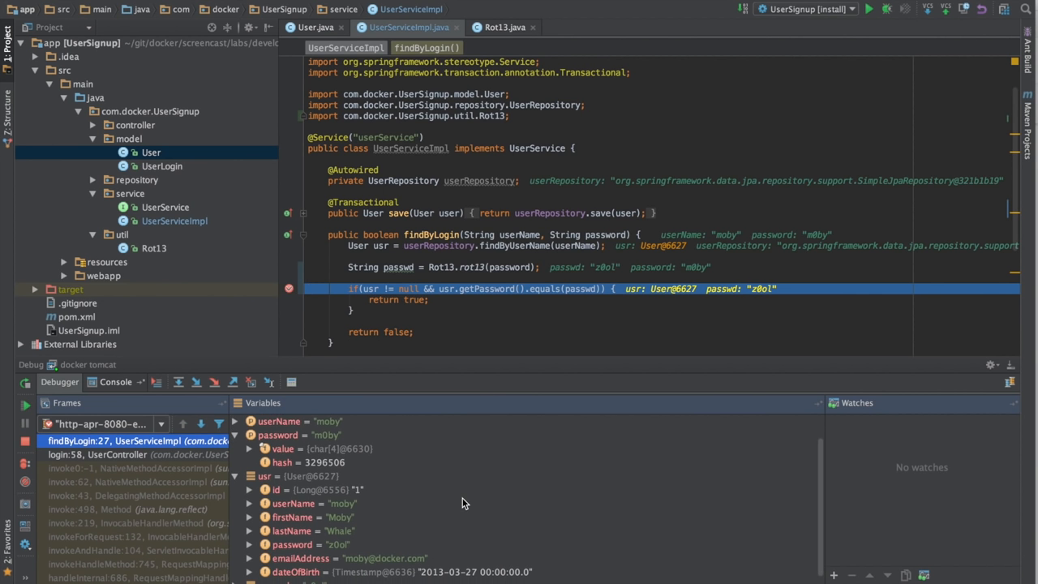
scroll("down", 3)
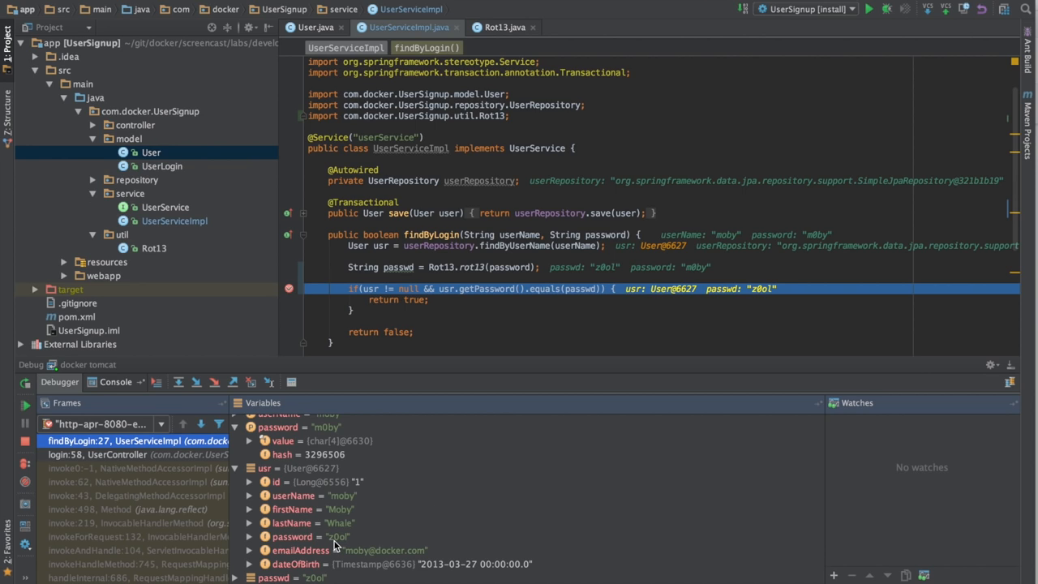
left_click(292, 579)
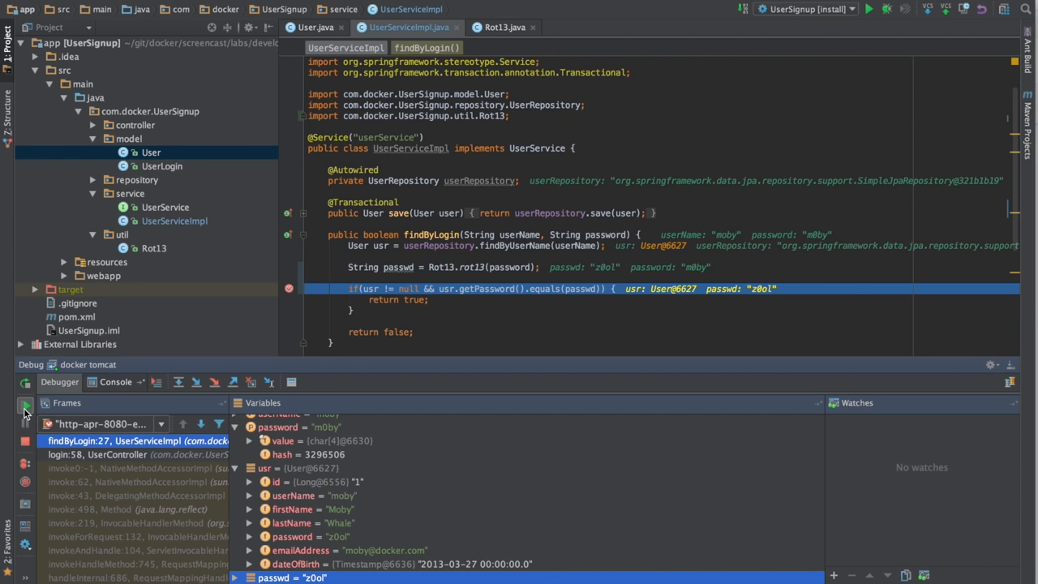
mouse_move(27, 415)
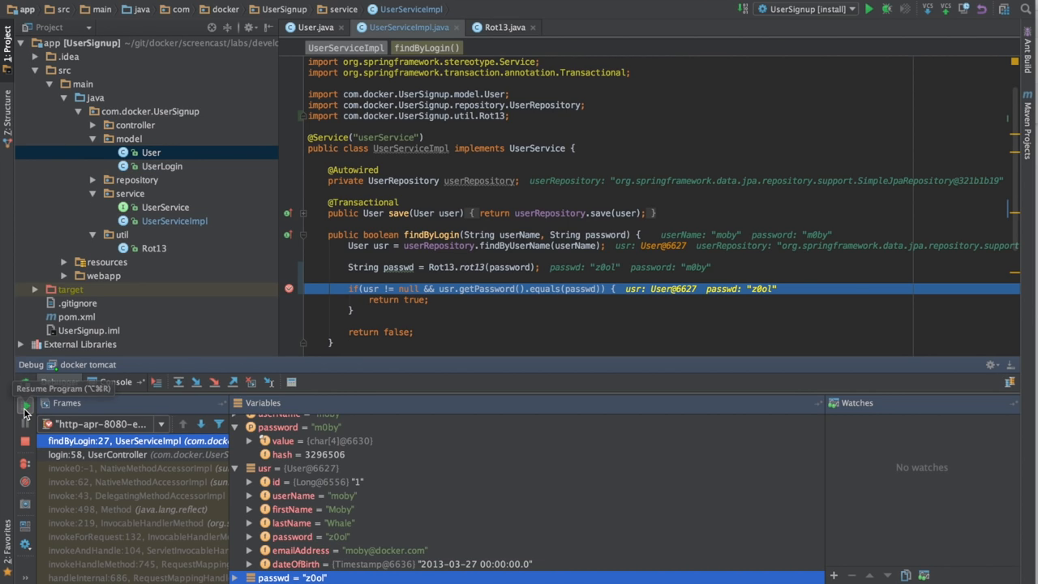
left_click(26, 409)
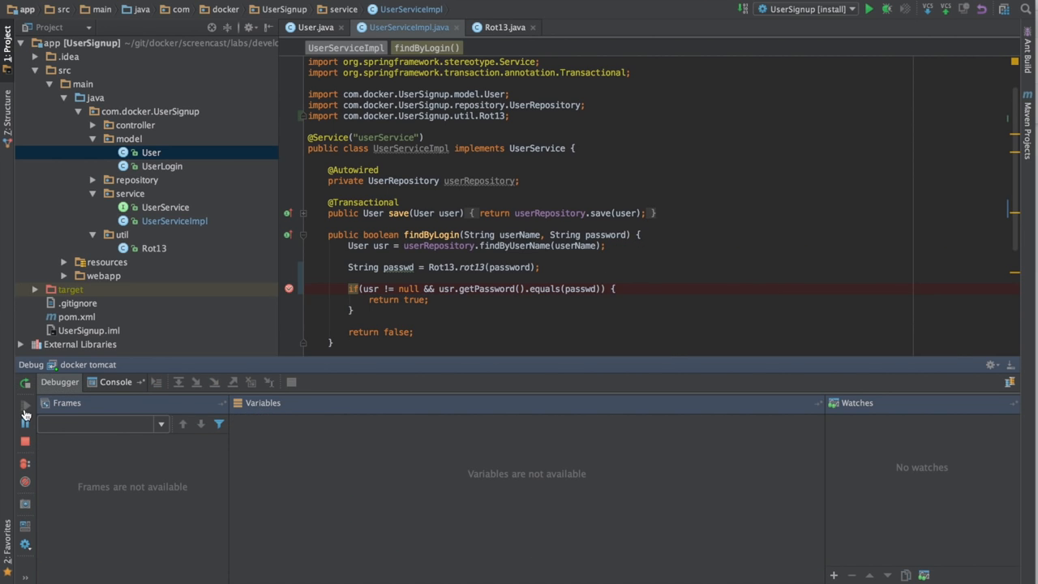